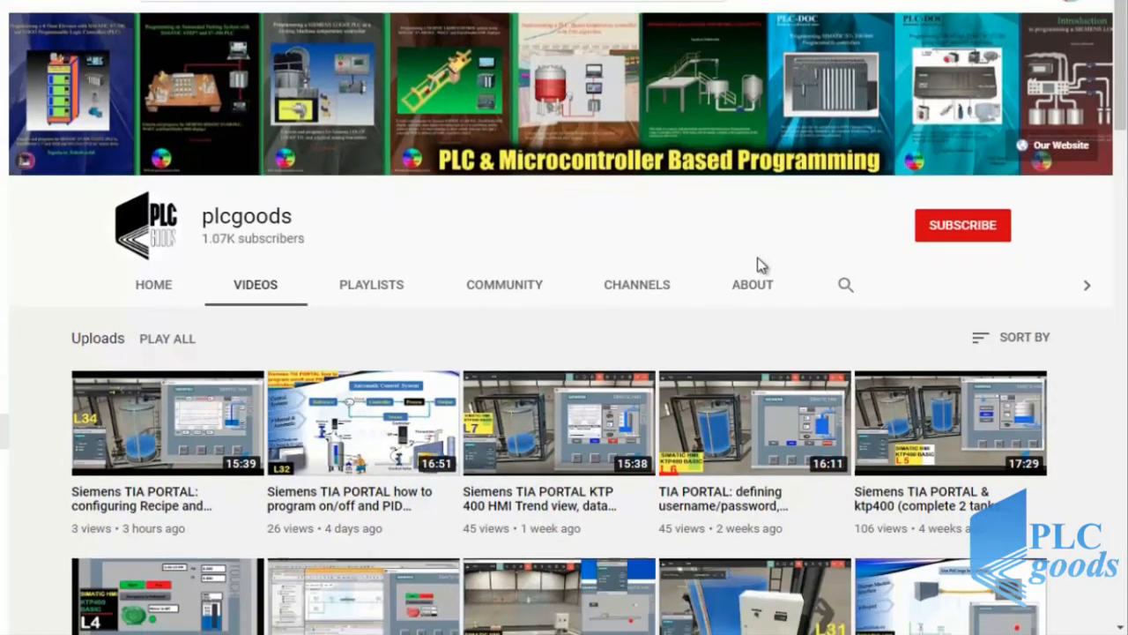
Scroll through the main OB1 block to review its networks before changing language
{"action": "scroll", "scroll_direction": "down", "scroll_amount": 3}
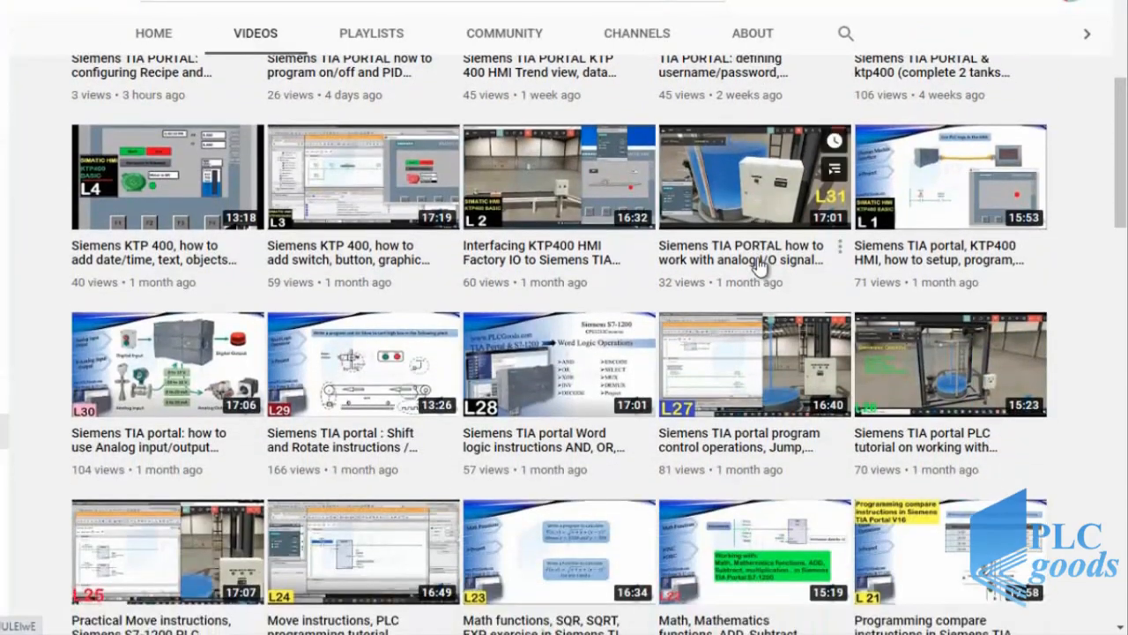
{"action": "scroll", "scroll_direction": "down", "scroll_amount": 3}
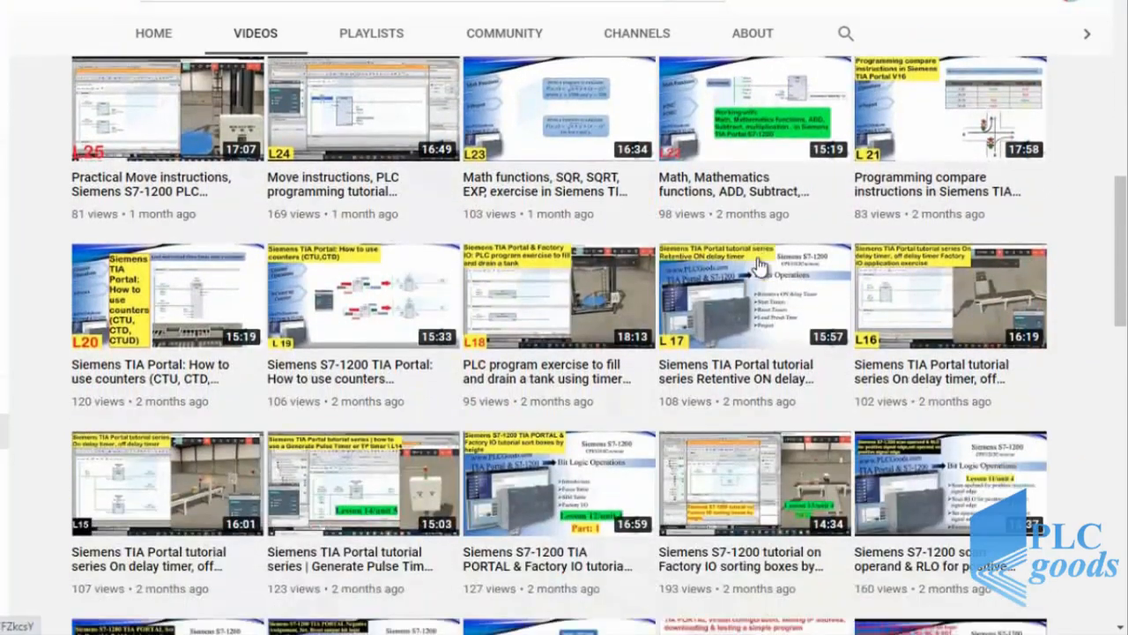
{"action": "scroll", "scroll_direction": "down", "scroll_amount": 3}
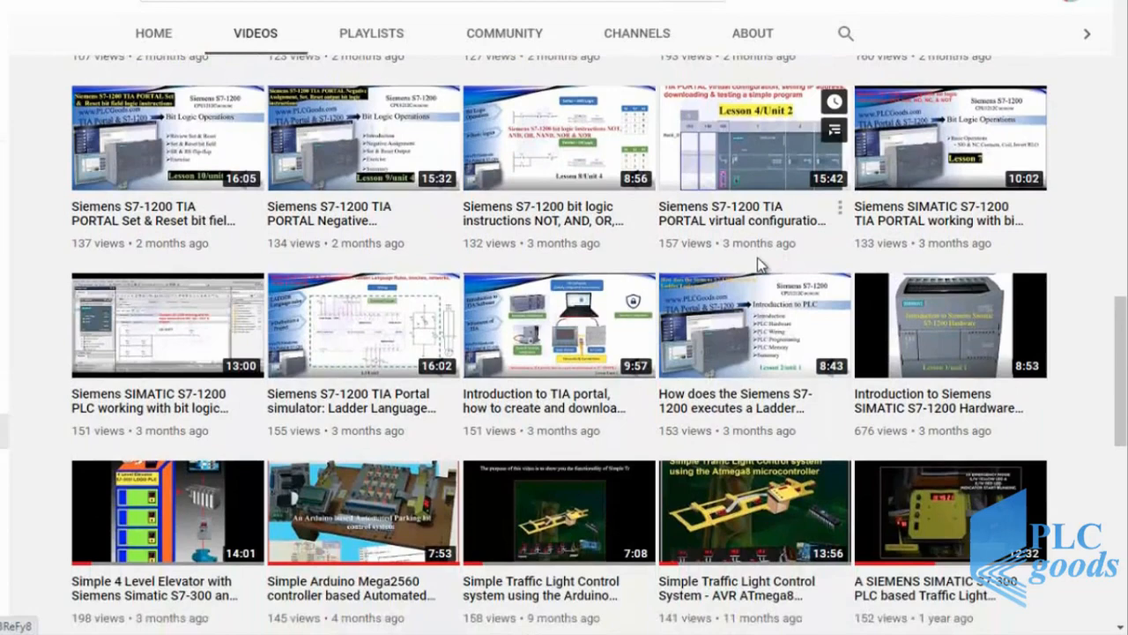
{"action": "scroll", "scroll_direction": "down", "scroll_amount": 3}
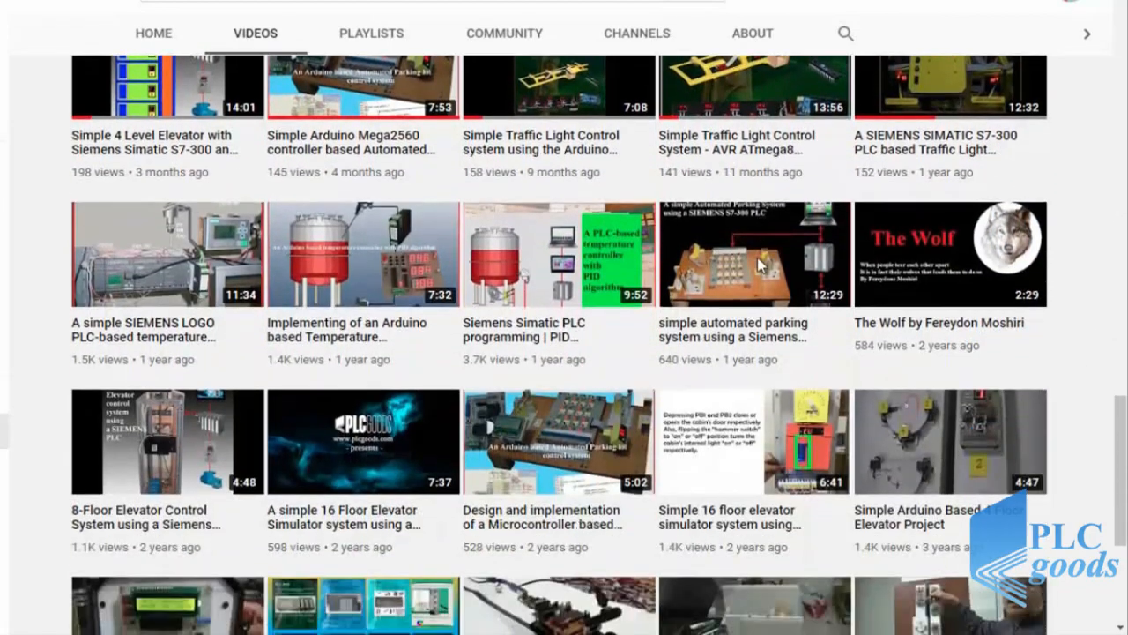
{"action": "scroll", "scroll_direction": "down", "scroll_amount": 3}
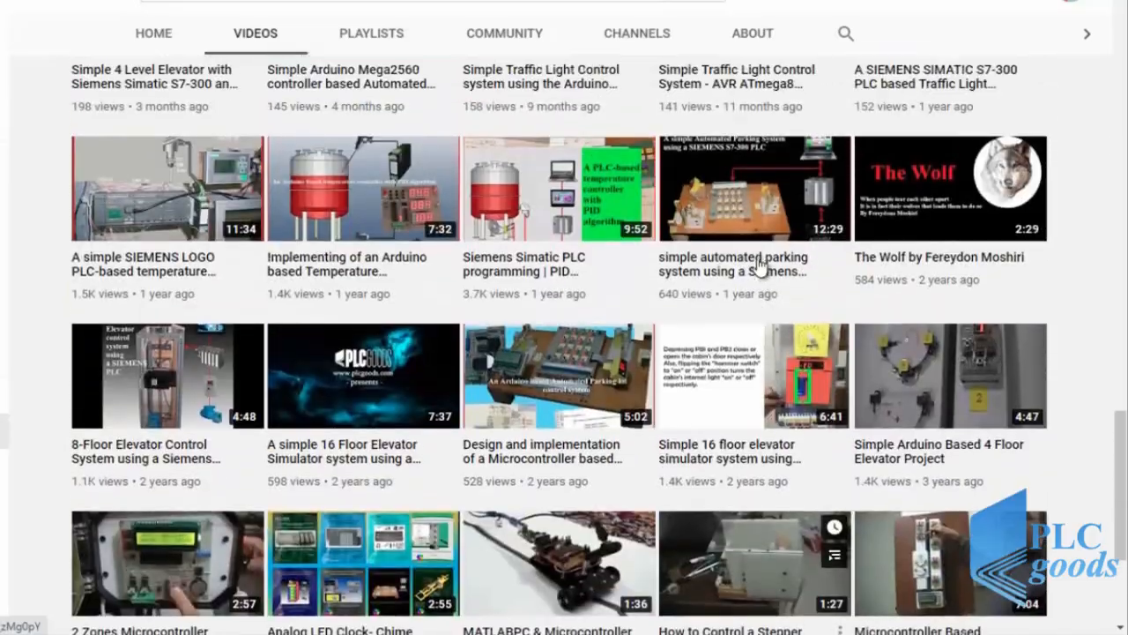
{"action": "scroll", "scroll_direction": "down", "scroll_amount": 3}
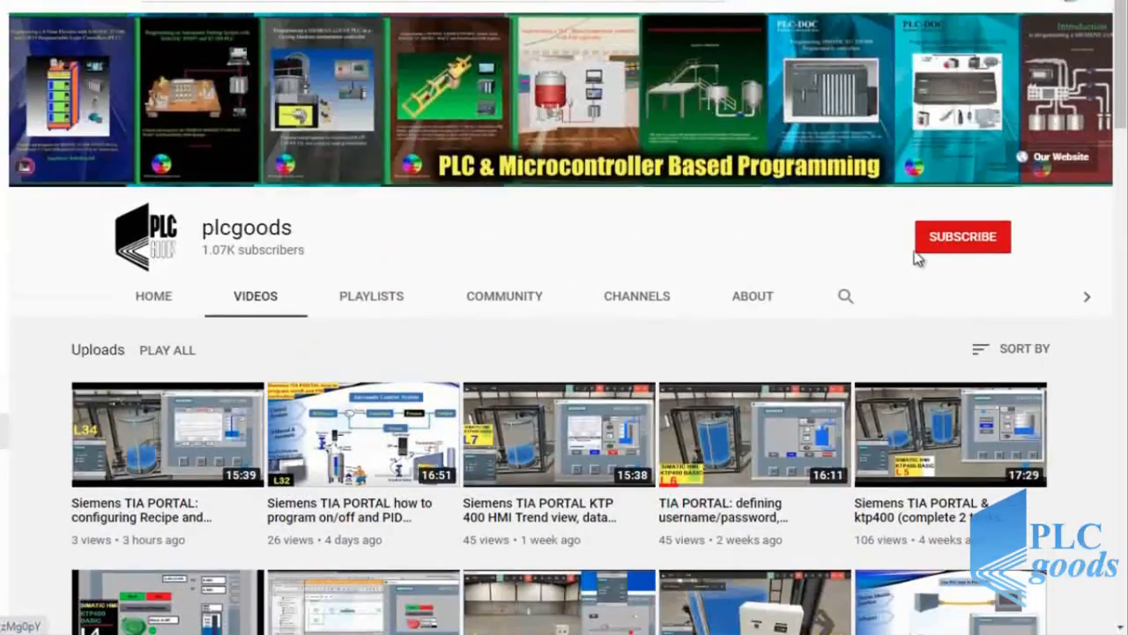
{"action": "left_click", "coordinate": [962, 236]}
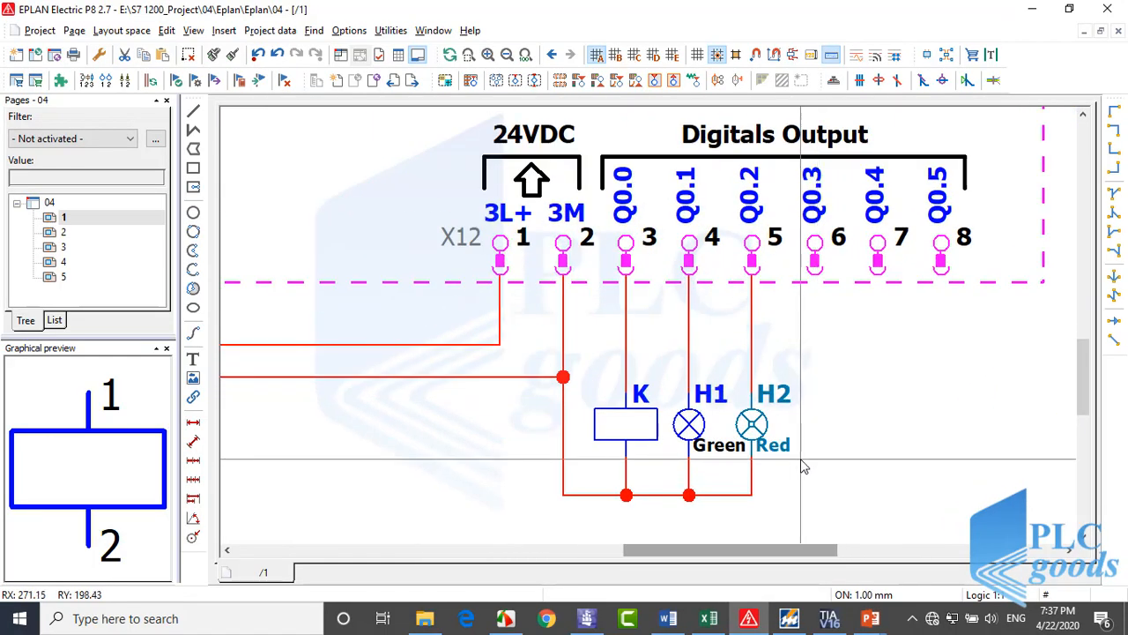
{"action": "mouse_move", "coordinate": [690, 423]}
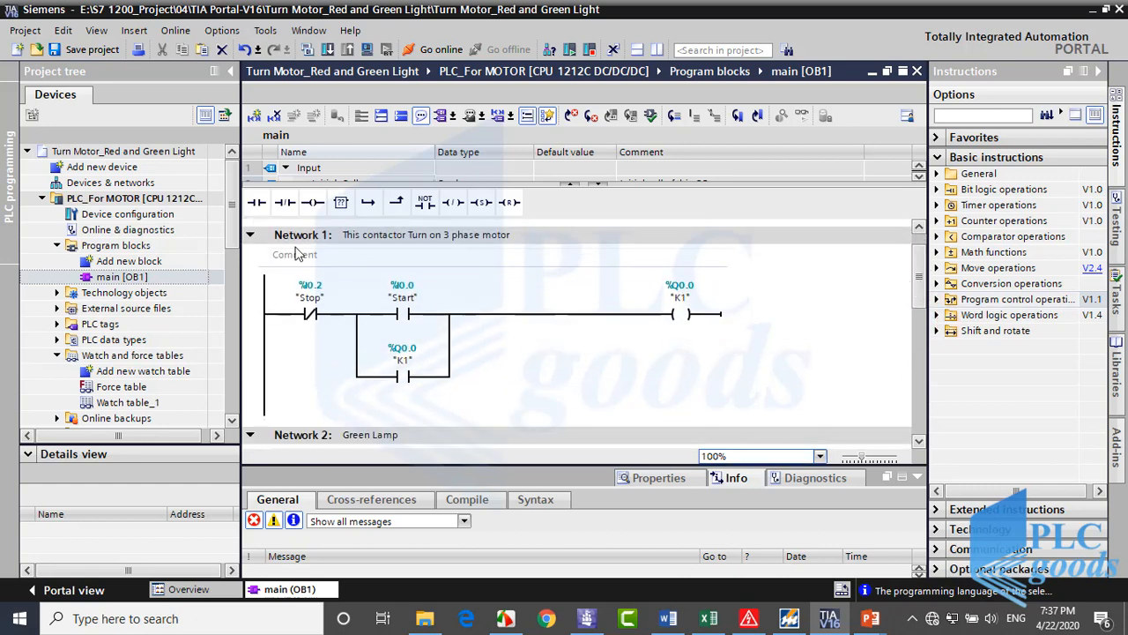
{"action": "mouse_move", "coordinate": [908, 336]}
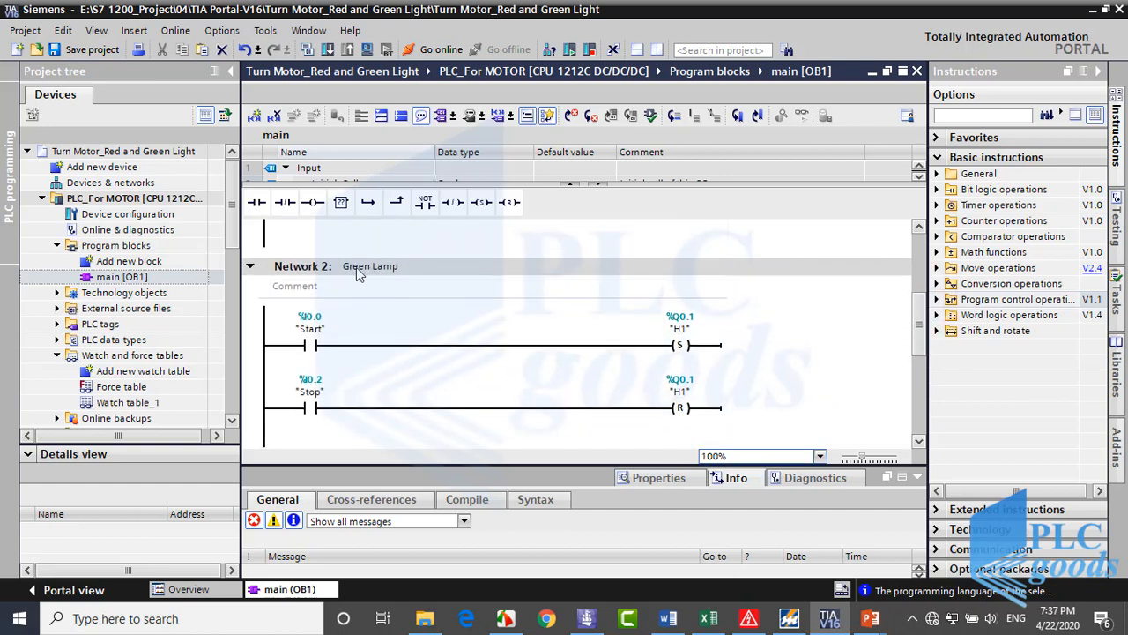
{"action": "scroll", "scroll_direction": "down", "scroll_amount": 3}
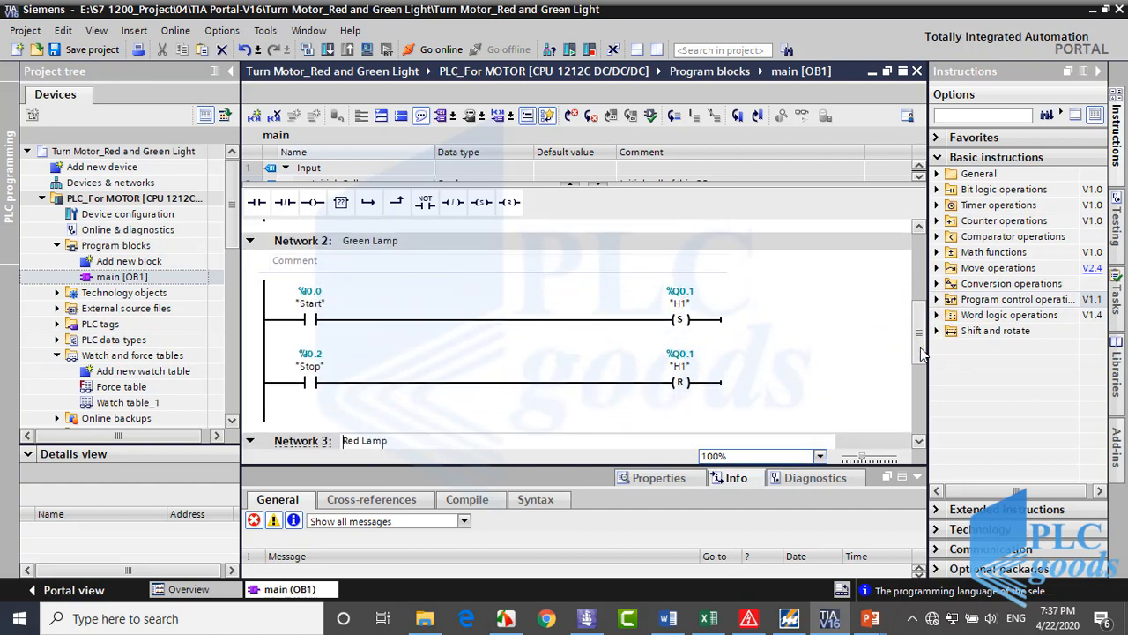
{"action": "scroll", "scroll_direction": "down", "scroll_amount": 3}
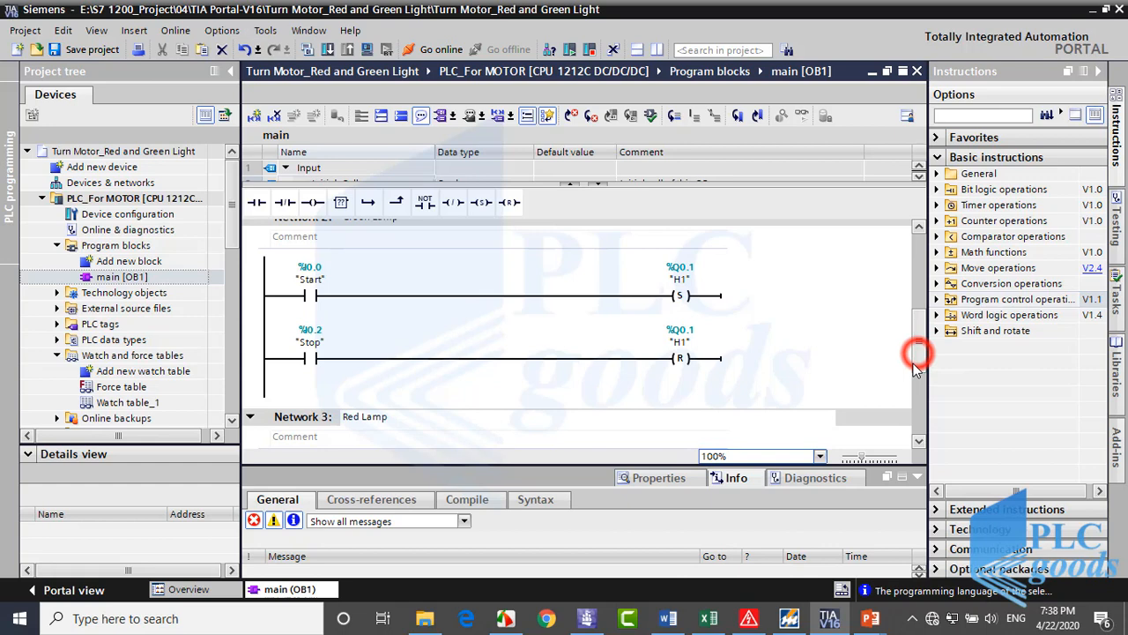
{"action": "scroll", "scroll_direction": "down", "scroll_amount": 3}
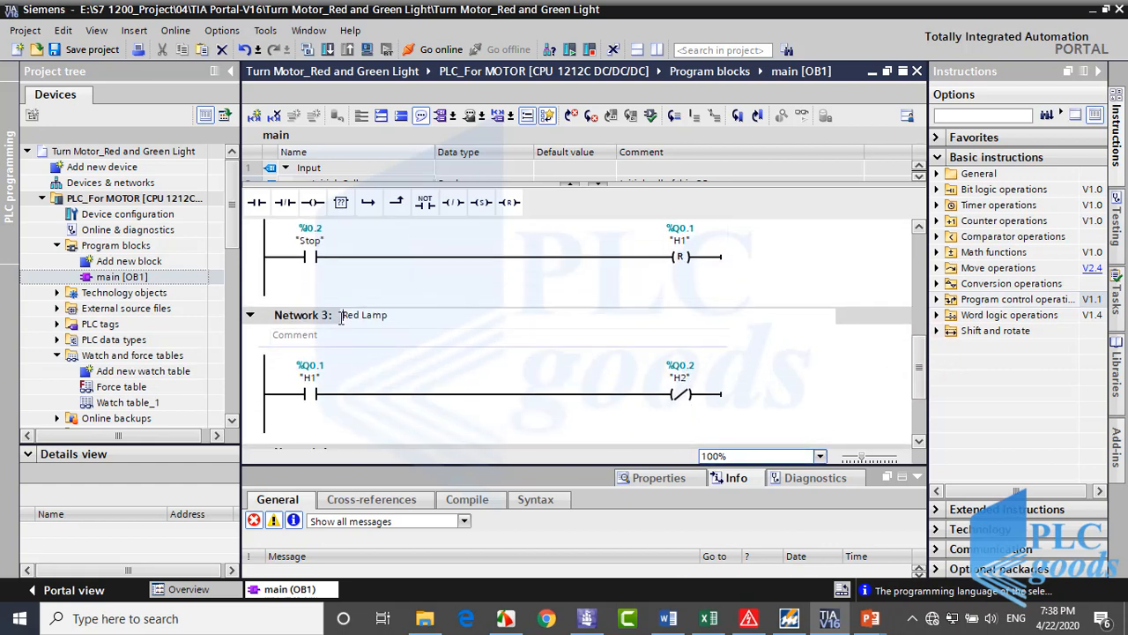
{"action": "key", "text": "alt+tab"}
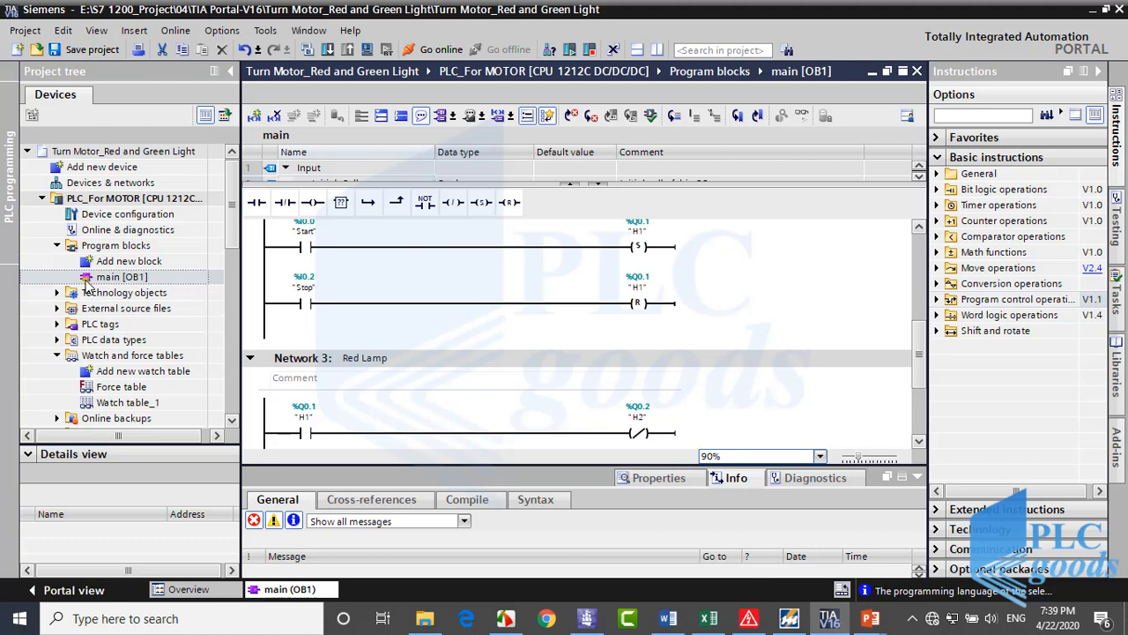
Switch main [OB1] from ladder to FBD via its project-tree context menu
{"action": "right_click", "coordinate": [121, 275]}
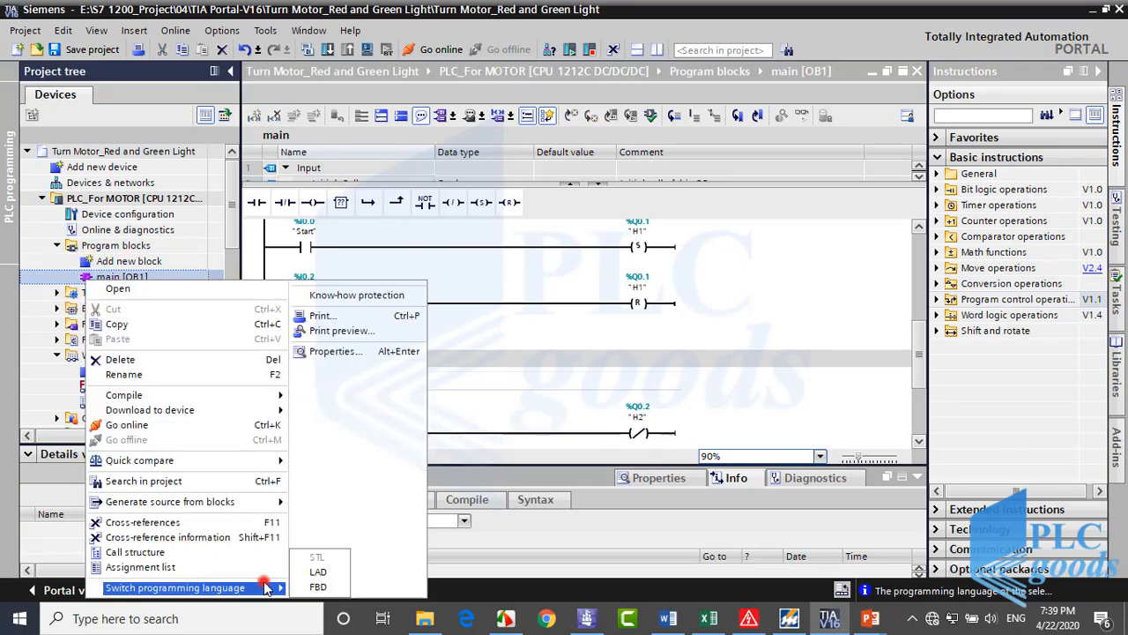
{"action": "left_click", "coordinate": [317, 586]}
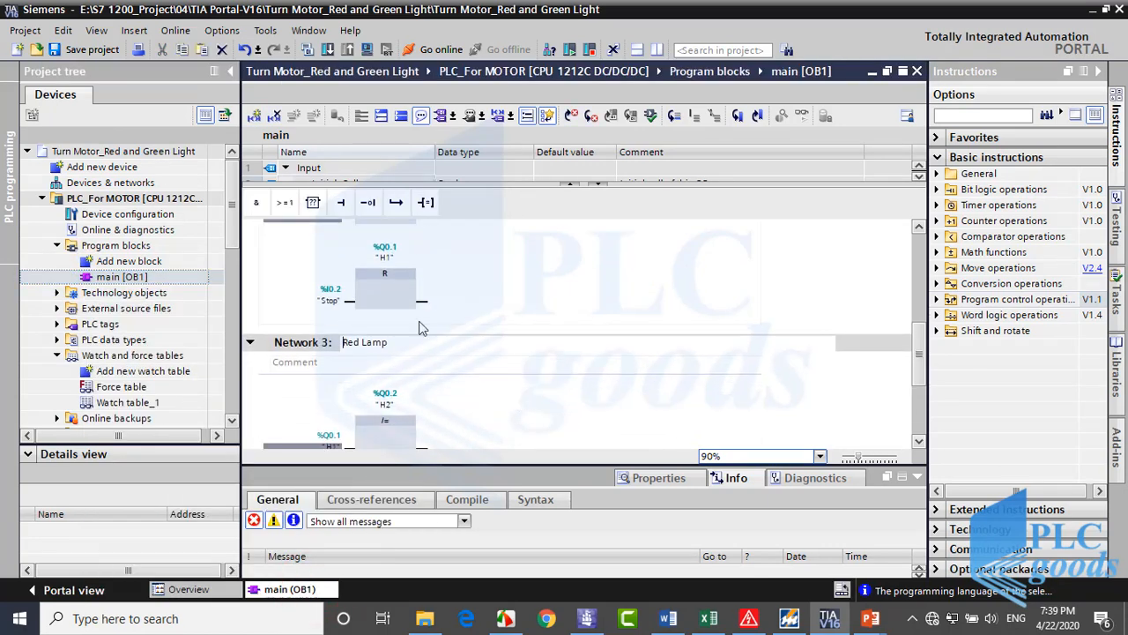
{"action": "scroll", "scroll_direction": "down", "scroll_amount": 3}
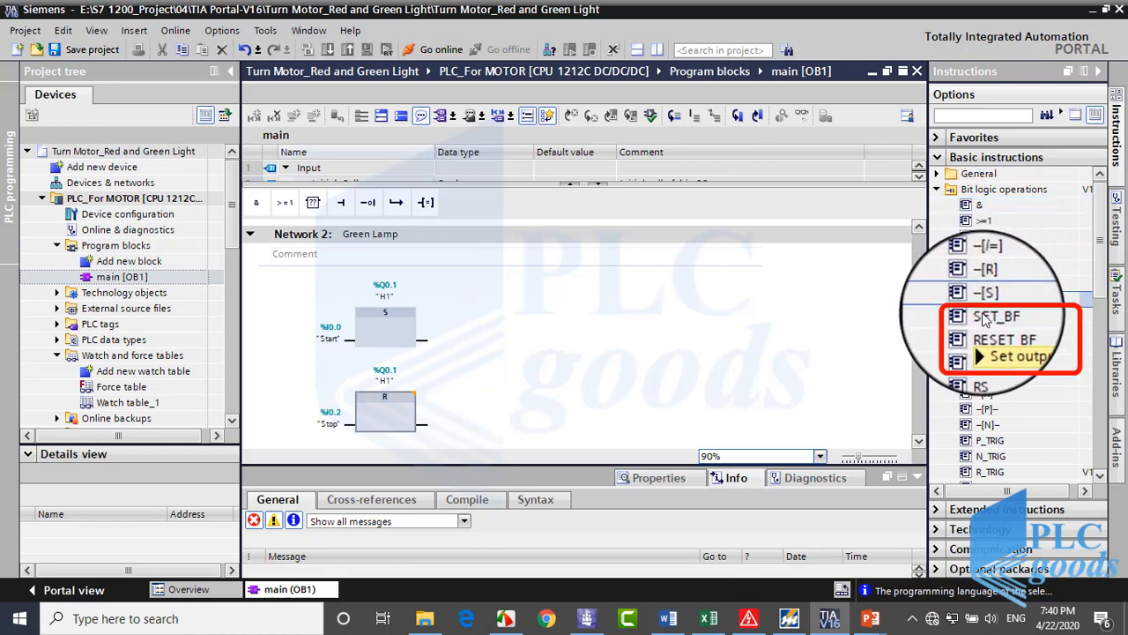
Switch to the Set bit field project with main [OB1] showing the K1 network
{"action": "key", "text": "alt+tab"}
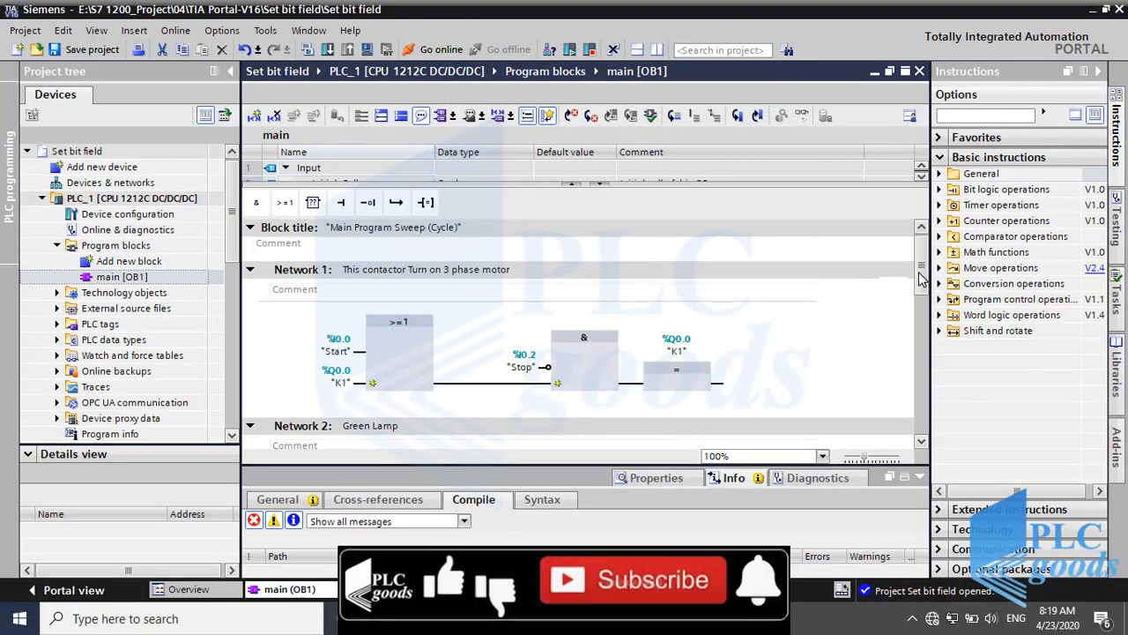
Show PLC_1's device configuration with the CPU 1212C DC/DC/DC in the rack
{"action": "scroll", "scroll_direction": "down", "scroll_amount": 3}
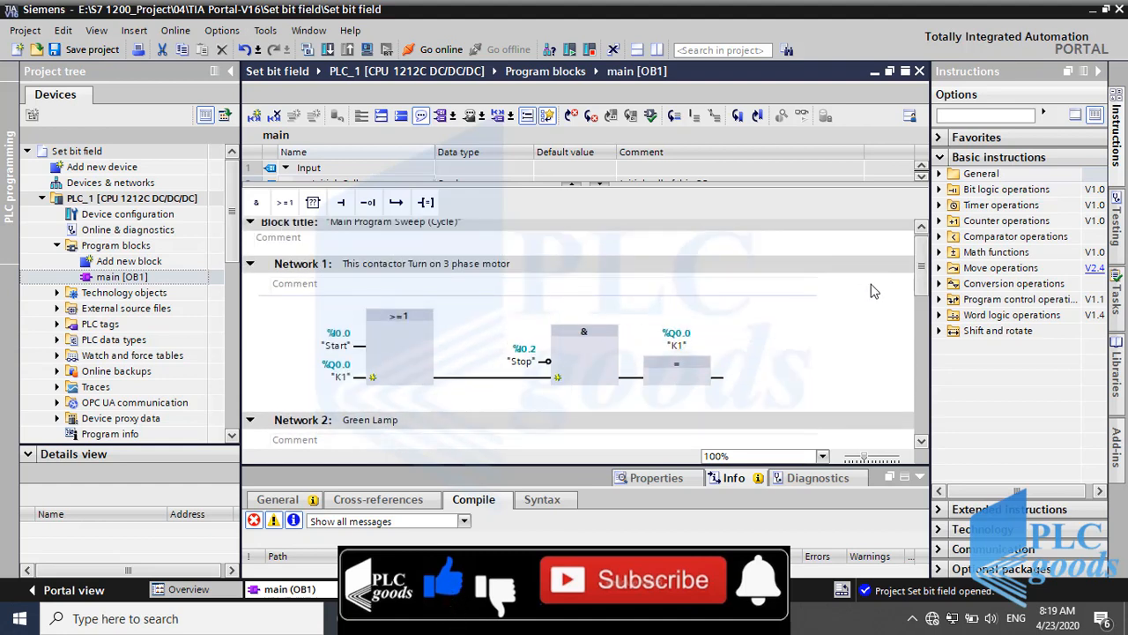
{"action": "left_click", "coordinate": [127, 229]}
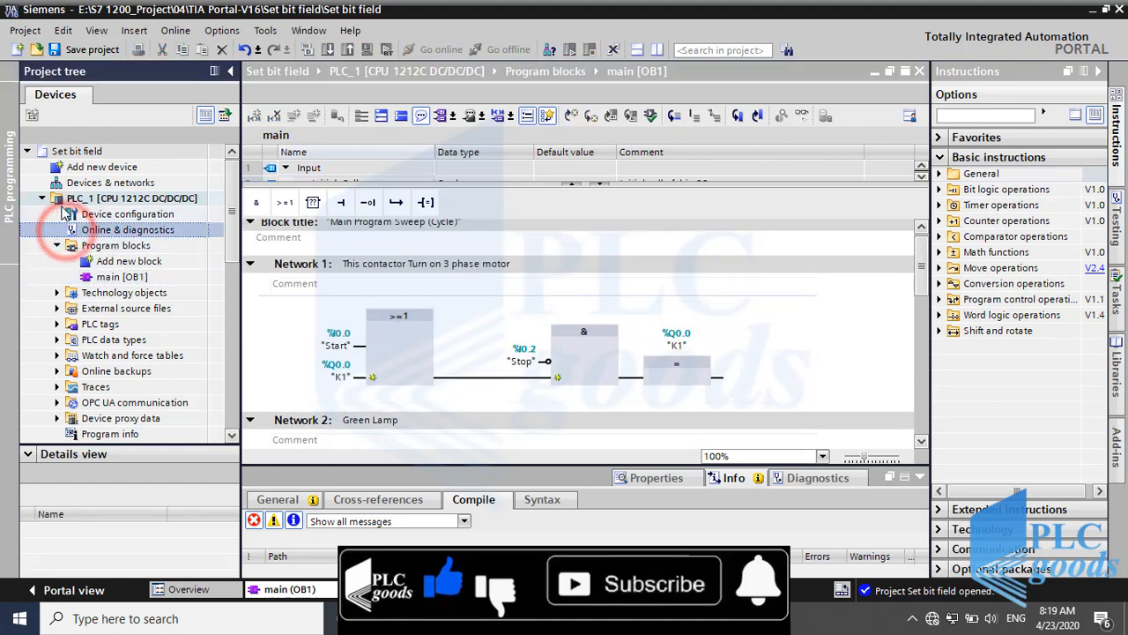
{"action": "left_click", "coordinate": [132, 197]}
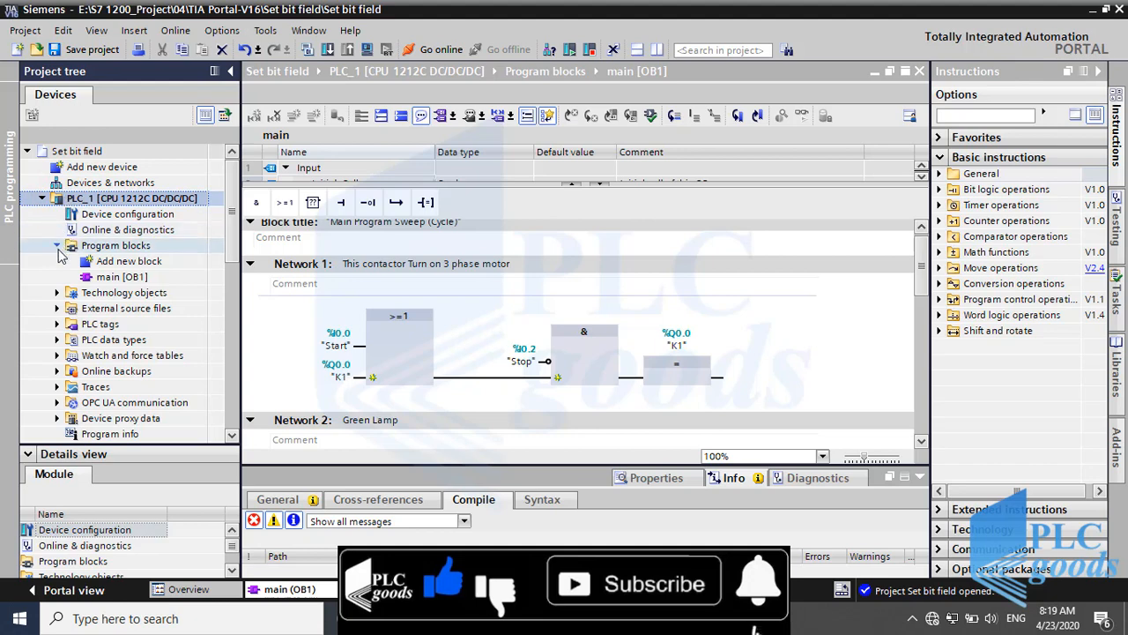
{"action": "left_click", "coordinate": [122, 276]}
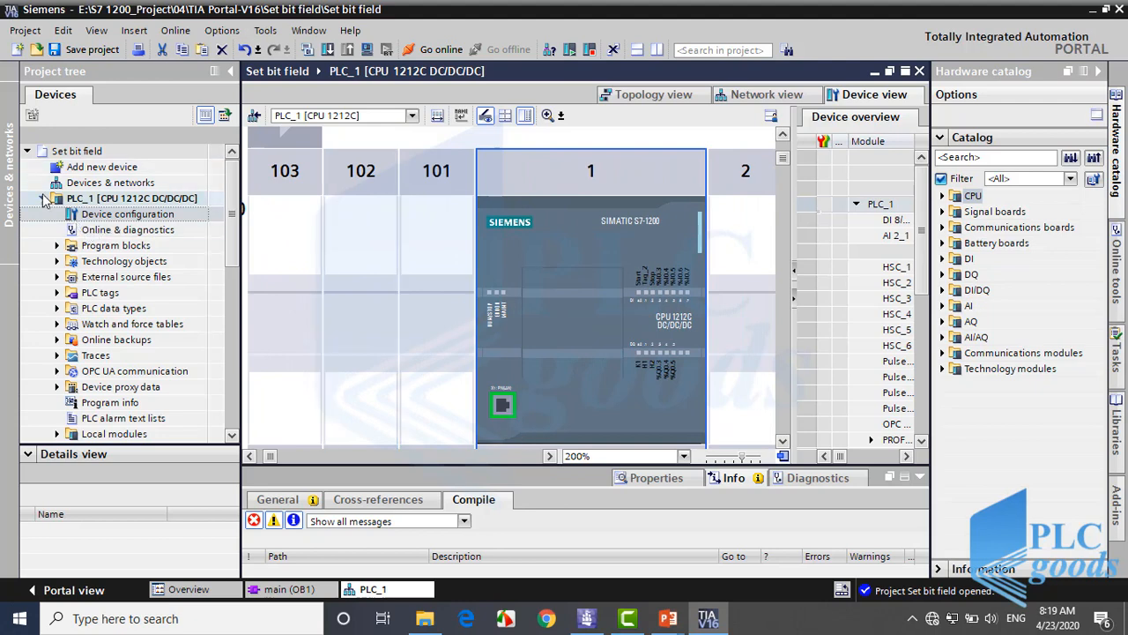
Paste a copy of PLC_1 into the project, creating a second controller PLC_2
{"action": "left_click", "coordinate": [42, 198]}
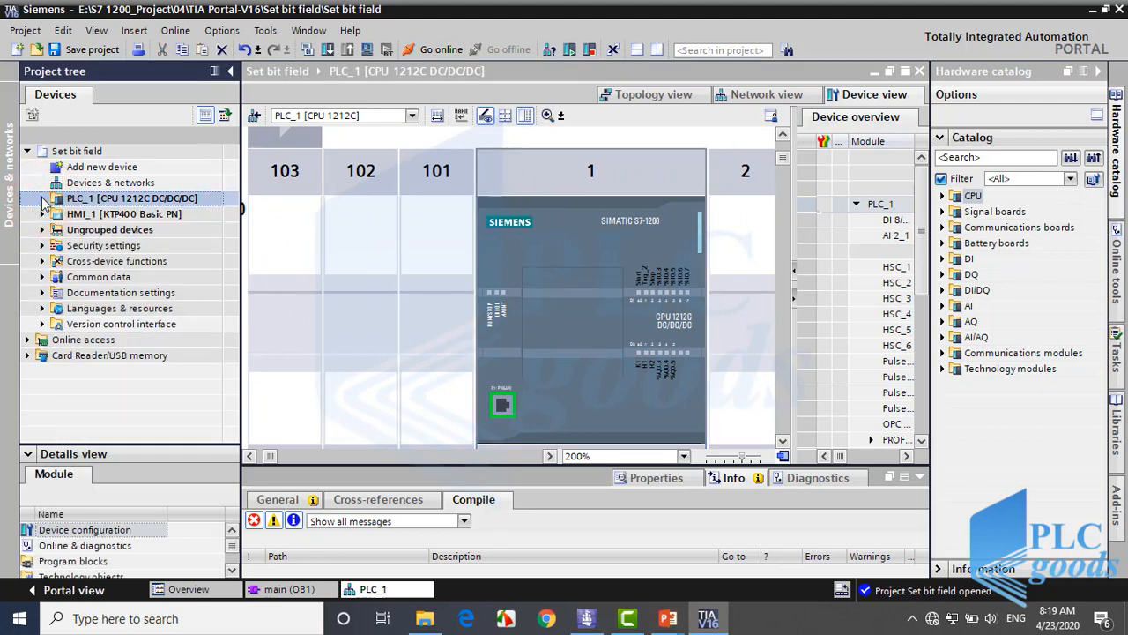
{"action": "left_click", "coordinate": [123, 215]}
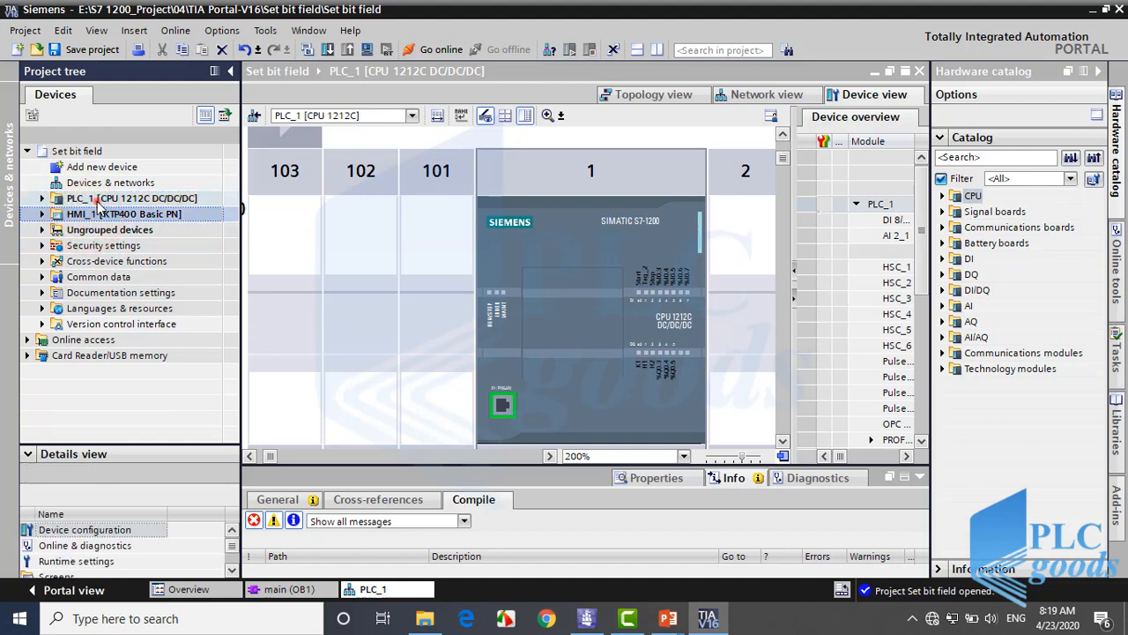
{"action": "left_click", "coordinate": [132, 197]}
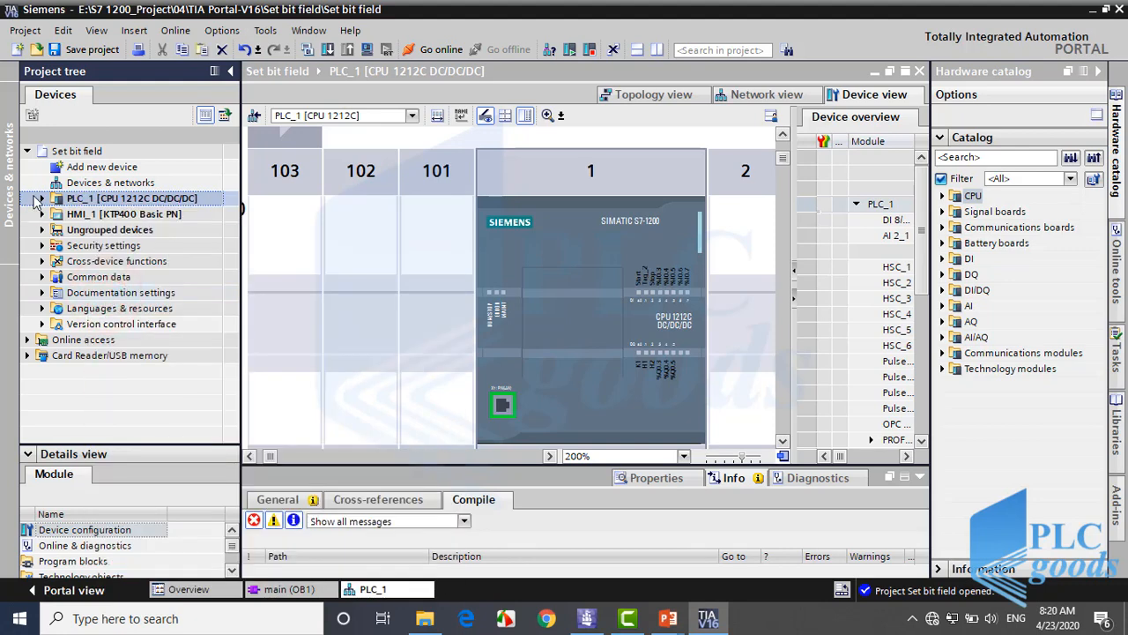
{"action": "right_click", "coordinate": [131, 197]}
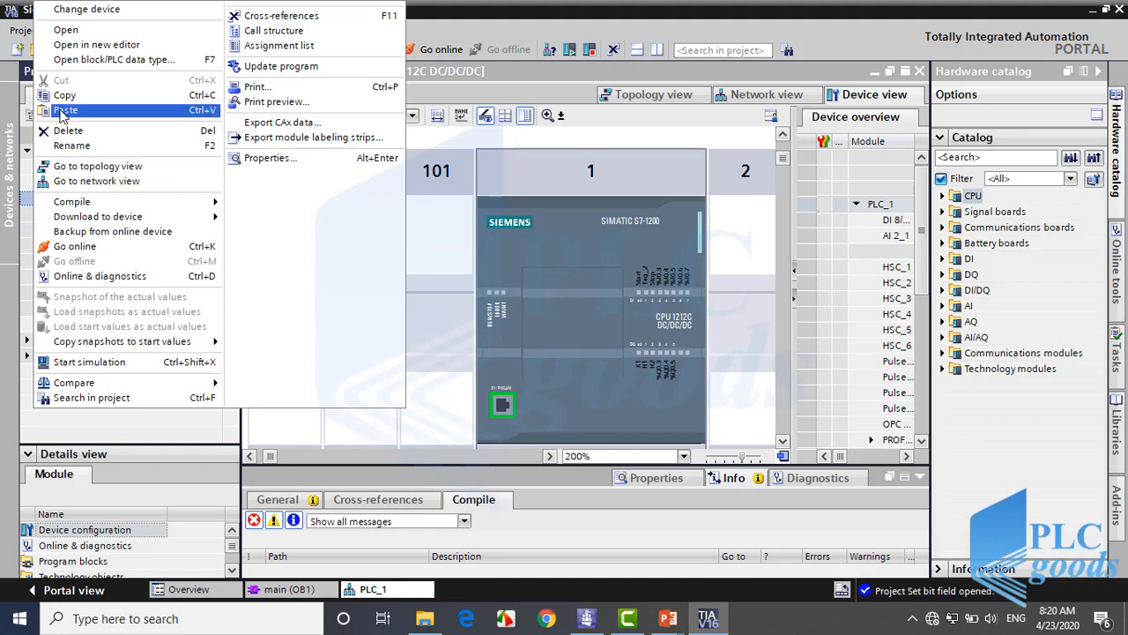
{"action": "left_click", "coordinate": [65, 95]}
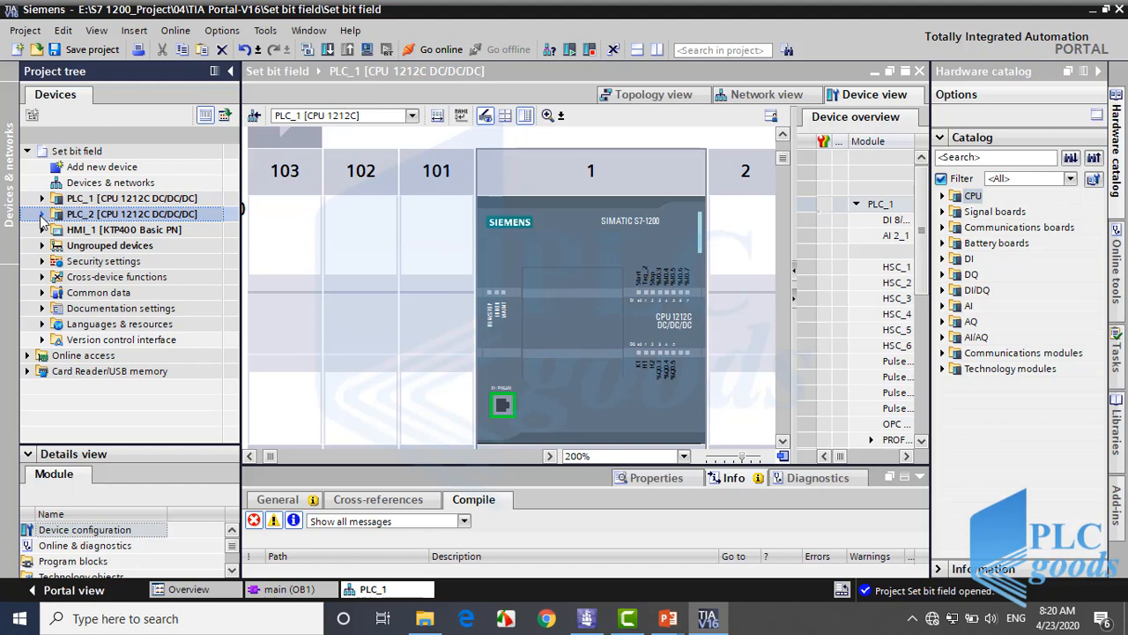
Expand PLC_2 and bring up its main [OB1] with the copied K1 network
{"action": "left_click", "coordinate": [42, 213]}
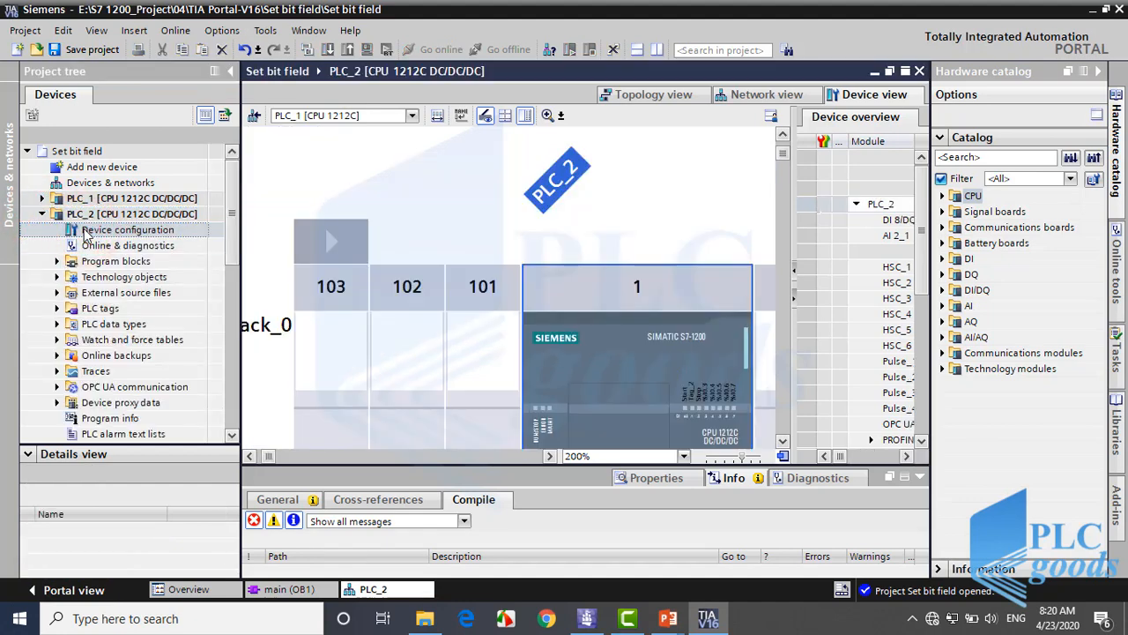
{"action": "left_click", "coordinate": [782, 441]}
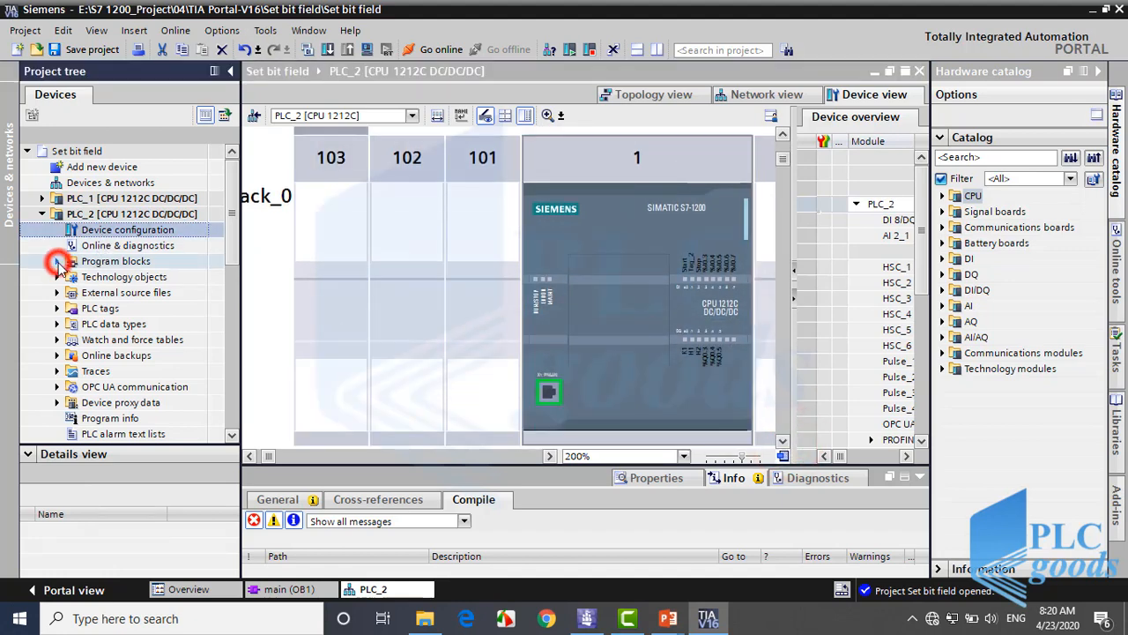
{"action": "left_click", "coordinate": [56, 261]}
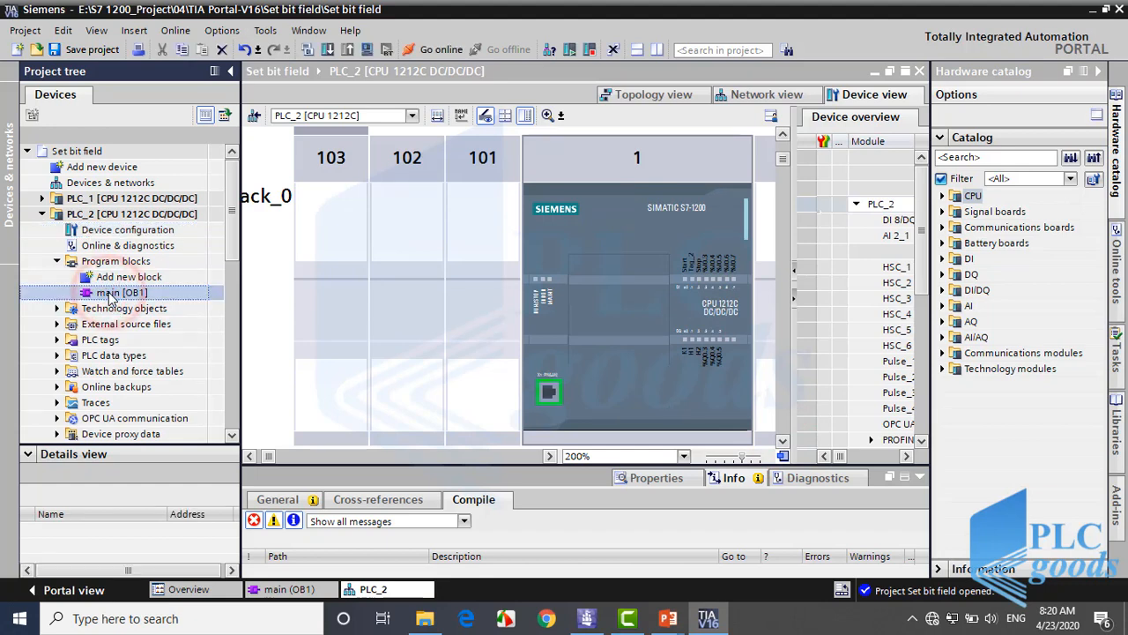
{"action": "double_click", "coordinate": [119, 292]}
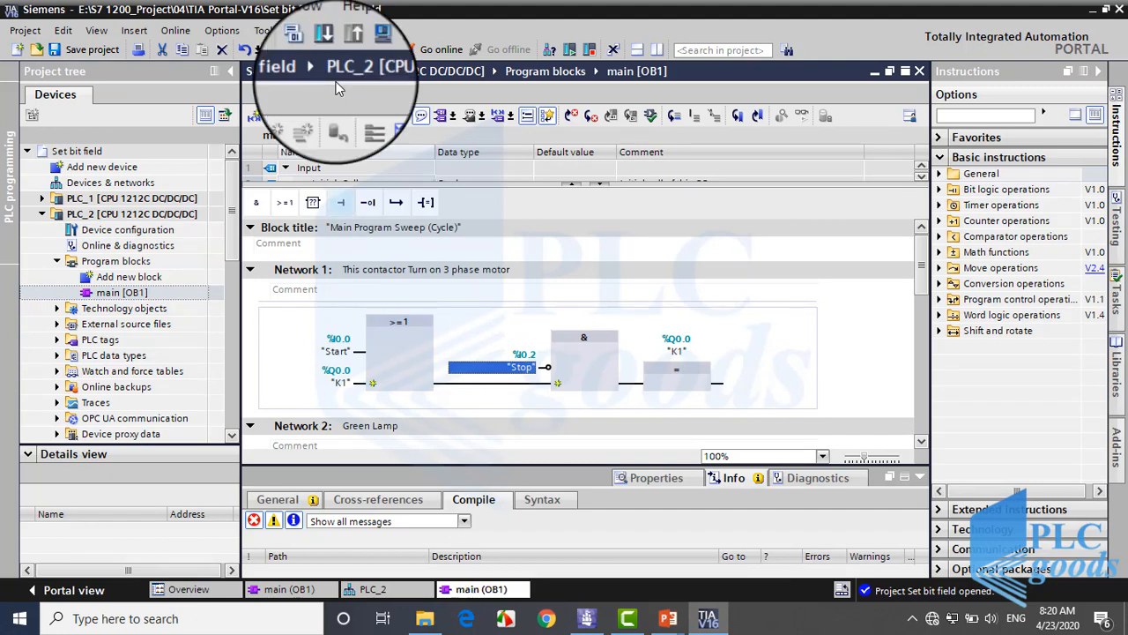
{"action": "left_click", "coordinate": [291, 588]}
{"action": "type", "text": "_E"}
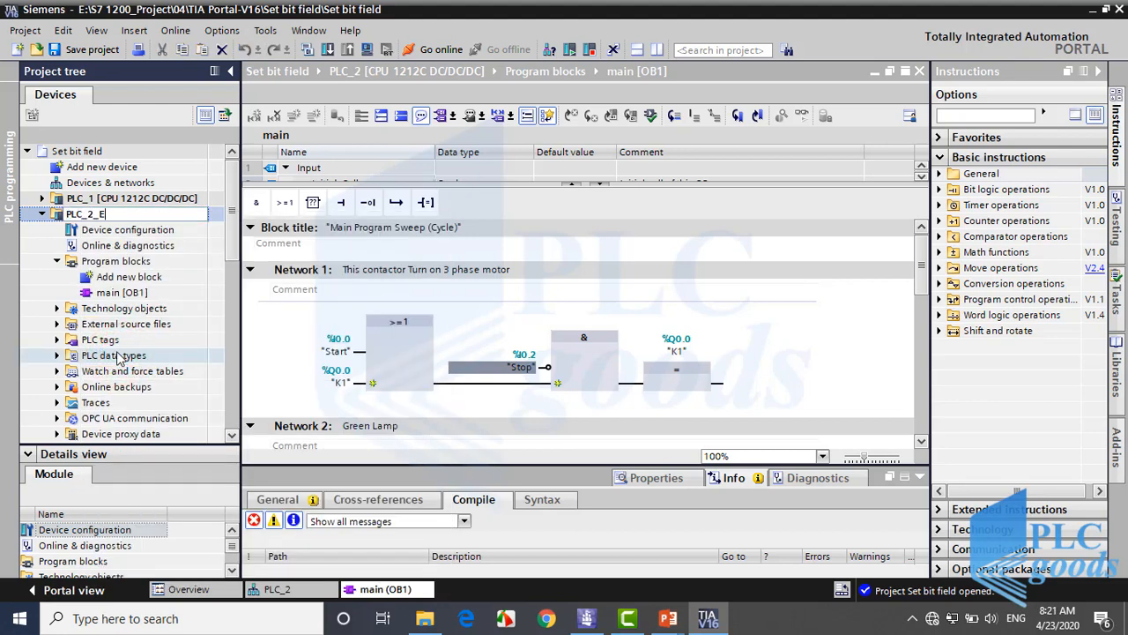
Rename the second controller to PLC_2_Exercise
{"action": "type", "text": "xerc"}
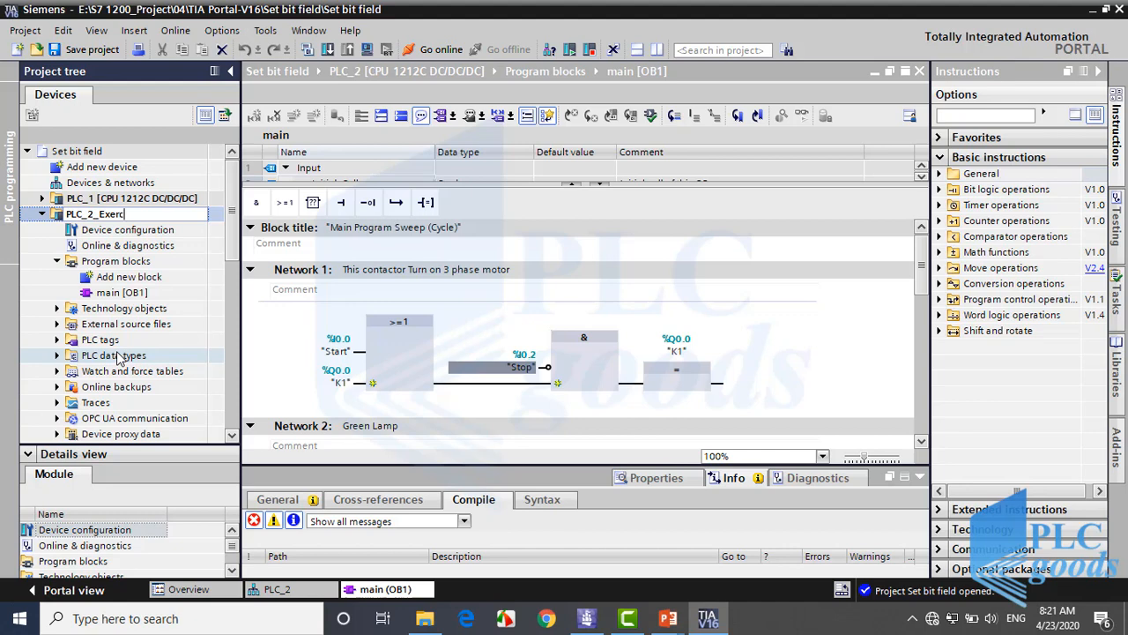
{"action": "type", "text": "ise [CPU 1212C"}
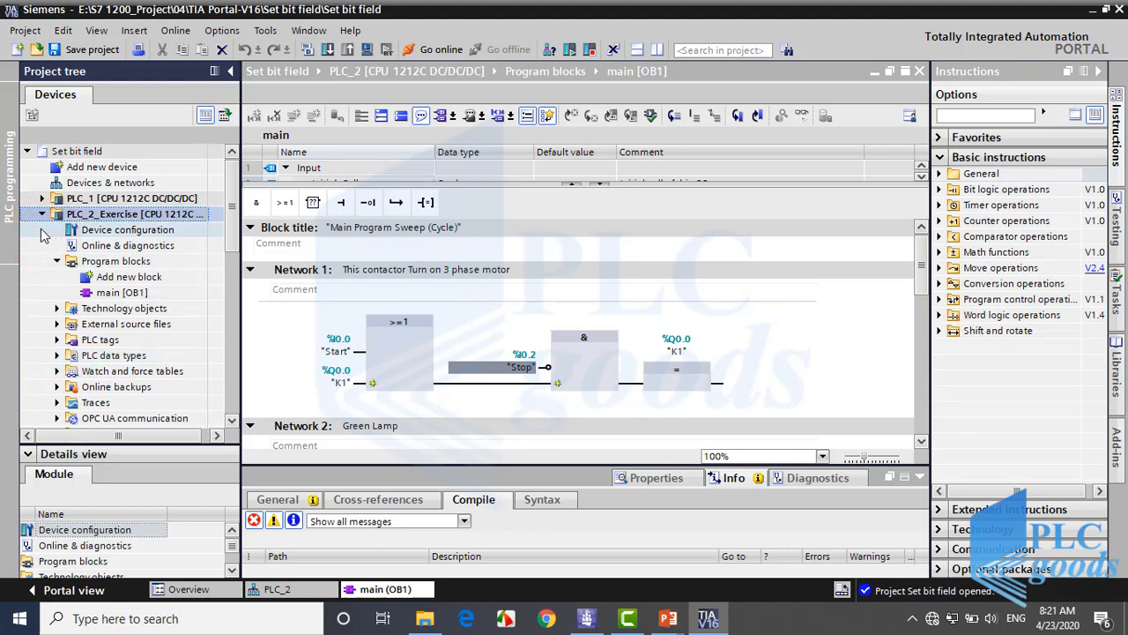
Delete the copied networks from PLC_2_Exercise's main block and expand its PLC tags
{"action": "left_click", "coordinate": [138, 215]}
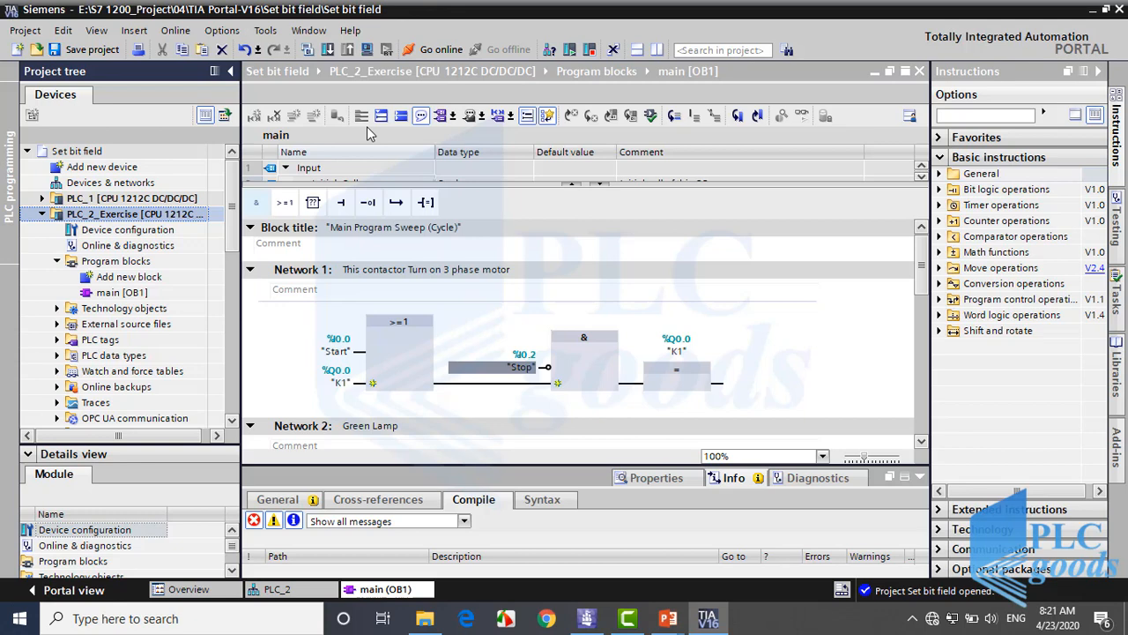
{"action": "left_click", "coordinate": [303, 268]}
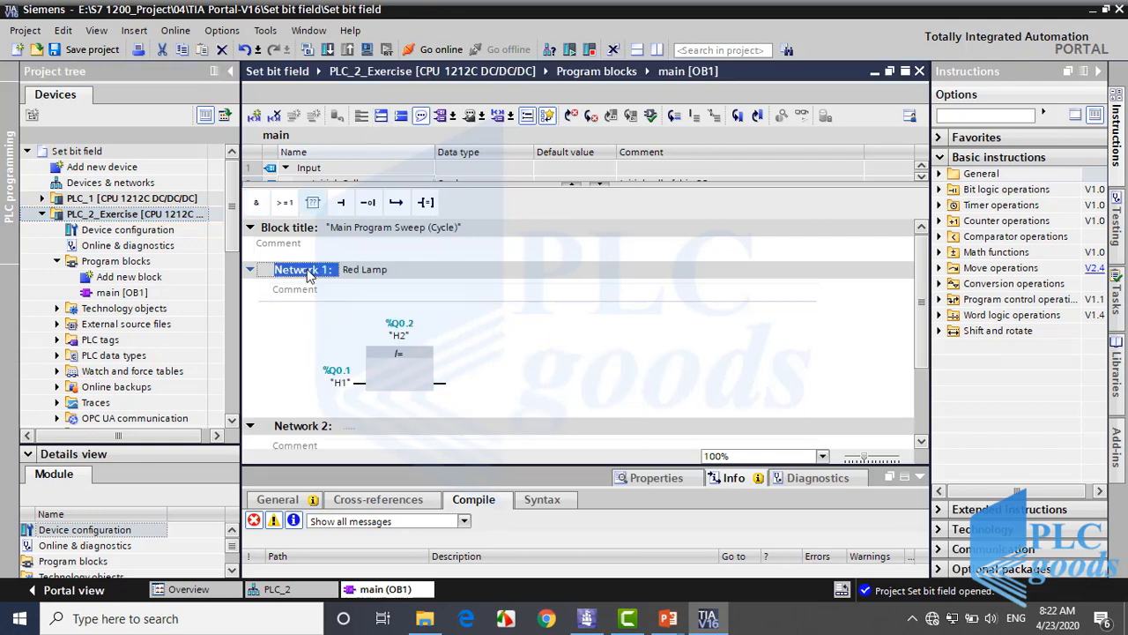
{"action": "left_click", "coordinate": [251, 268]}
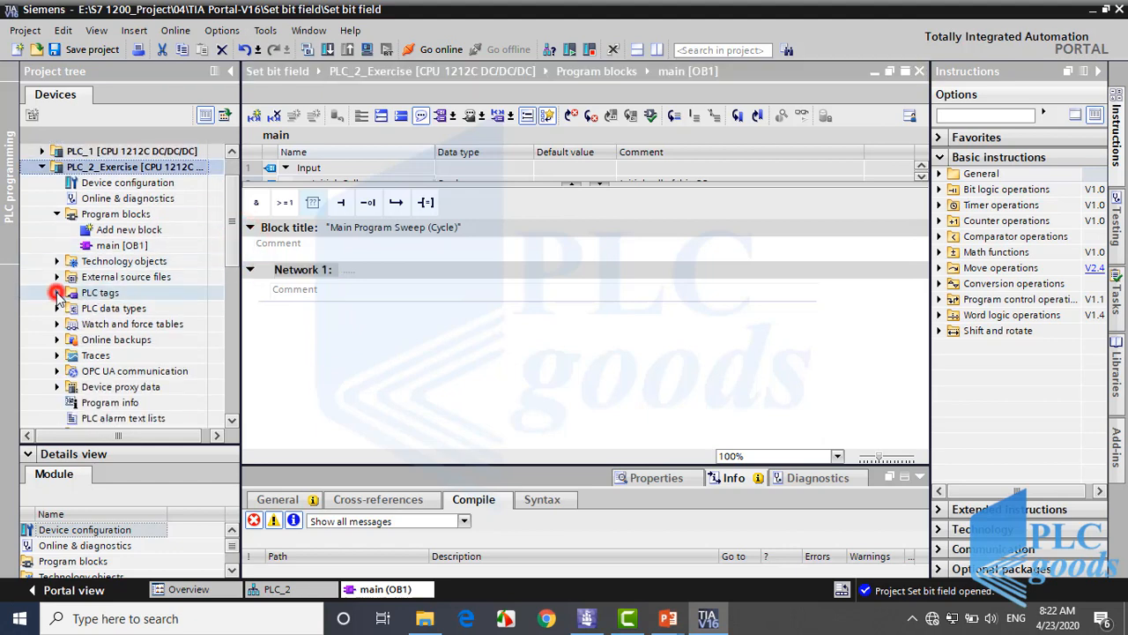
{"action": "left_click", "coordinate": [57, 293]}
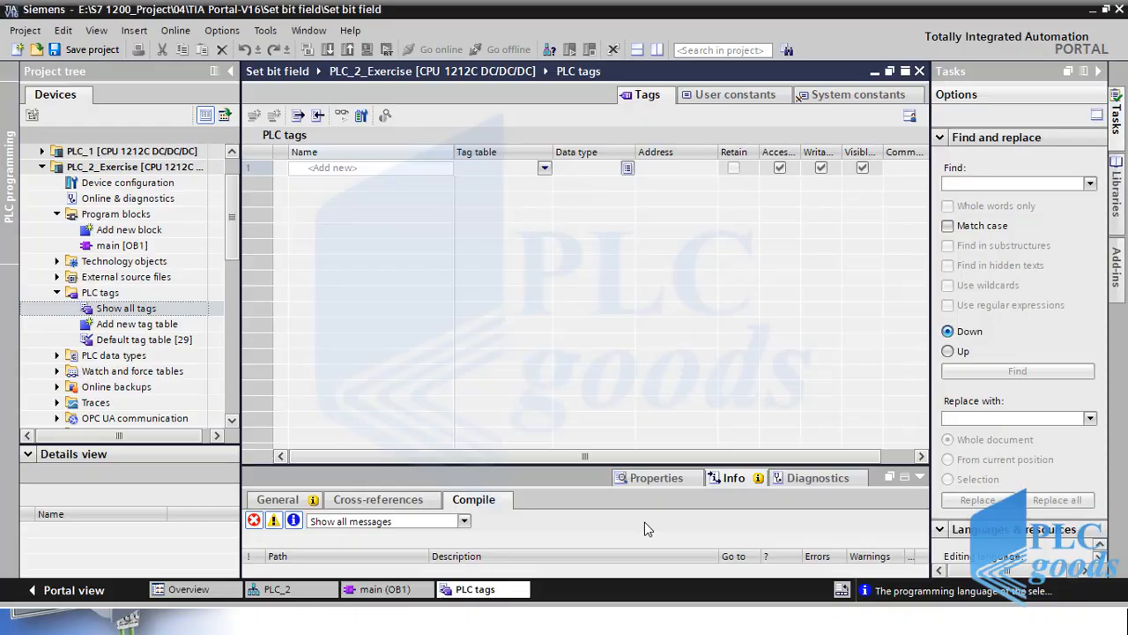
Create input tags Start %I0.0 and Stop %I0.1 and begin the lamp tags H3 and H1
{"action": "left_click", "coordinate": [333, 167]}
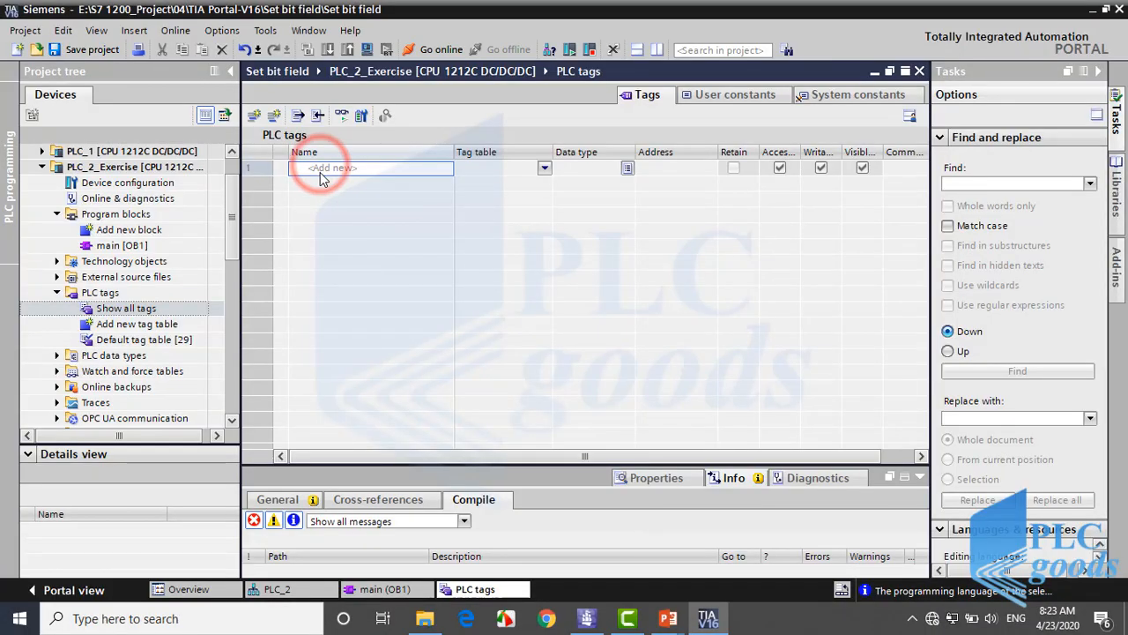
{"action": "type", "text": "Start"}
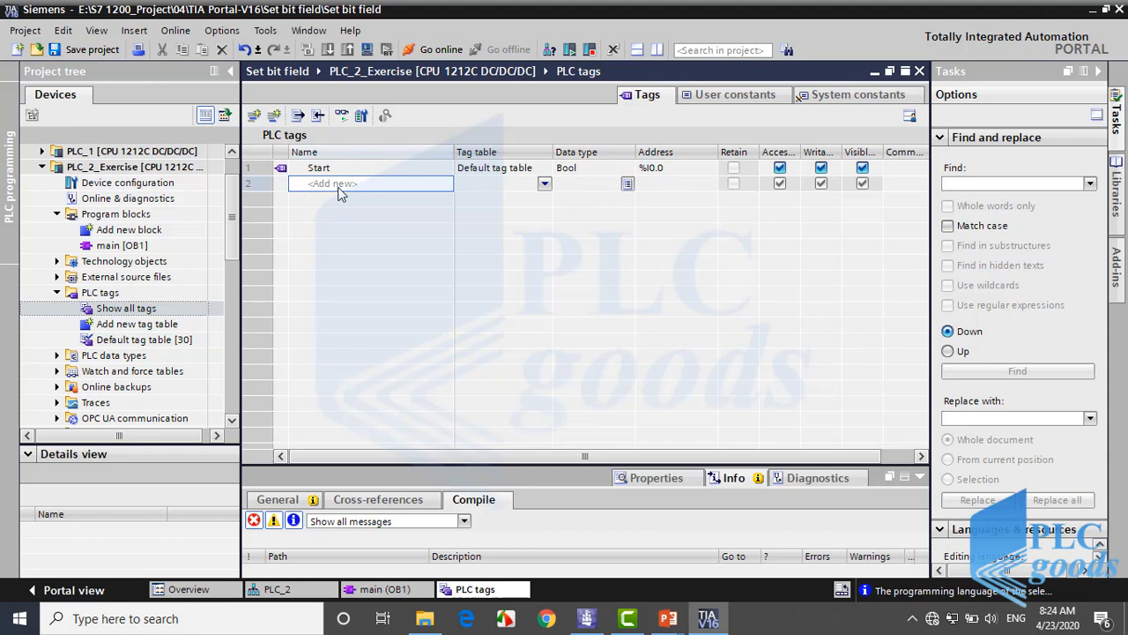
{"action": "type", "text": "Stop"}
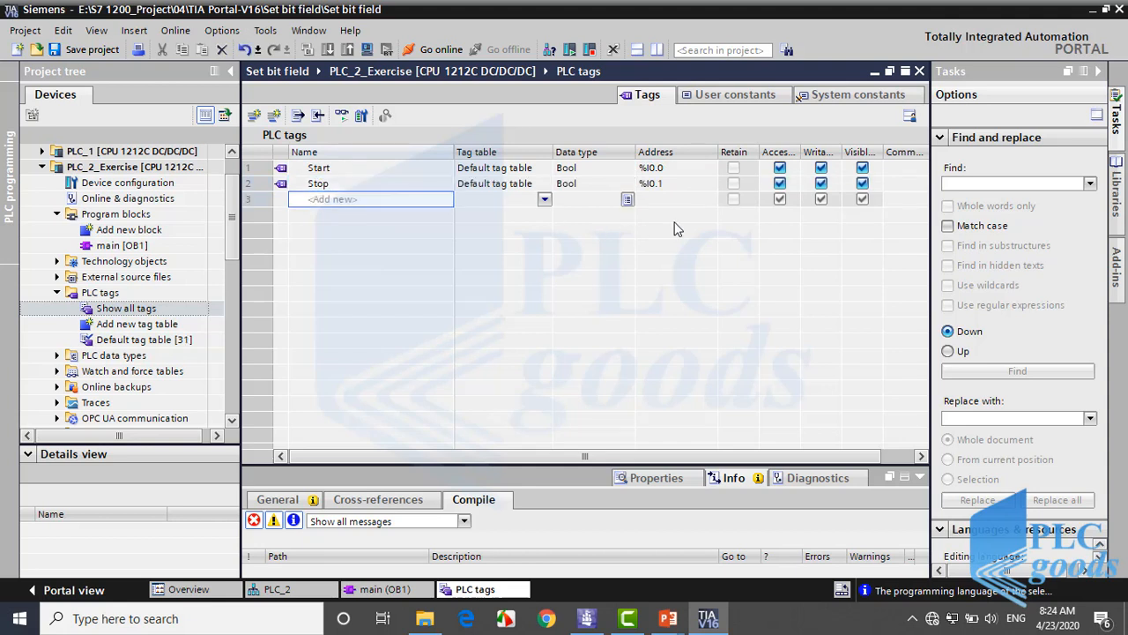
{"action": "left_click", "coordinate": [674, 184]}
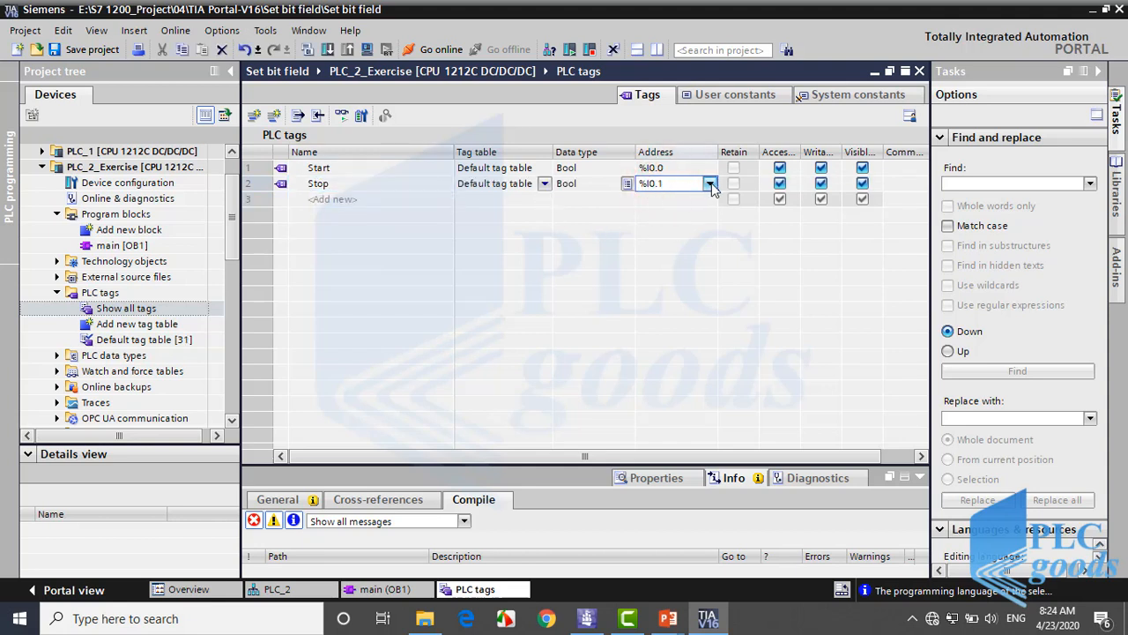
{"action": "left_click", "coordinate": [712, 184]}
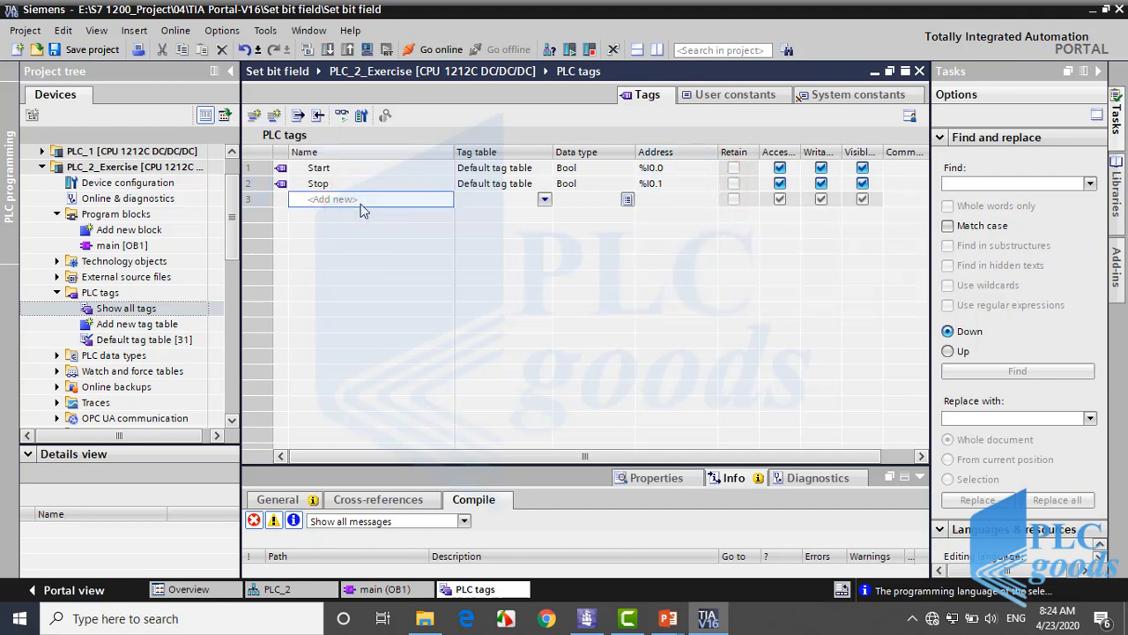
{"action": "type", "text": "H3"}
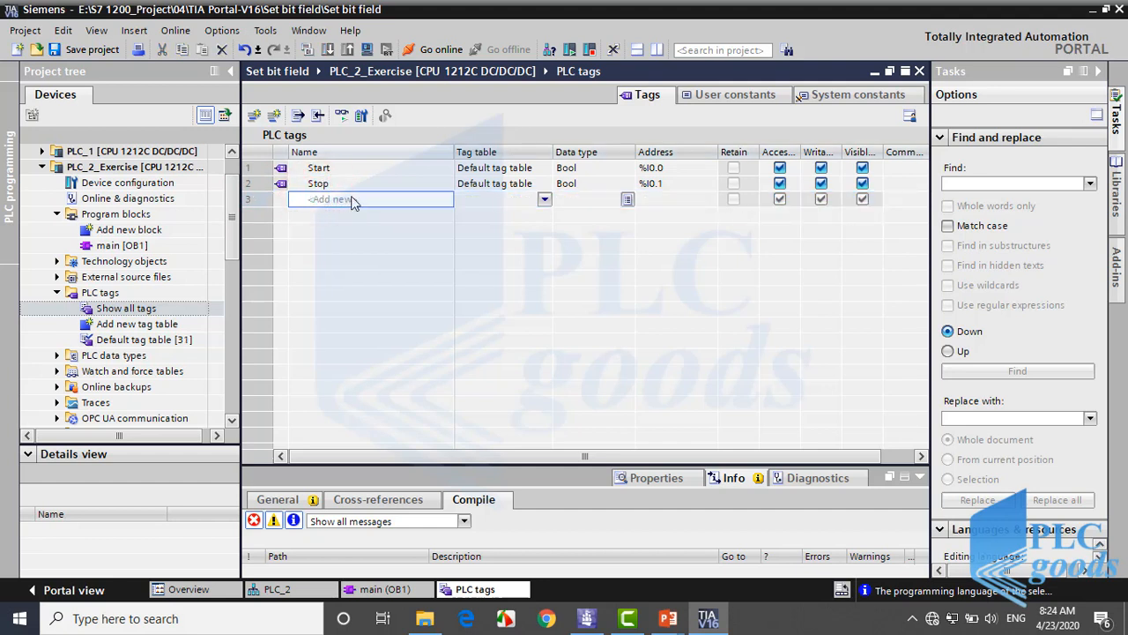
{"action": "type", "text": "H1"}
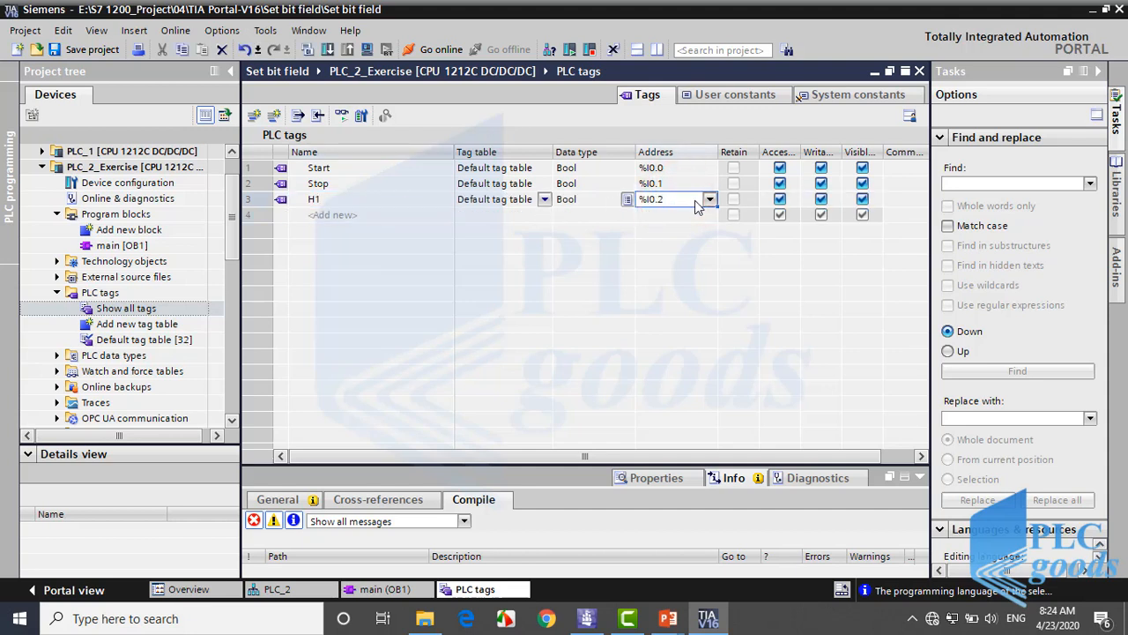
Assign H1–H3 the outputs %Q0.0–%Q0.2 and save the project
{"action": "left_click", "coordinate": [708, 200]}
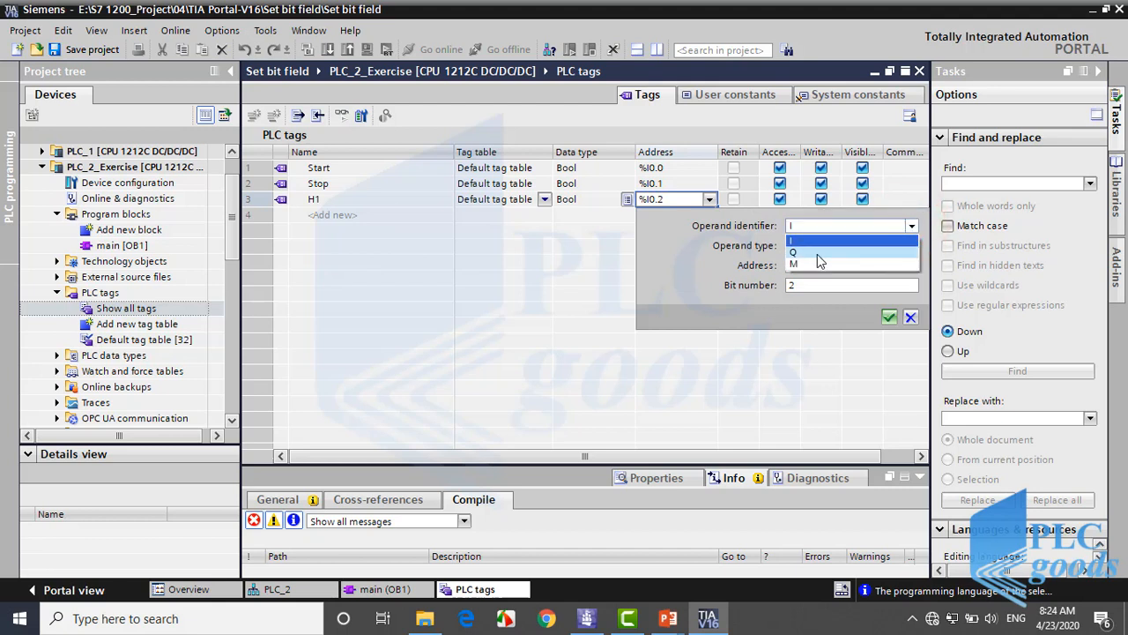
{"action": "left_click", "coordinate": [793, 253]}
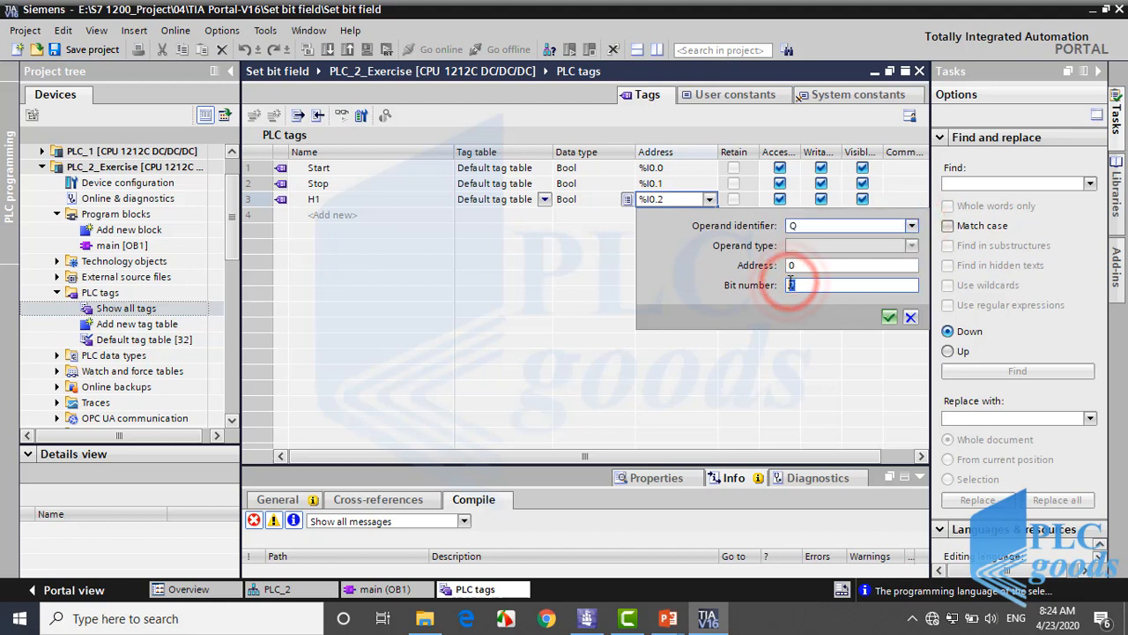
{"action": "left_click", "coordinate": [889, 317]}
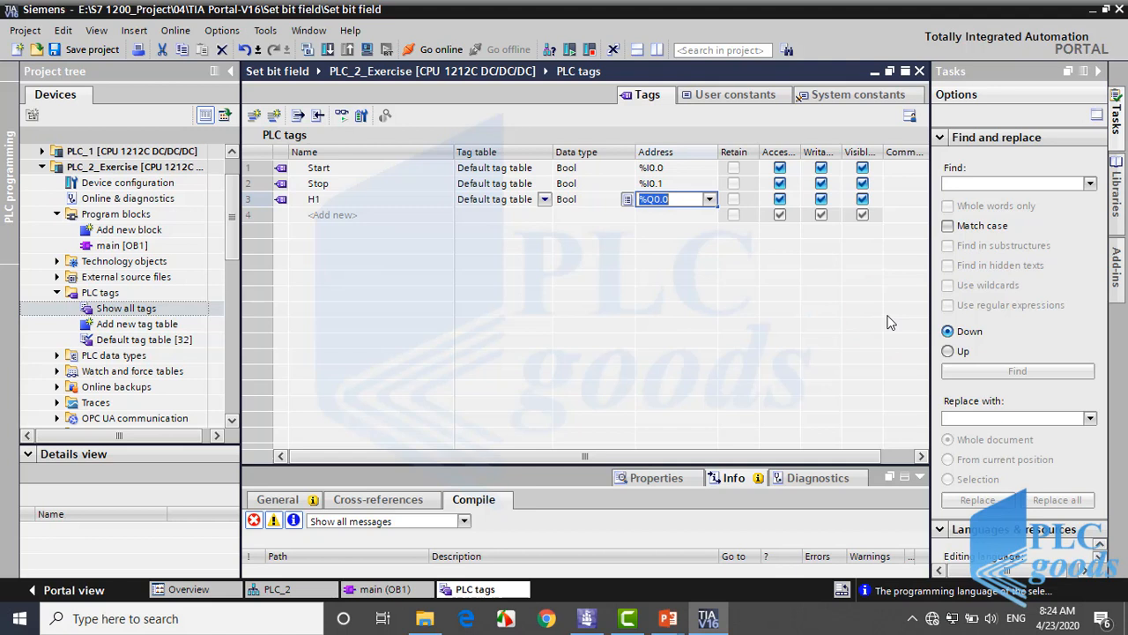
{"action": "left_click", "coordinate": [333, 215]}
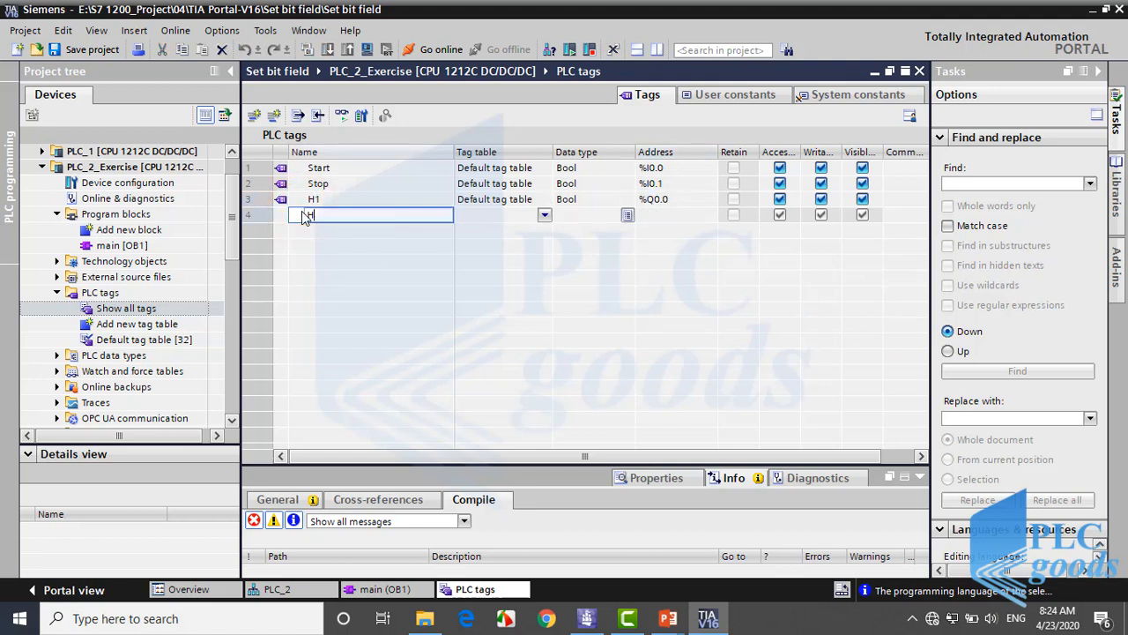
{"action": "type", "text": "H2"}
{"action": "type", "text": "H3"}
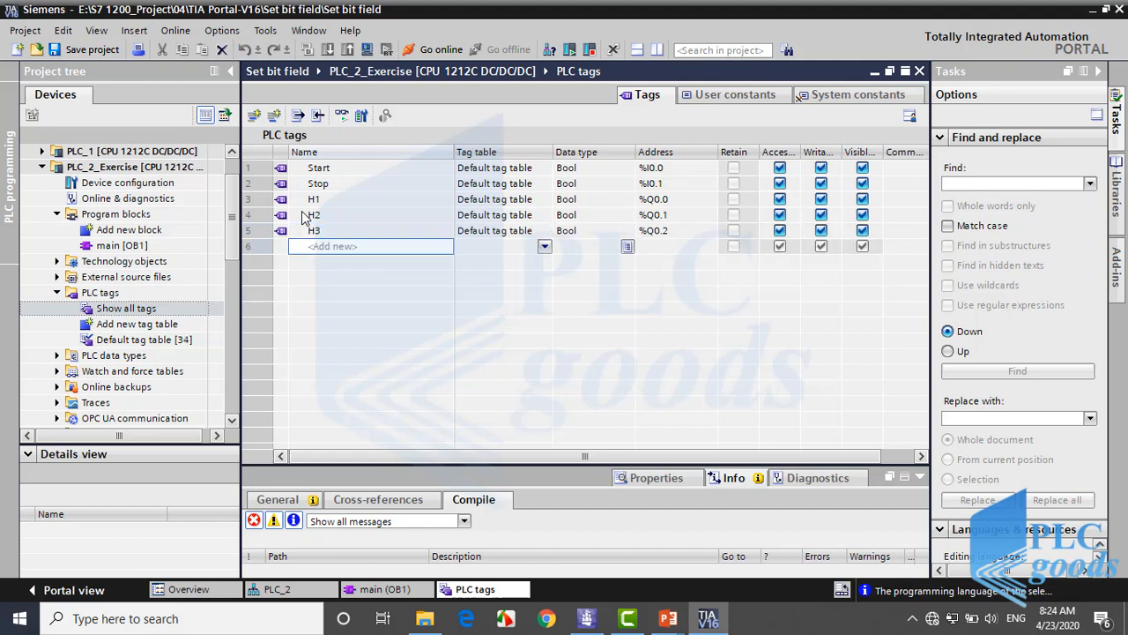
{"action": "left_click", "coordinate": [654, 215]}
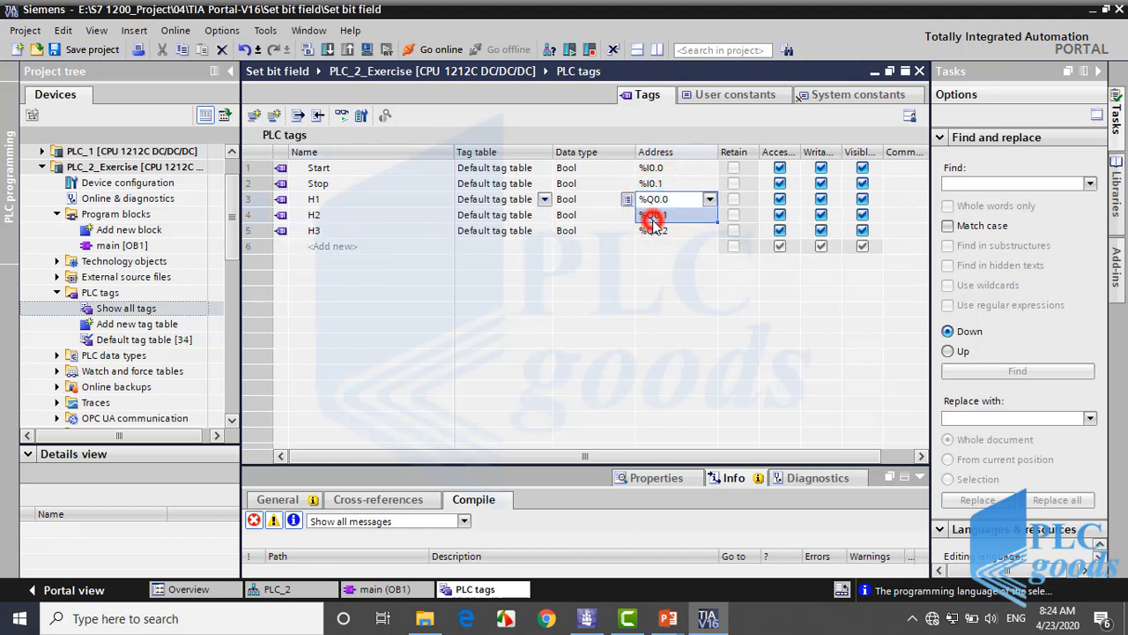
{"action": "left_click", "coordinate": [652, 229]}
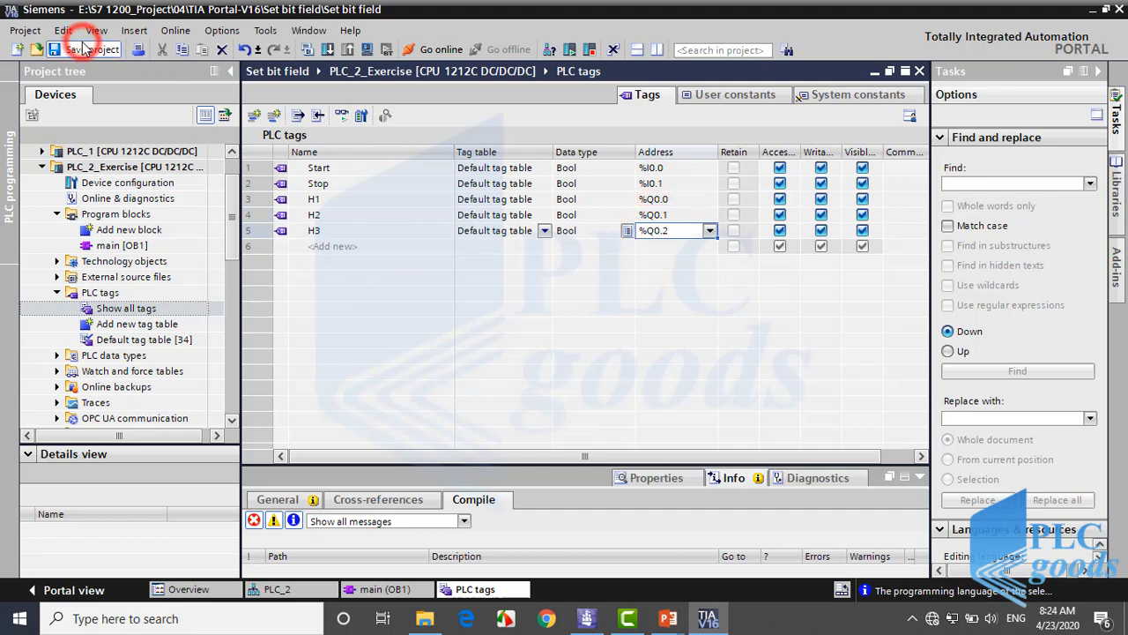
{"action": "left_click", "coordinate": [83, 49]}
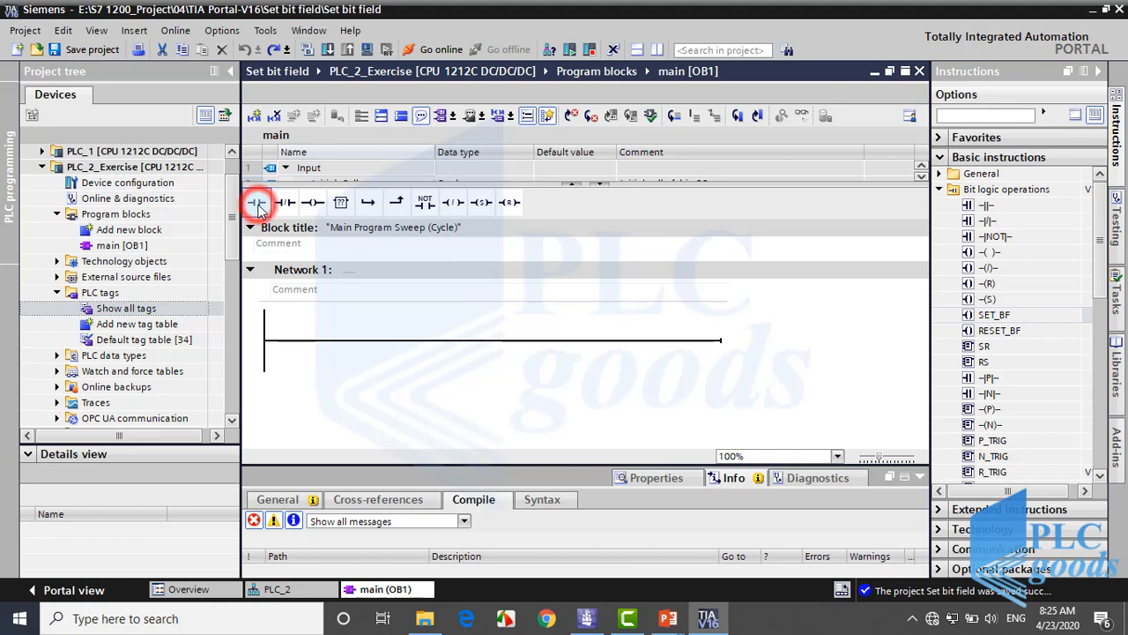
Add Start and Stop contacts with SET_BF/RESET_BF on H1, bit count 3
{"action": "left_click", "coordinate": [257, 203]}
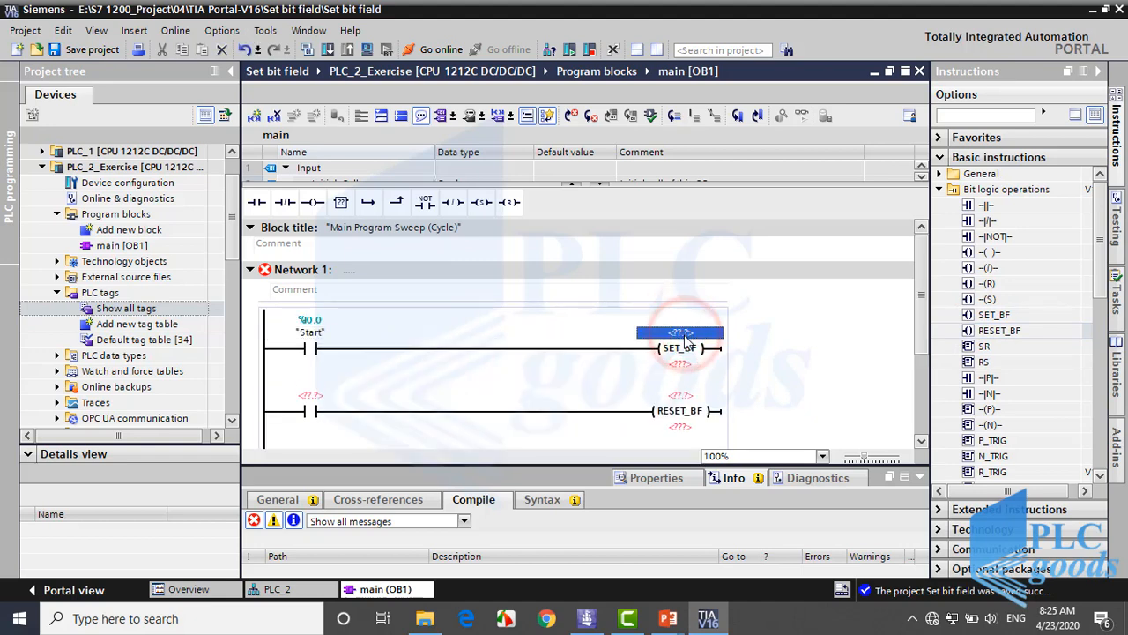
{"action": "type", "text": "h"}
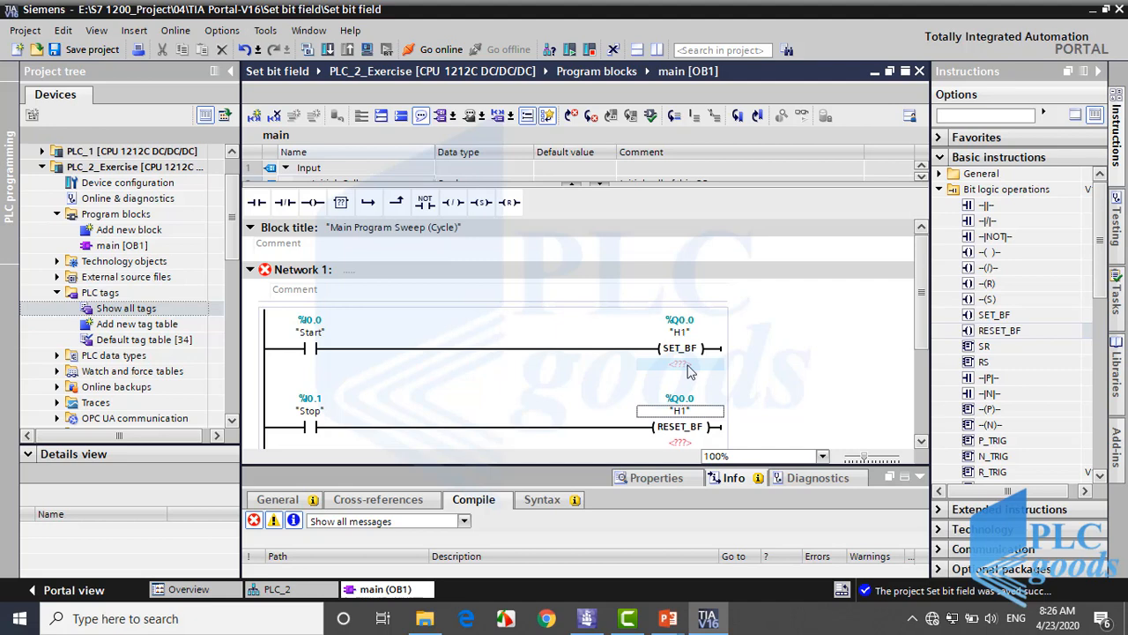
{"action": "left_click", "coordinate": [680, 364]}
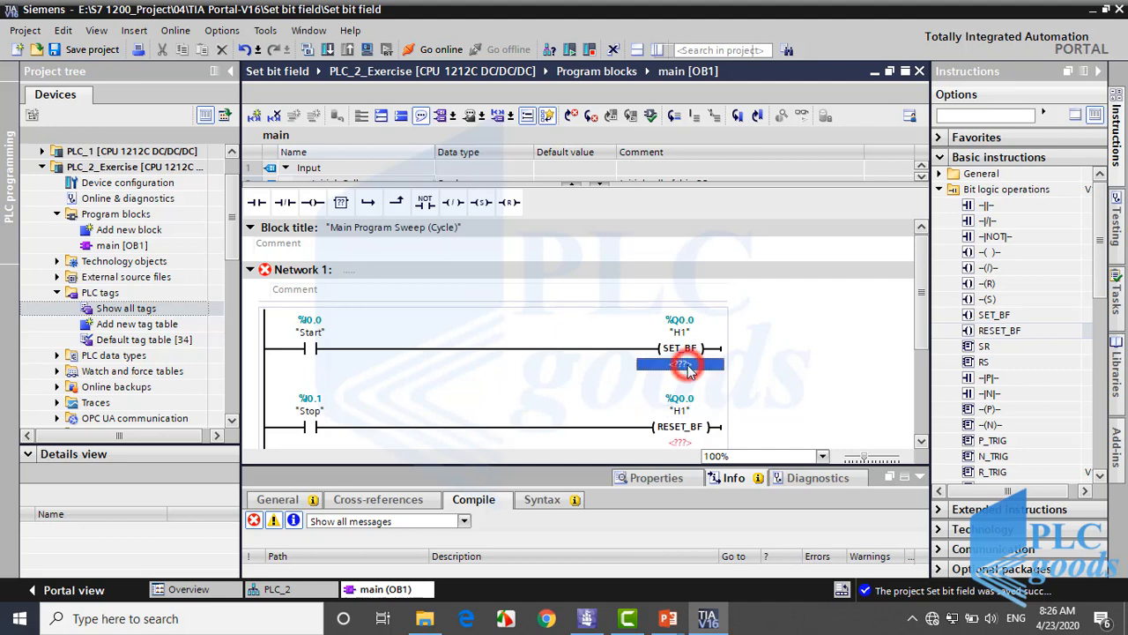
{"action": "left_click", "coordinate": [678, 363]}
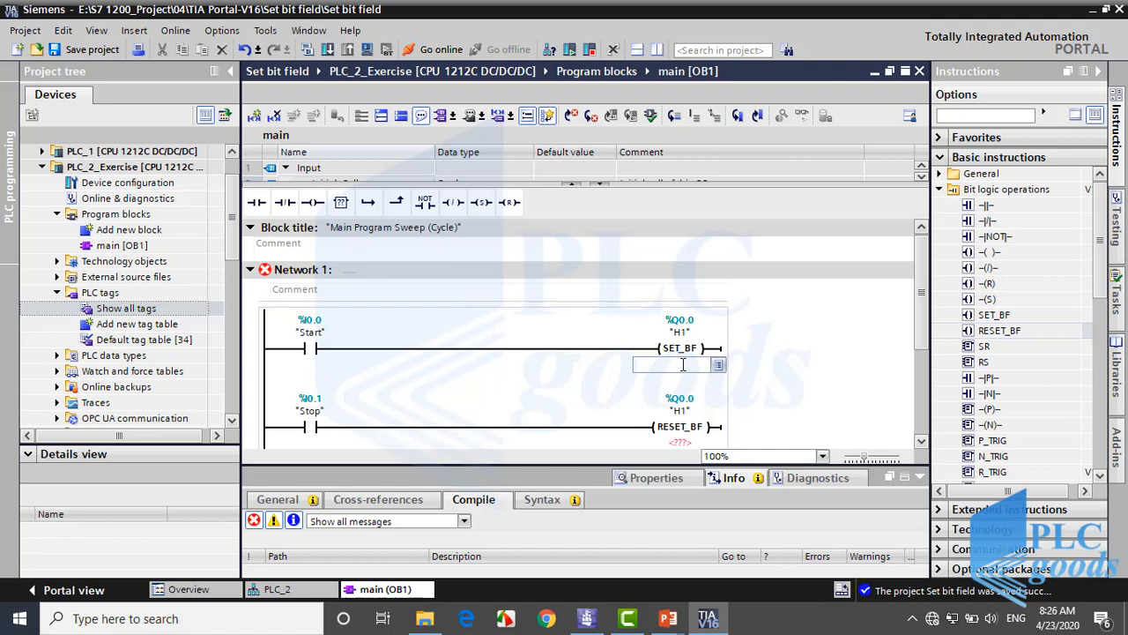
{"action": "type", "text": "3"}
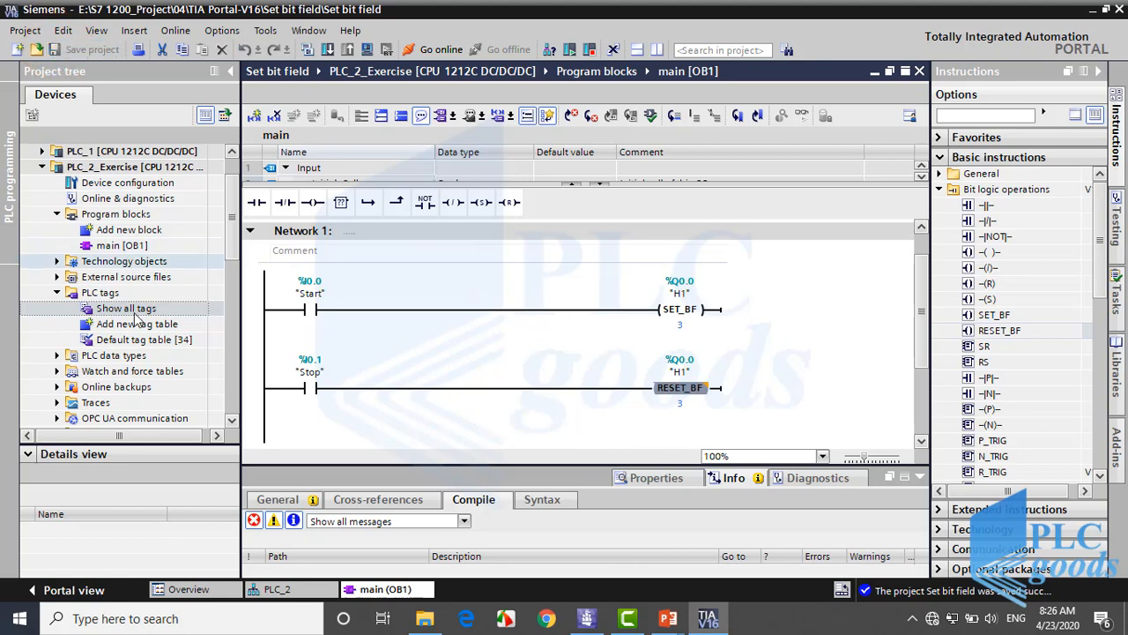
Switch PLC_2_Exercise's main block to FBD so SET_BF and RESET_BF show as boxes
{"action": "right_click", "coordinate": [121, 245]}
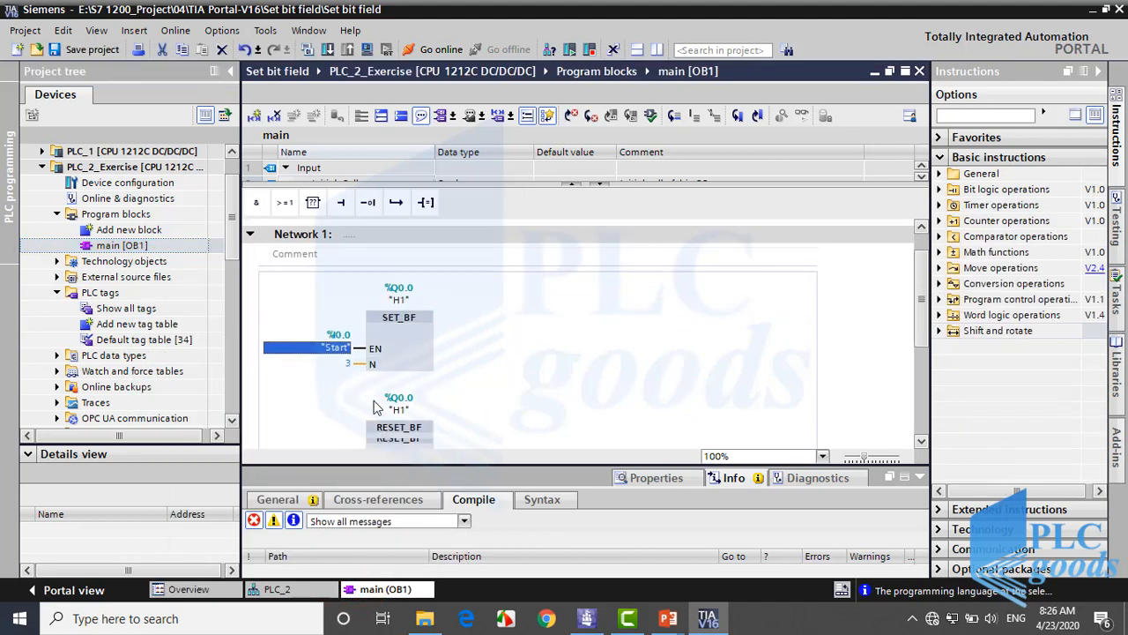
{"action": "scroll", "scroll_direction": "down", "scroll_amount": 3}
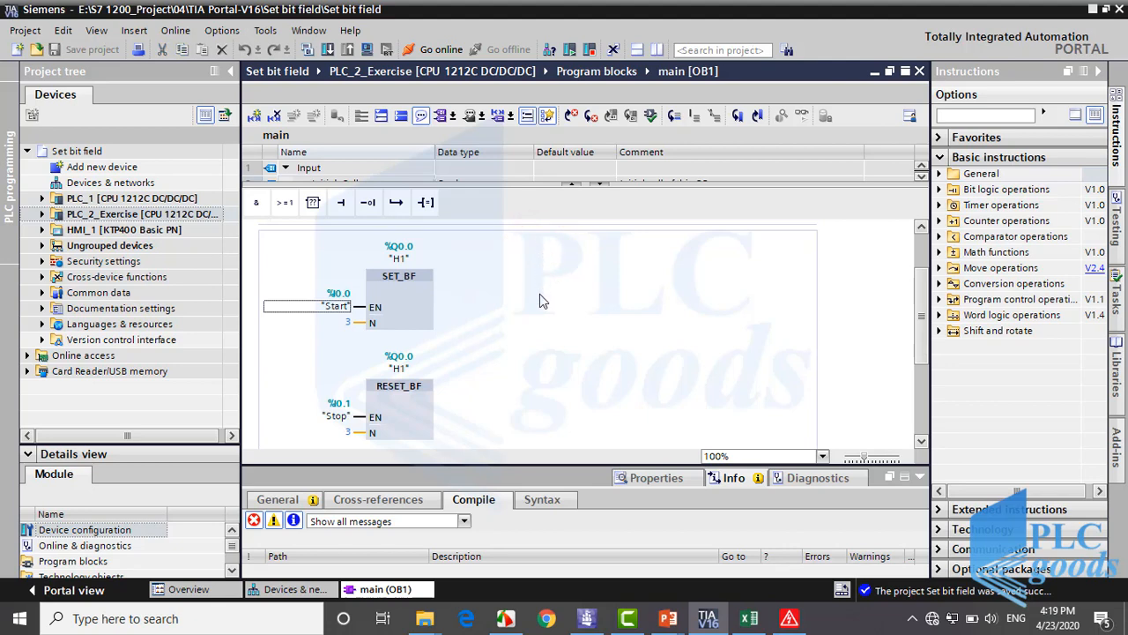
Change the upper box to a plain S and the lower box to a plain R, both on H1
{"action": "scroll", "scroll_direction": "down", "scroll_amount": 3}
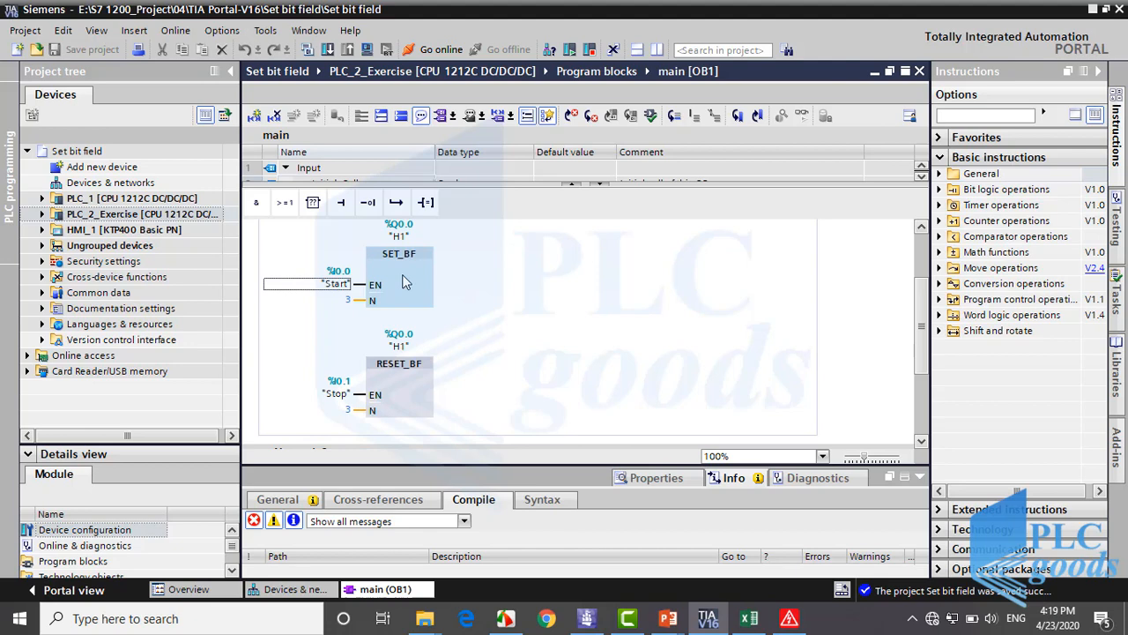
{"action": "left_click", "coordinate": [399, 254]}
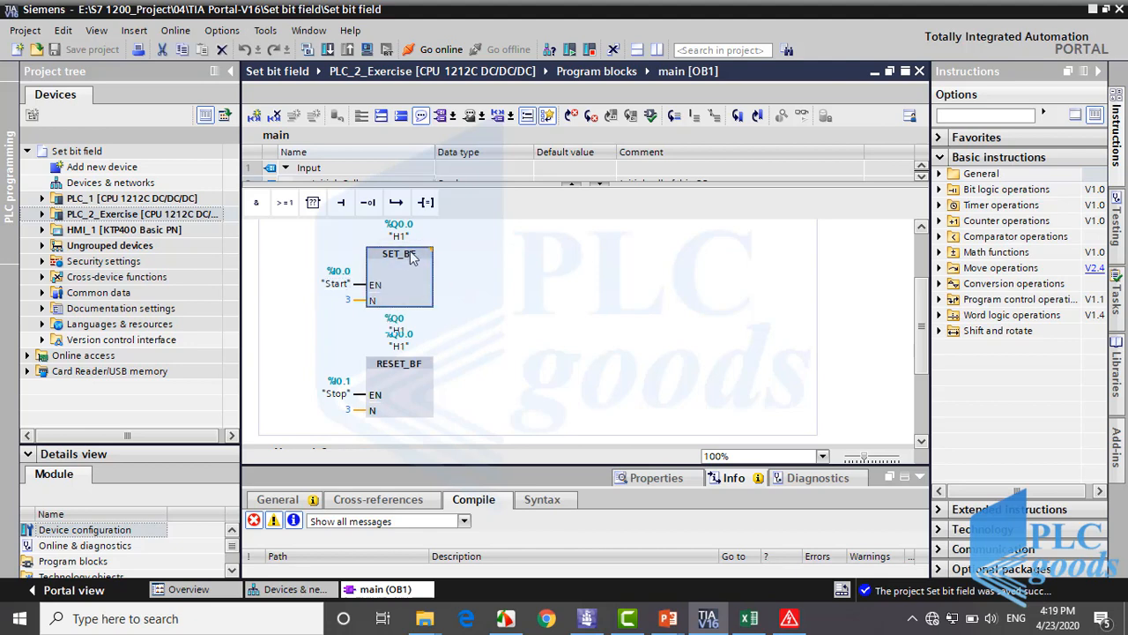
{"action": "left_click", "coordinate": [397, 254]}
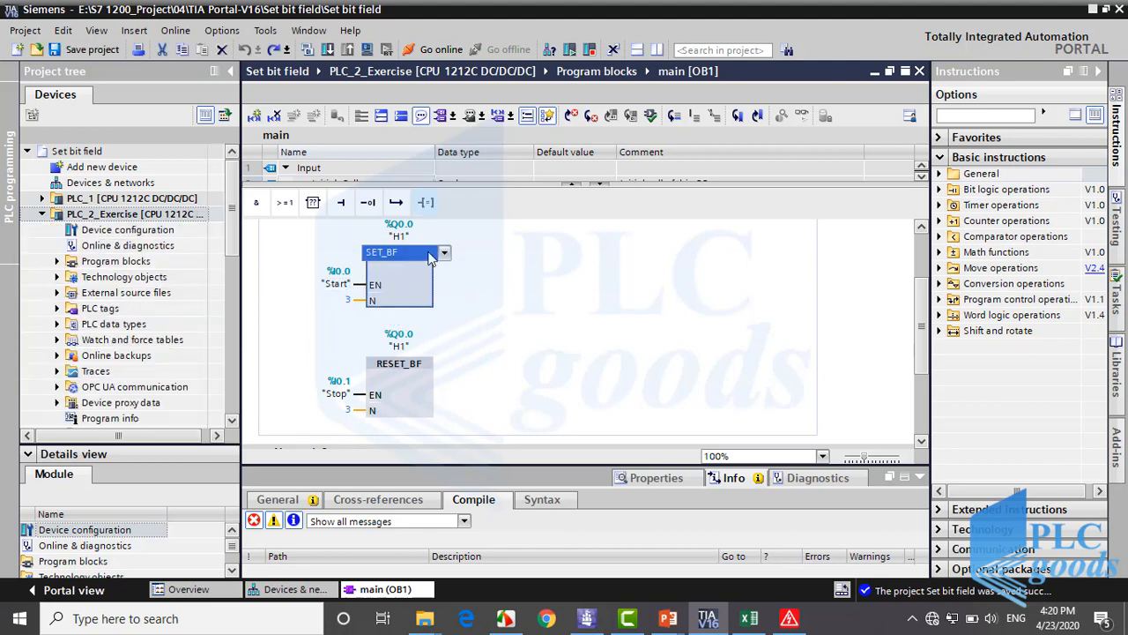
{"action": "left_click", "coordinate": [444, 252]}
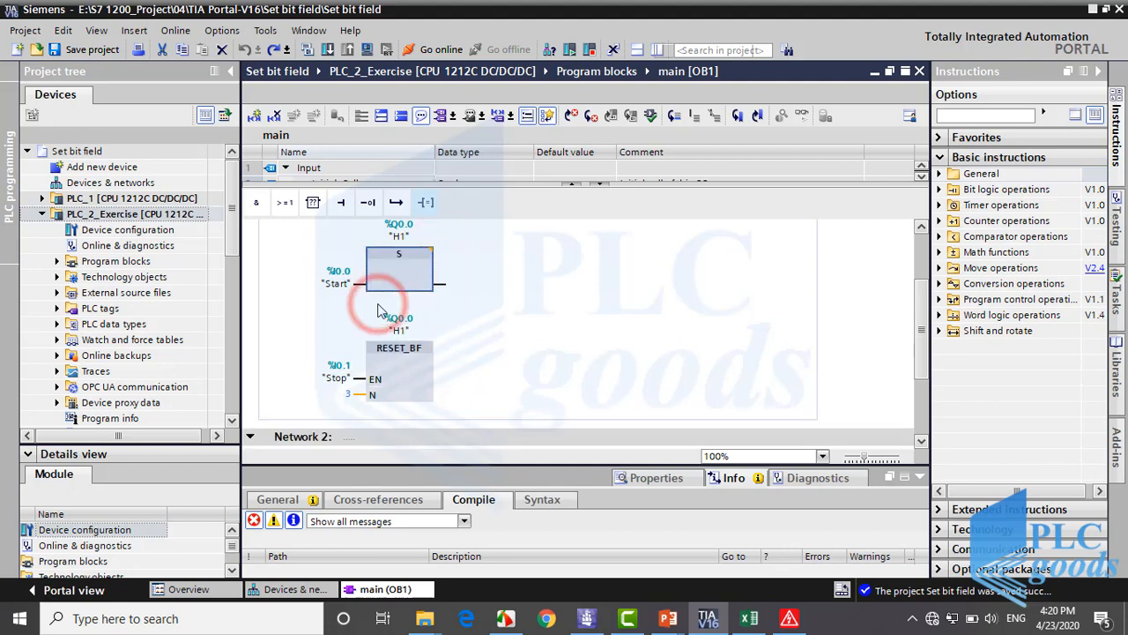
{"action": "left_click", "coordinate": [432, 344]}
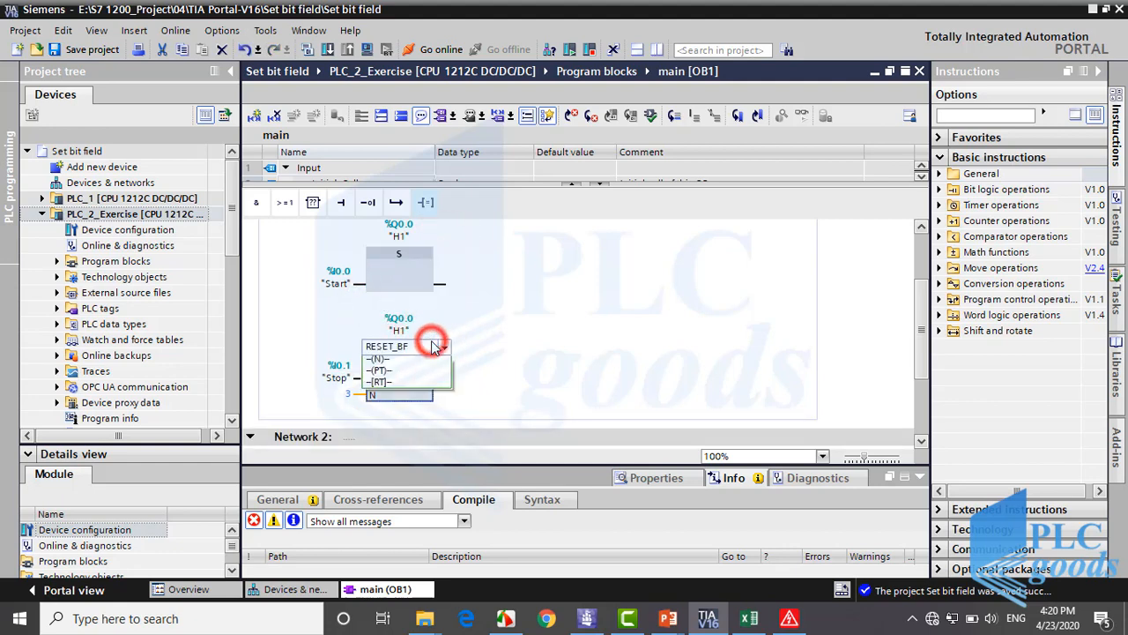
{"action": "left_click", "coordinate": [432, 342]}
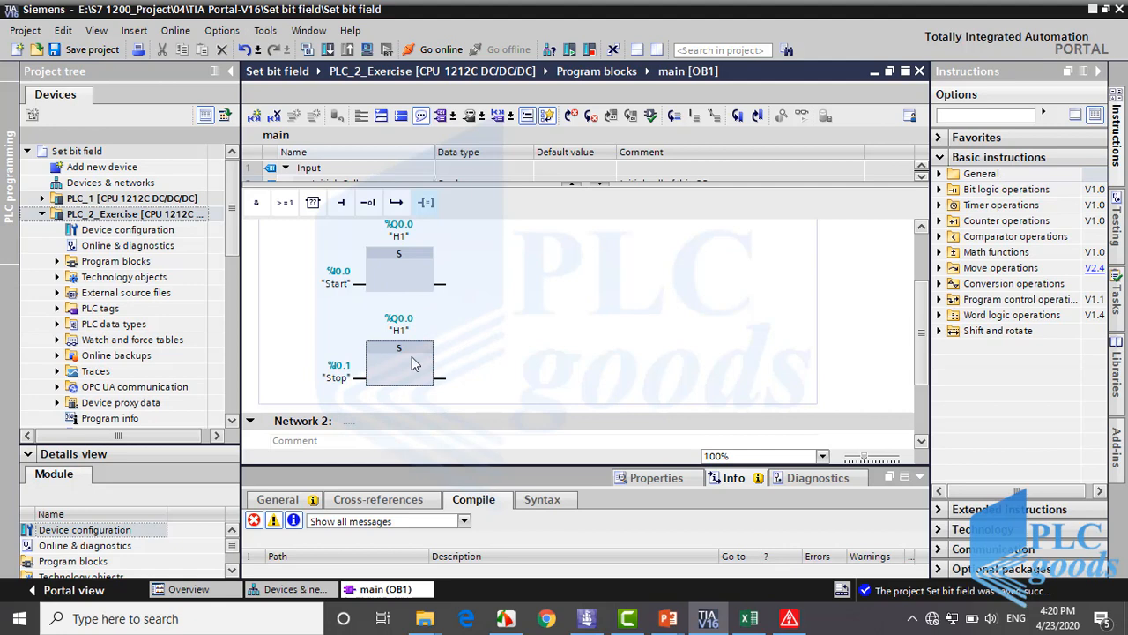
{"action": "left_click", "coordinate": [432, 344]}
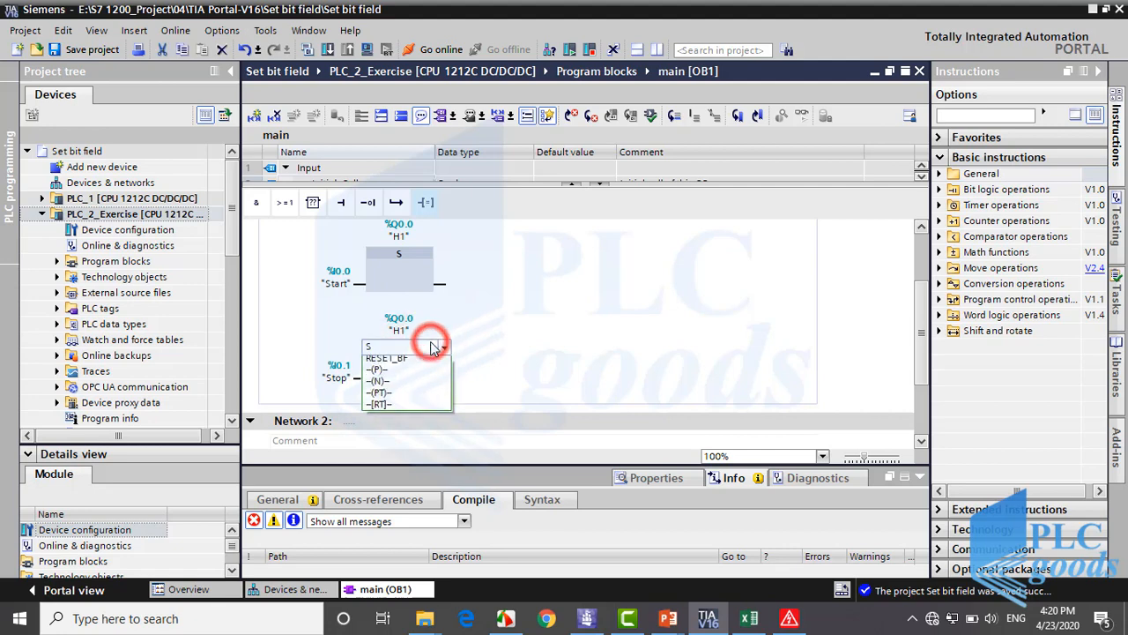
{"action": "left_click", "coordinate": [399, 346]}
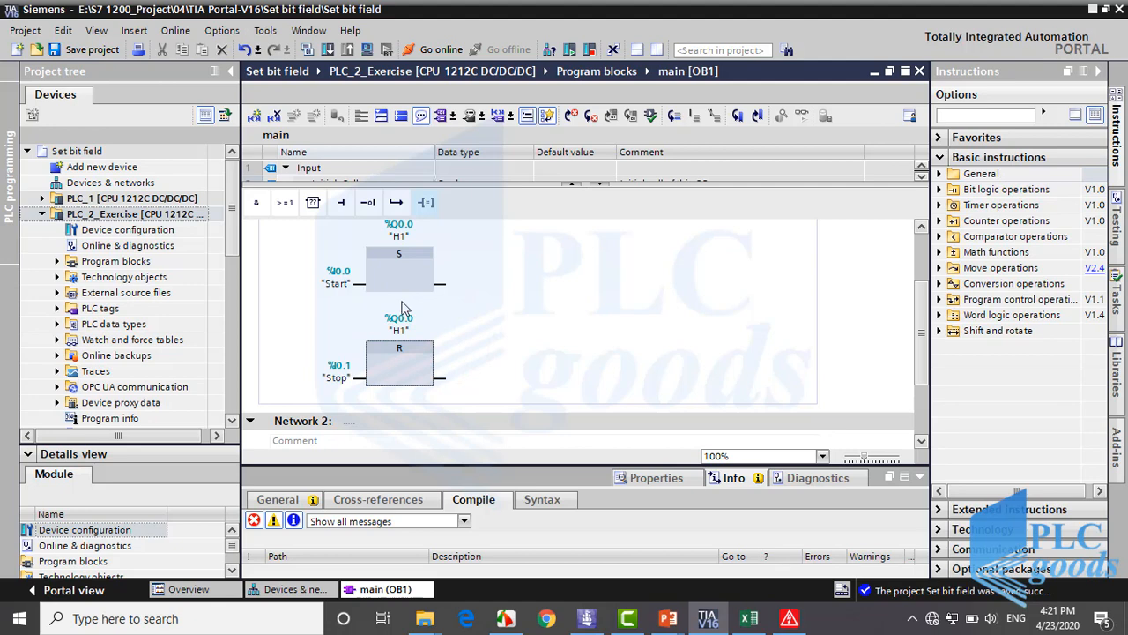
{"action": "mouse_move", "coordinate": [401, 306]}
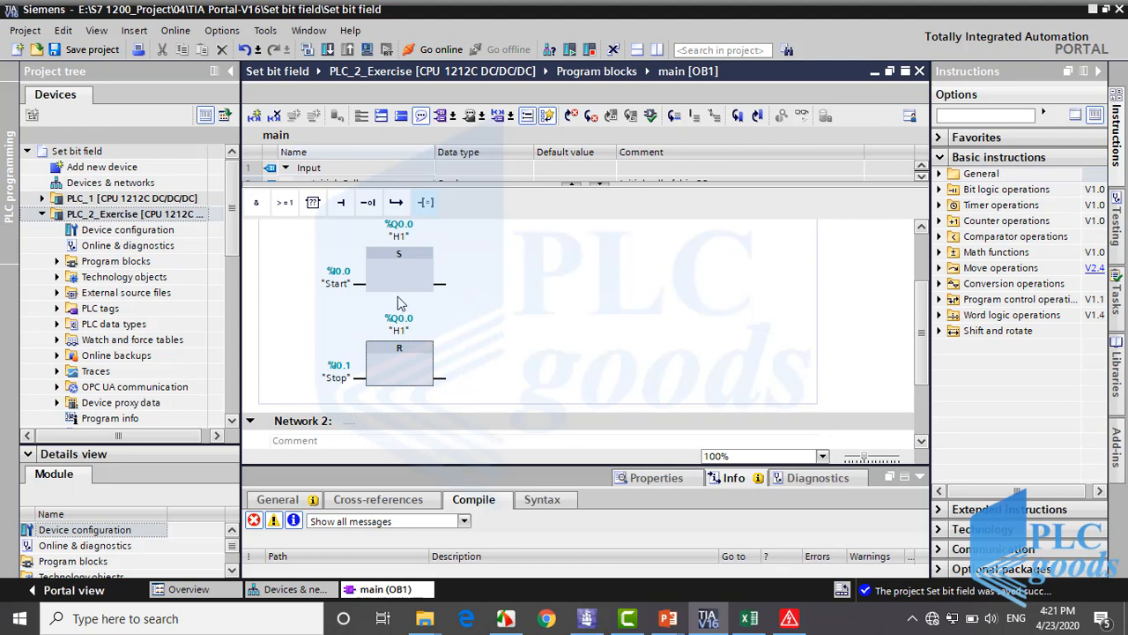
{"action": "mouse_move", "coordinate": [392, 300]}
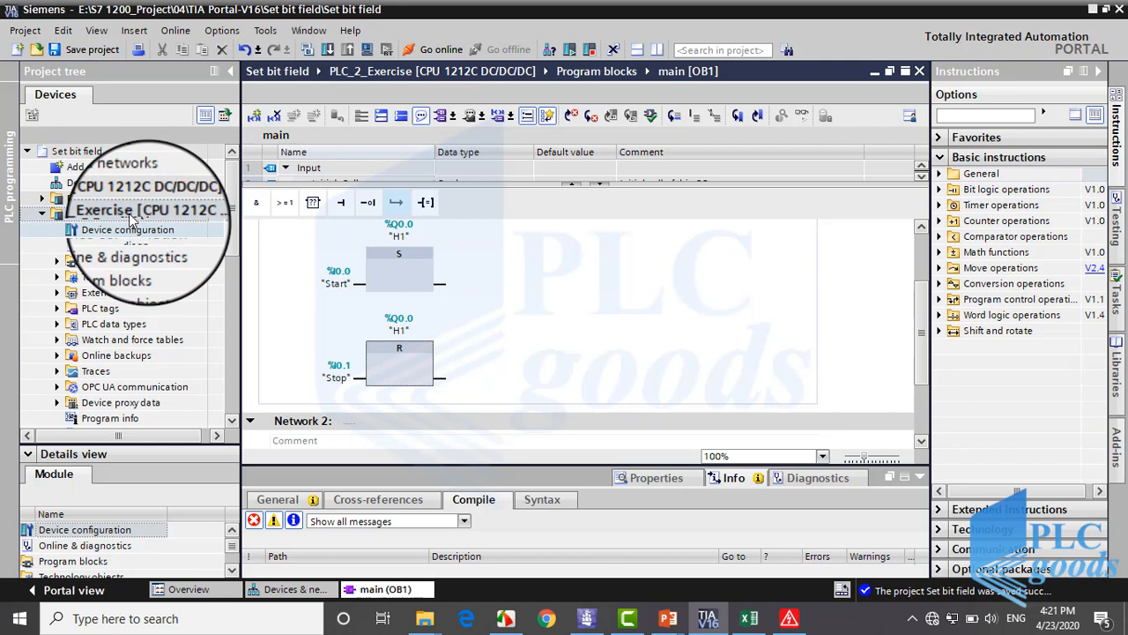
Expand the PLC tags folder under the PLC_2_Exercise controller
{"action": "left_click", "coordinate": [102, 214]}
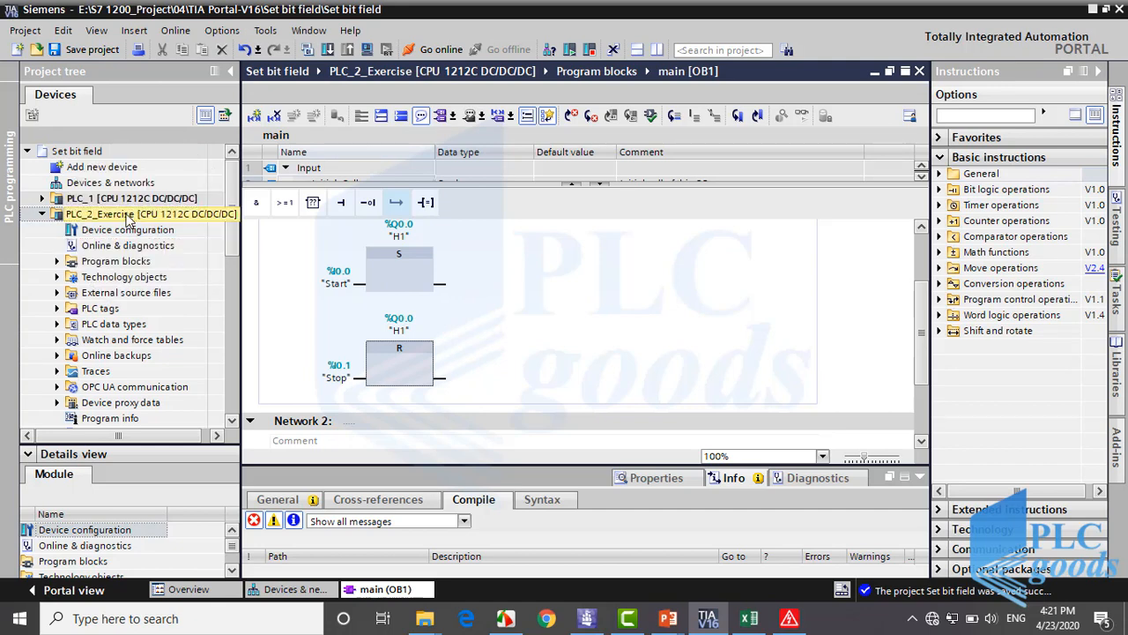
{"action": "left_click", "coordinate": [99, 307]}
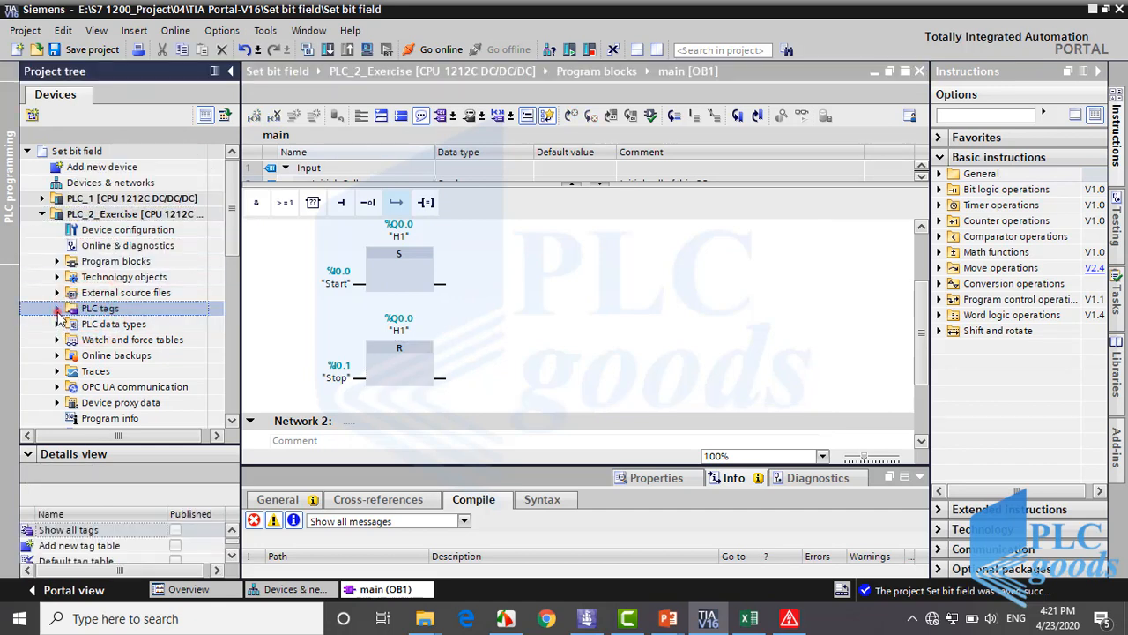
Rename tag H1 to Motor in the PLC tags table
{"action": "left_click", "coordinate": [56, 306]}
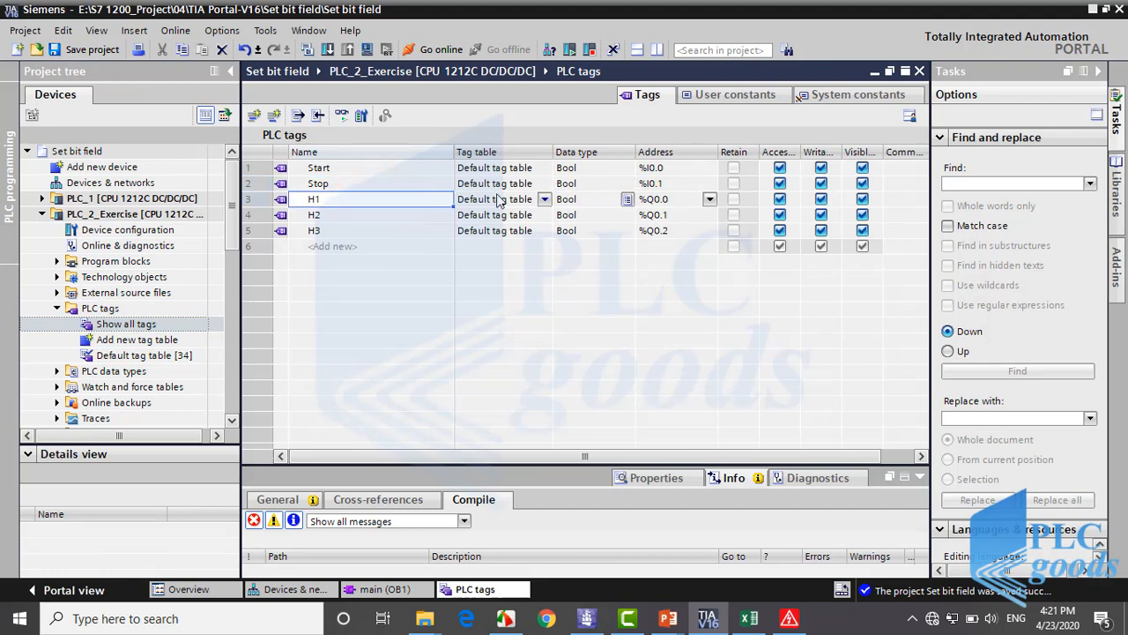
{"action": "double_click", "coordinate": [314, 197]}
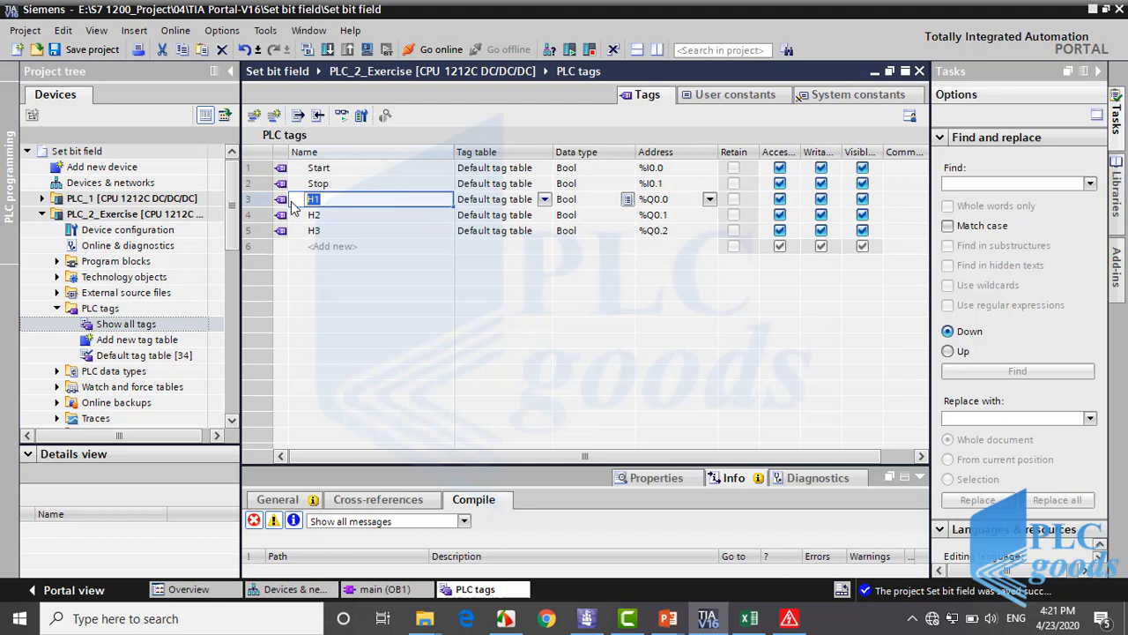
{"action": "type", "text": "Motor"}
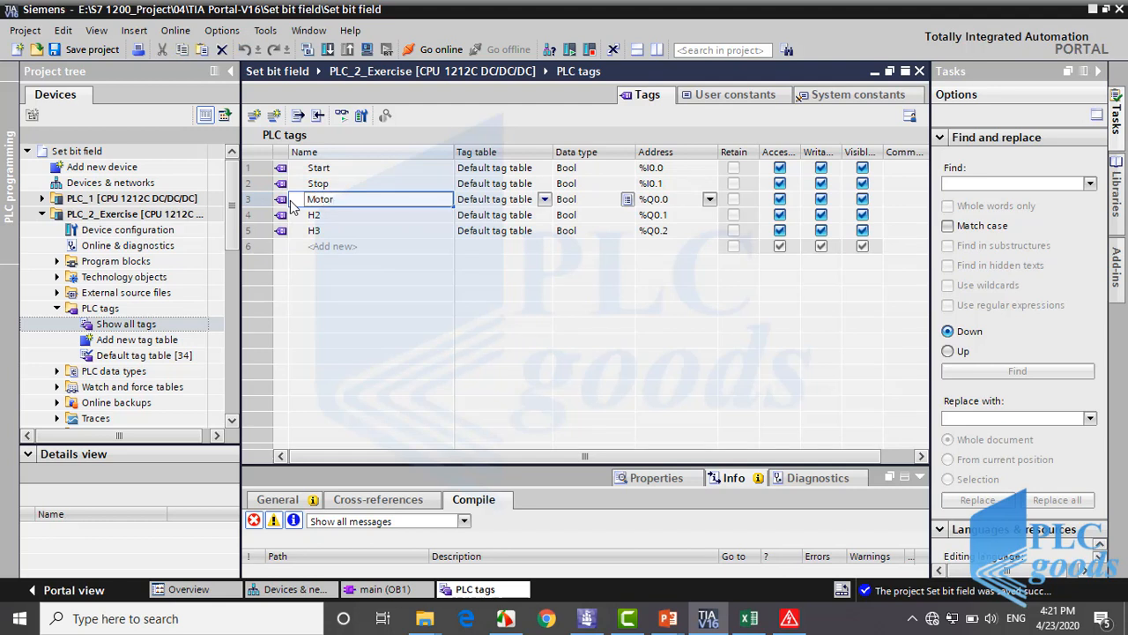
{"action": "left_click", "coordinate": [314, 215]}
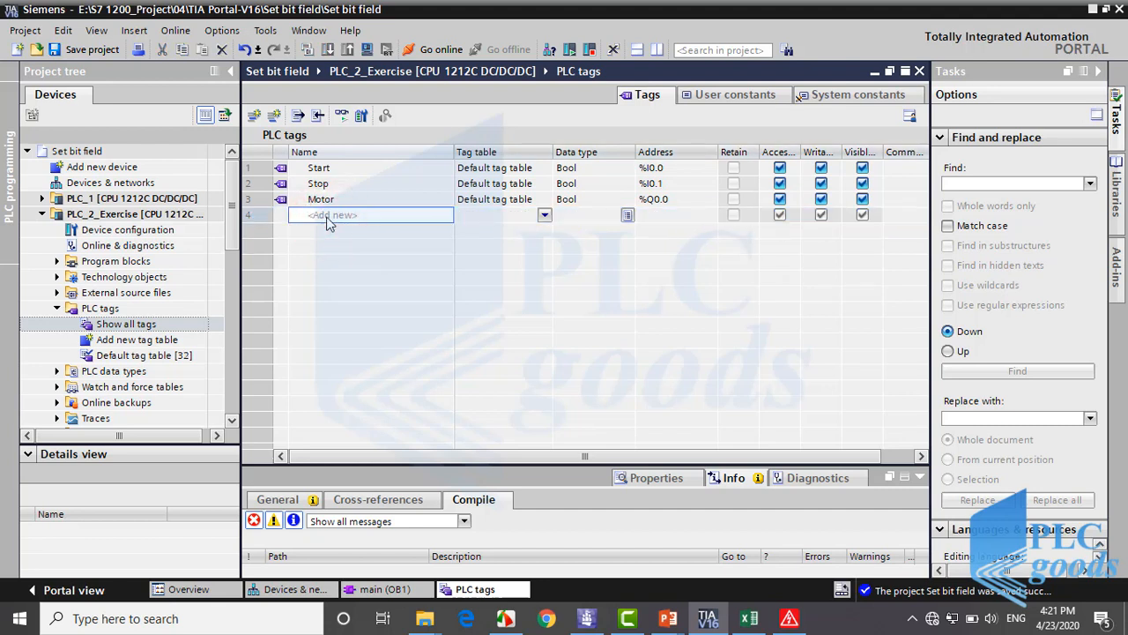
Add a new Bool tag Emergency at input address %I0.2
{"action": "type", "text": "E"}
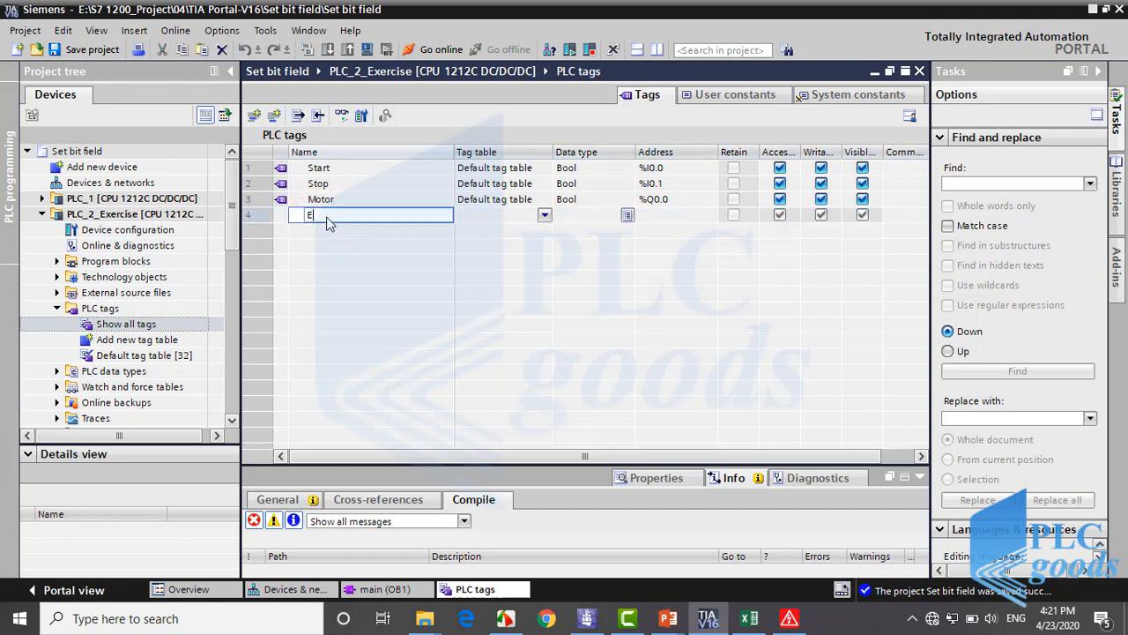
{"action": "type", "text": "mergency"}
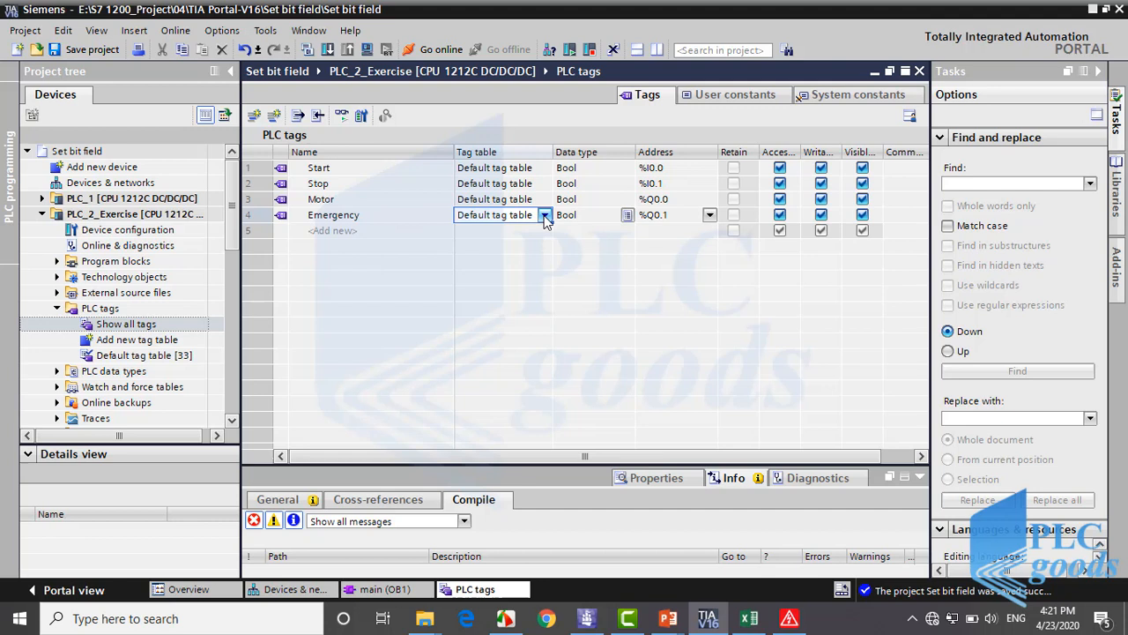
{"action": "left_click", "coordinate": [545, 215]}
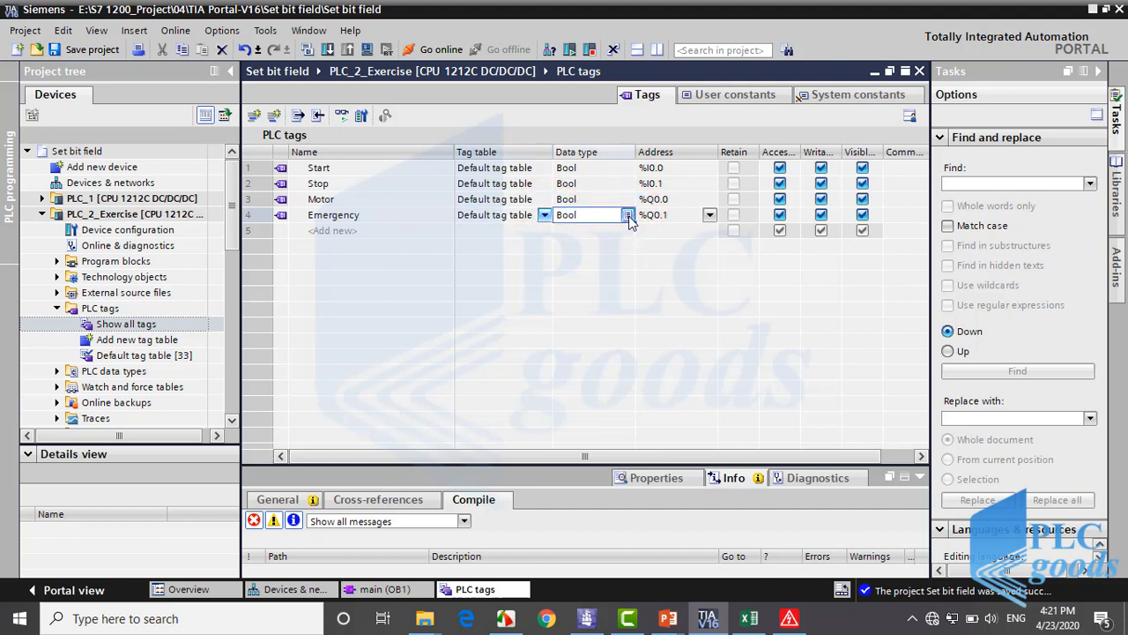
{"action": "left_click", "coordinate": [628, 215]}
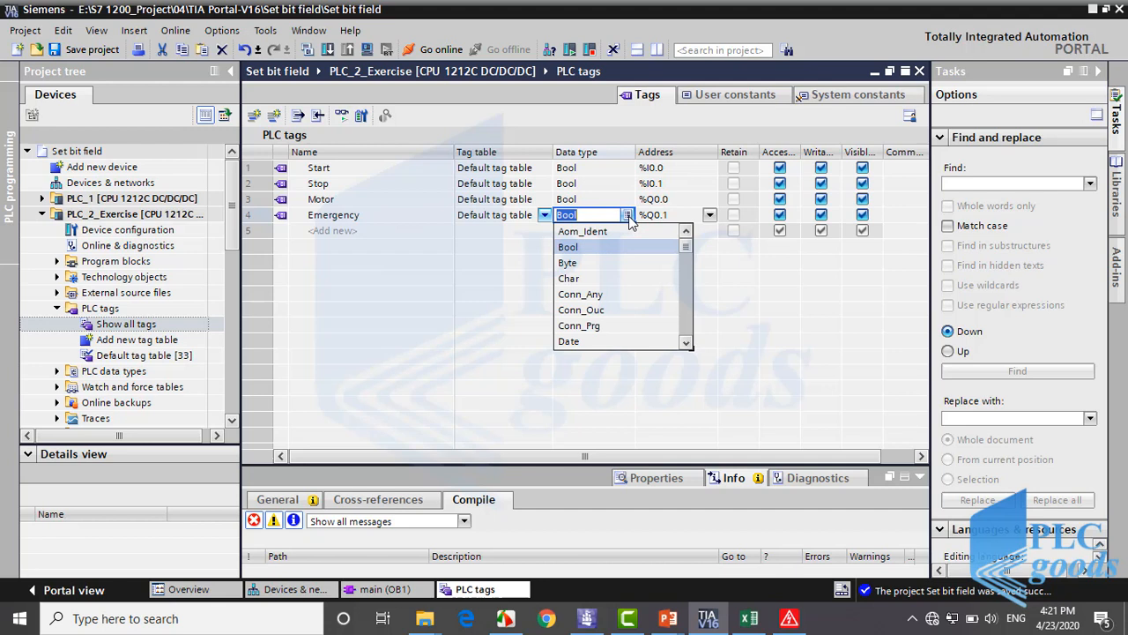
{"action": "mouse_move", "coordinate": [588, 303]}
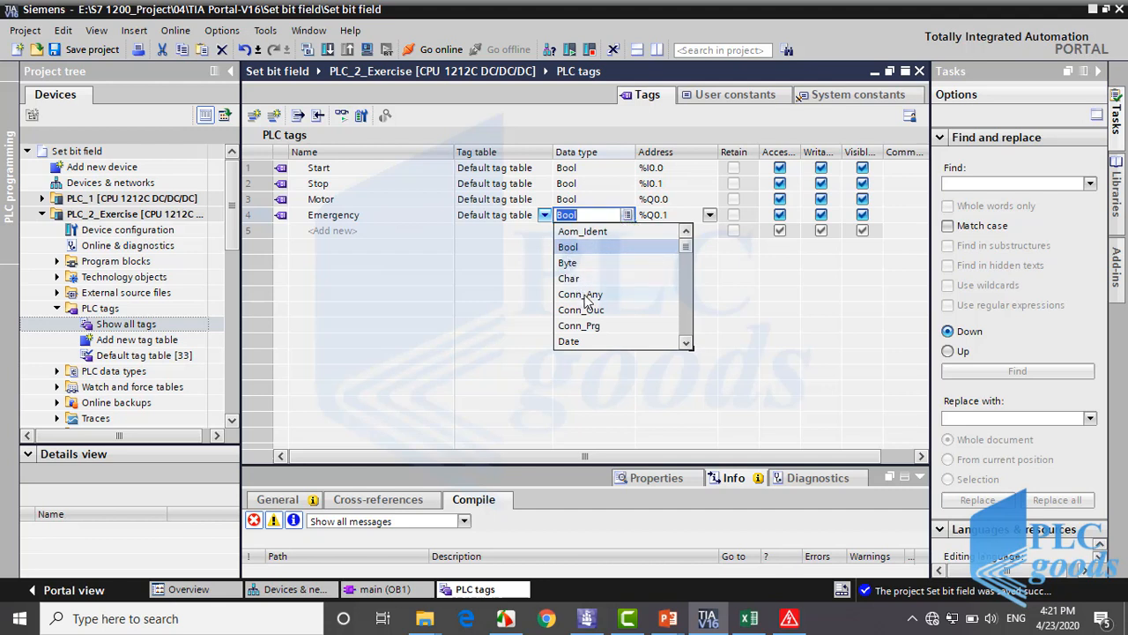
{"action": "mouse_move", "coordinate": [567, 255]}
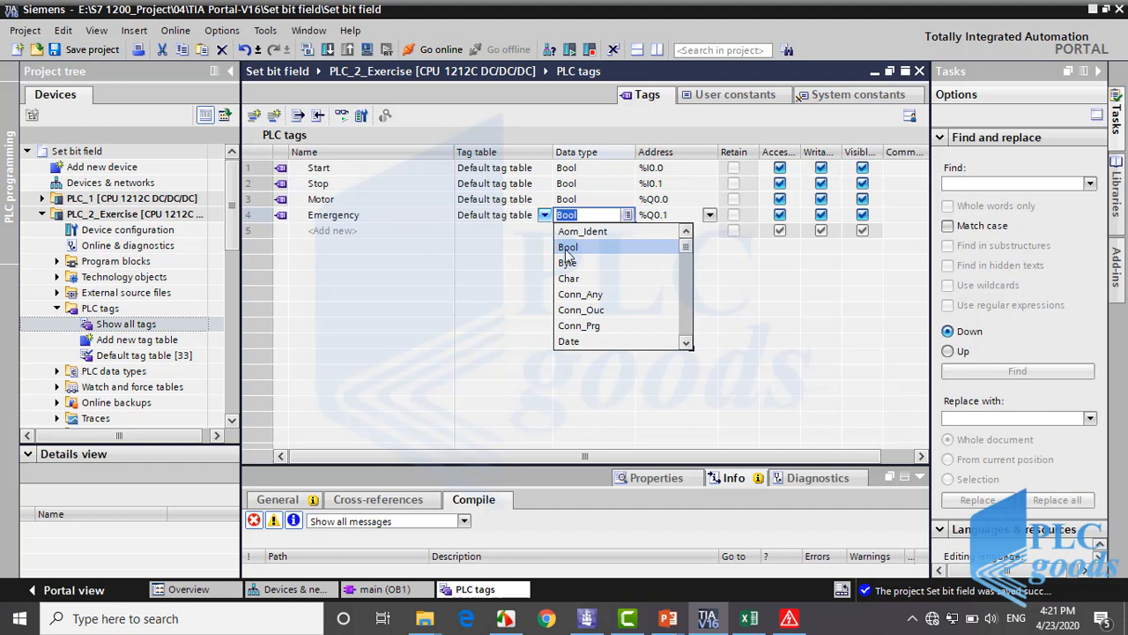
{"action": "left_click", "coordinate": [709, 215]}
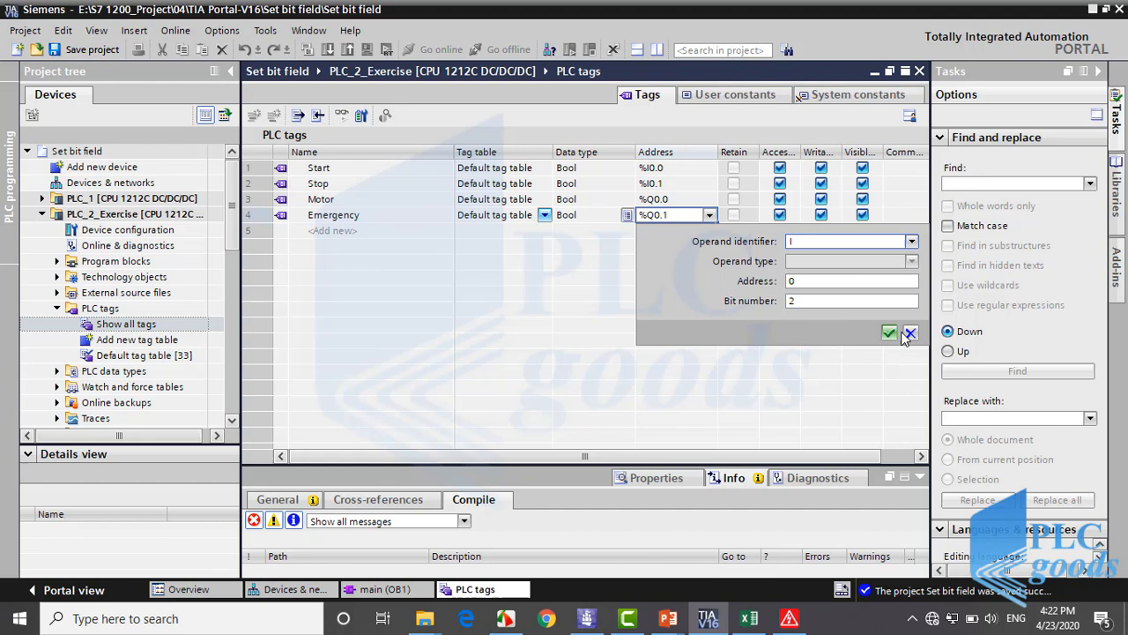
{"action": "left_click", "coordinate": [888, 333]}
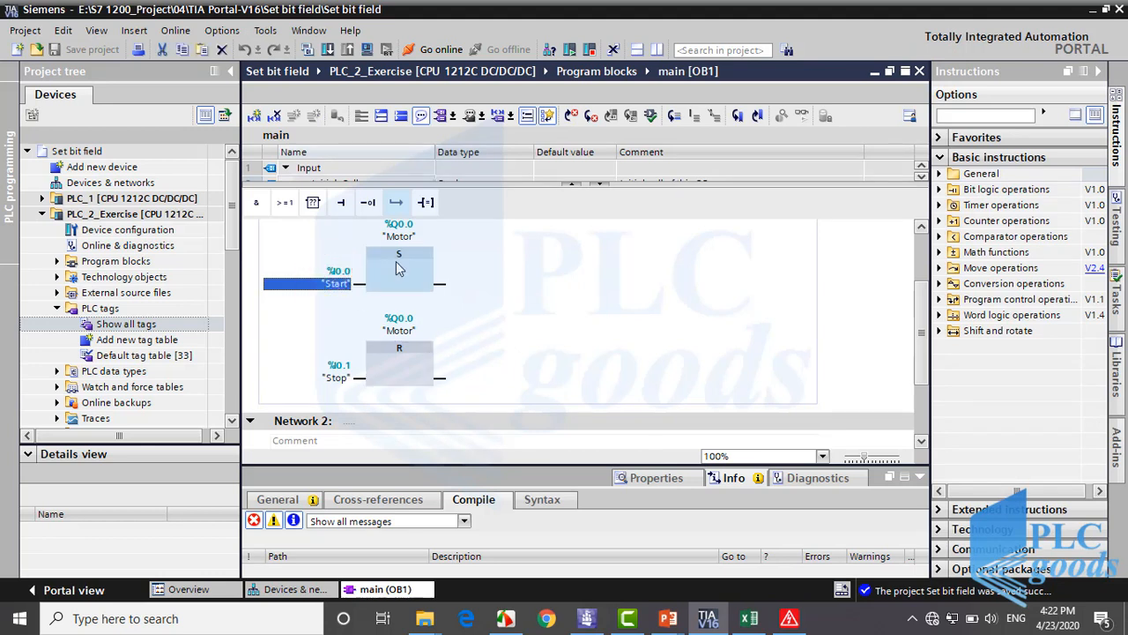
Insert an OR box before R with Stop on input 1 and a negated Emergency on input 2
{"action": "left_click", "coordinate": [399, 363]}
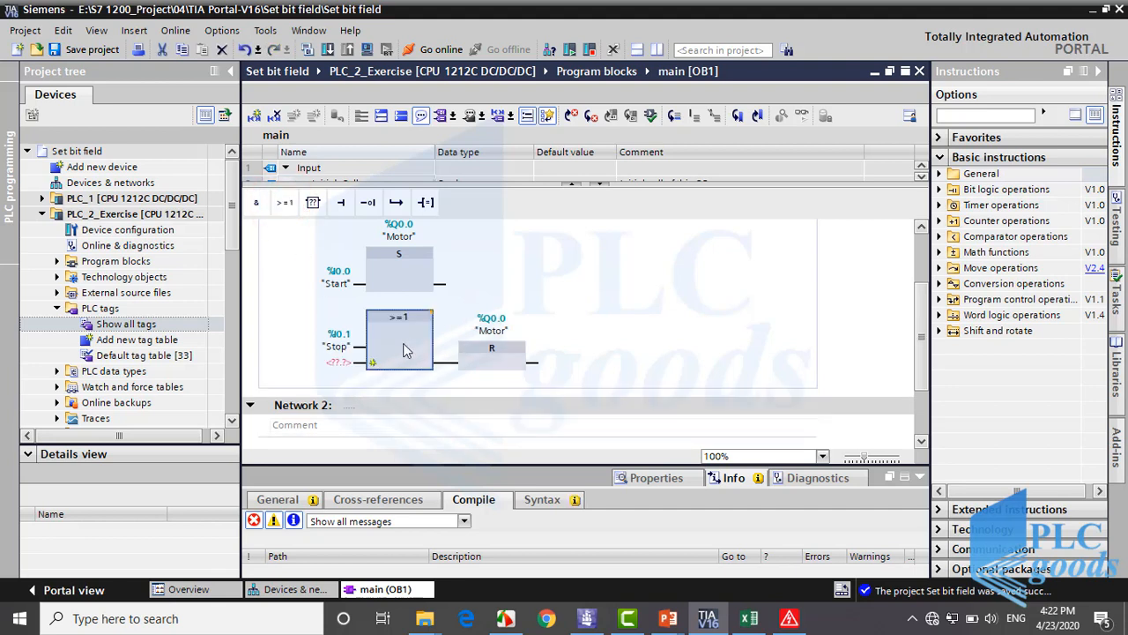
{"action": "left_click", "coordinate": [339, 364]}
{"action": "type", "text": "e"}
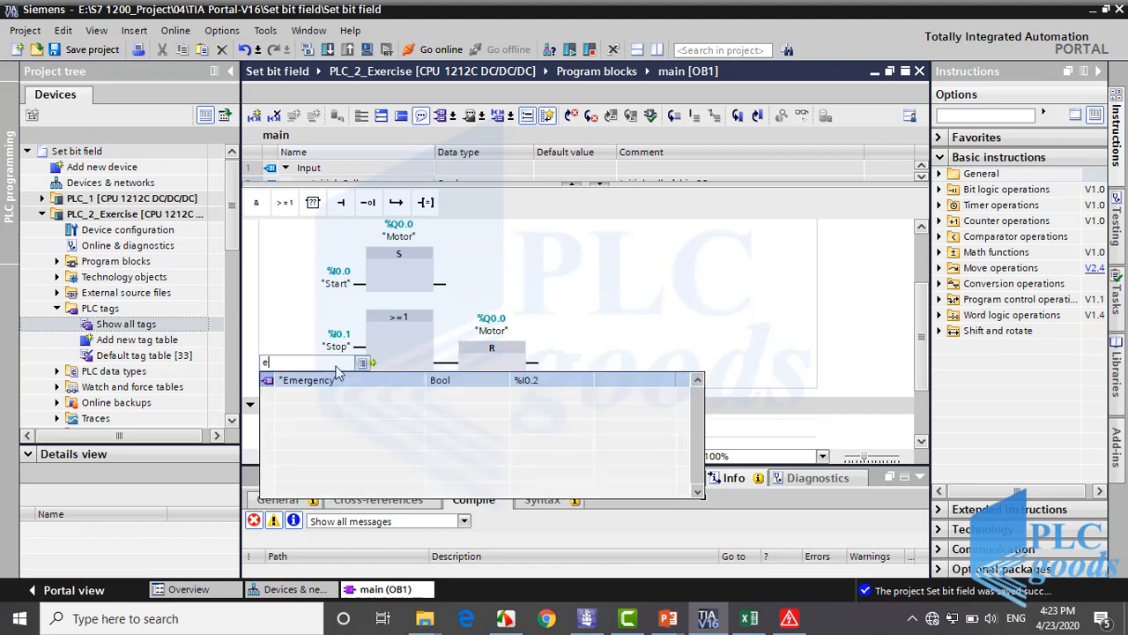
{"action": "left_click", "coordinate": [309, 379]}
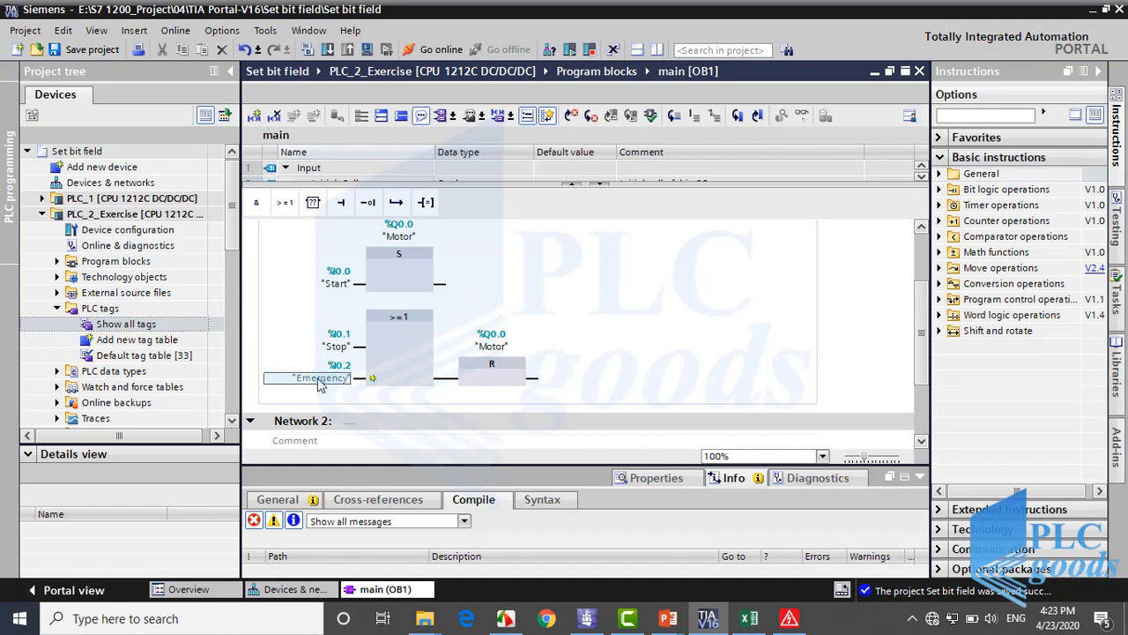
{"action": "left_click", "coordinate": [321, 377]}
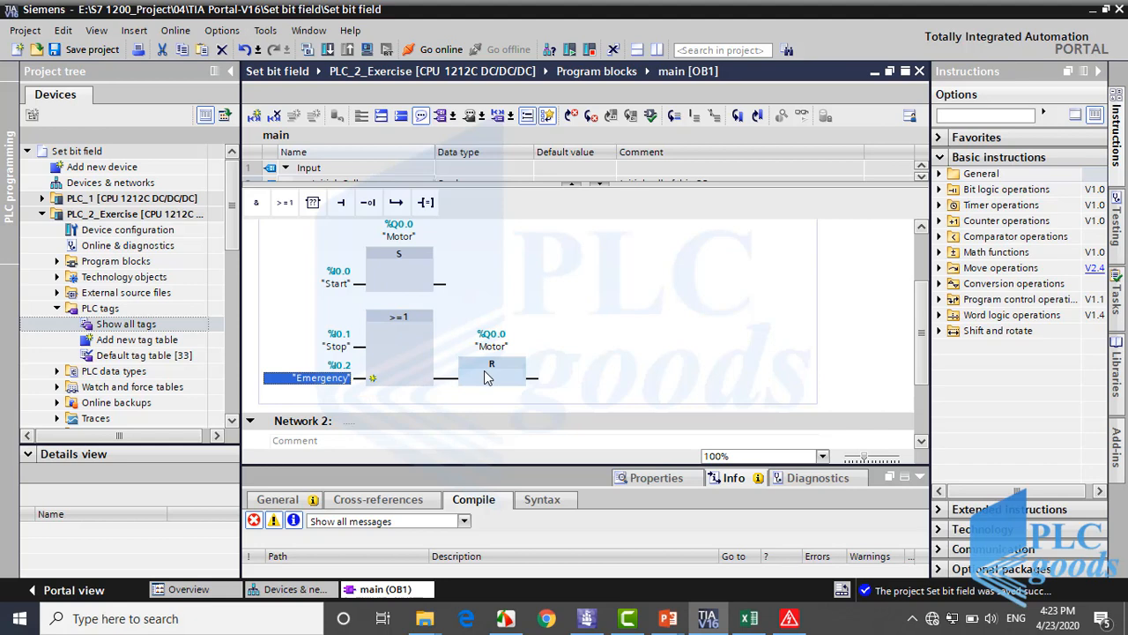
{"action": "mouse_move", "coordinate": [492, 363]}
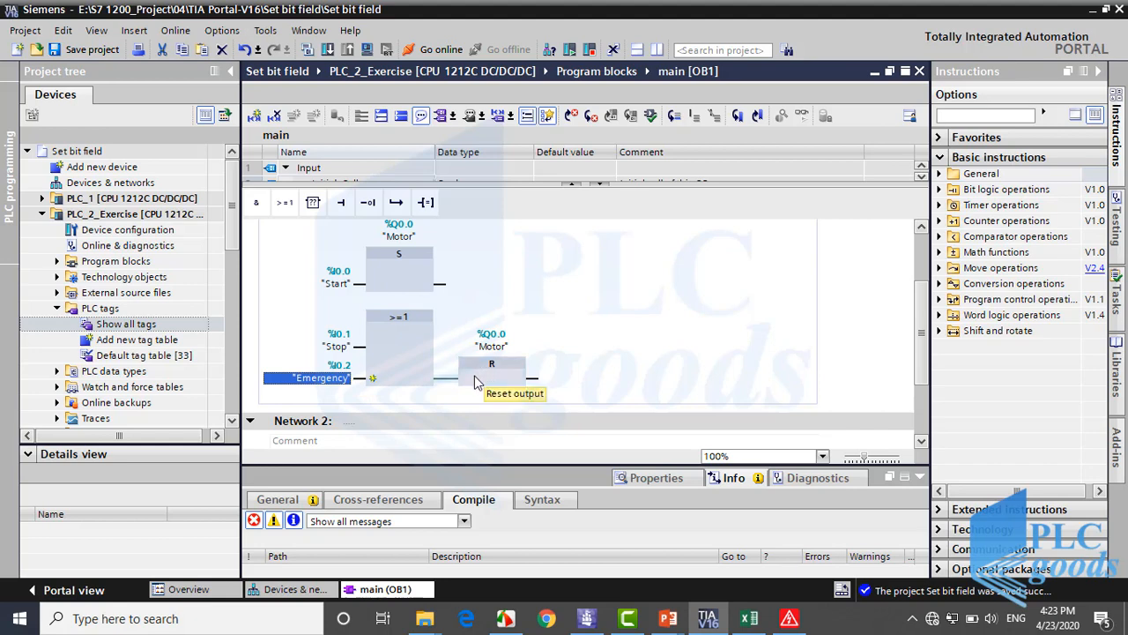
{"action": "mouse_move", "coordinate": [359, 379]}
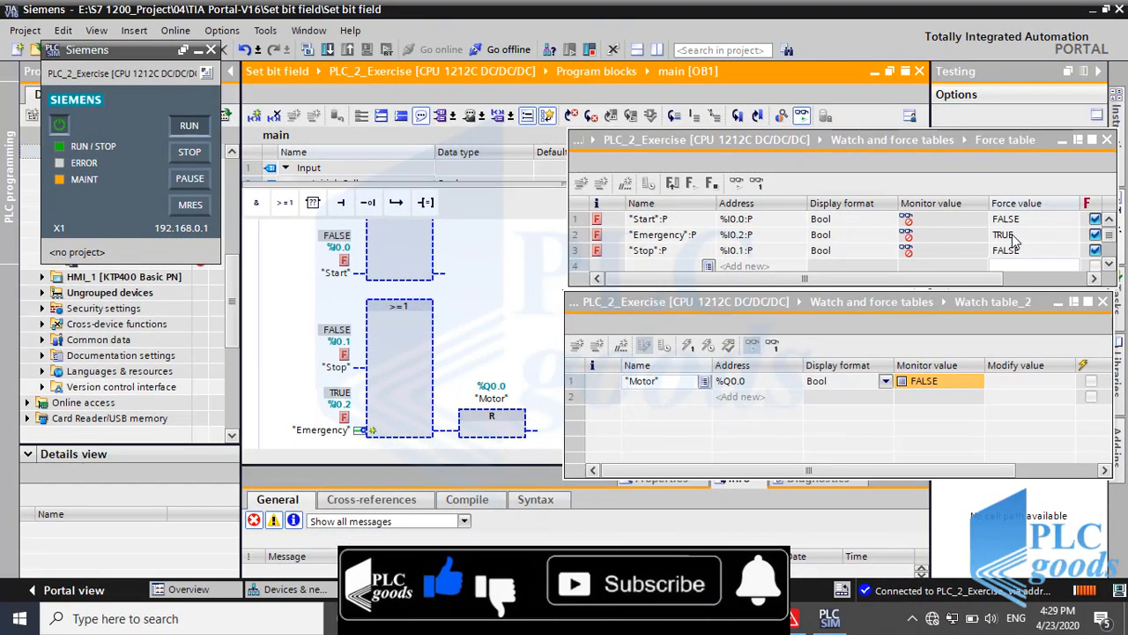
{"action": "mouse_move", "coordinate": [758, 599]}
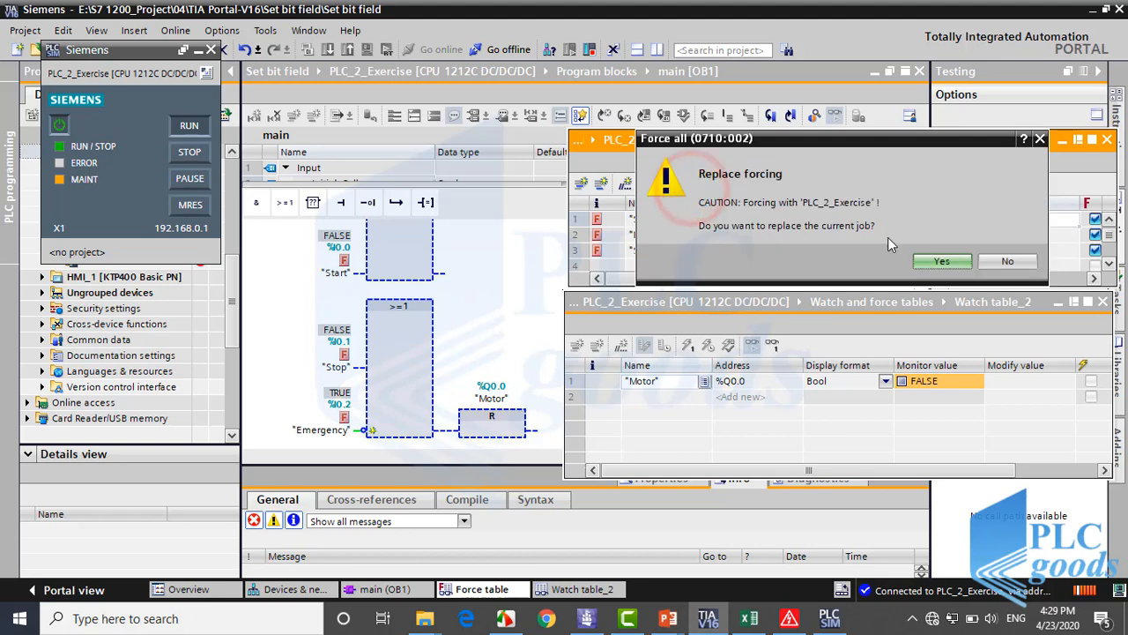
Force Start, Emergency and Stop from the force table so Motor monitors as TRUE
{"action": "left_click", "coordinate": [942, 261]}
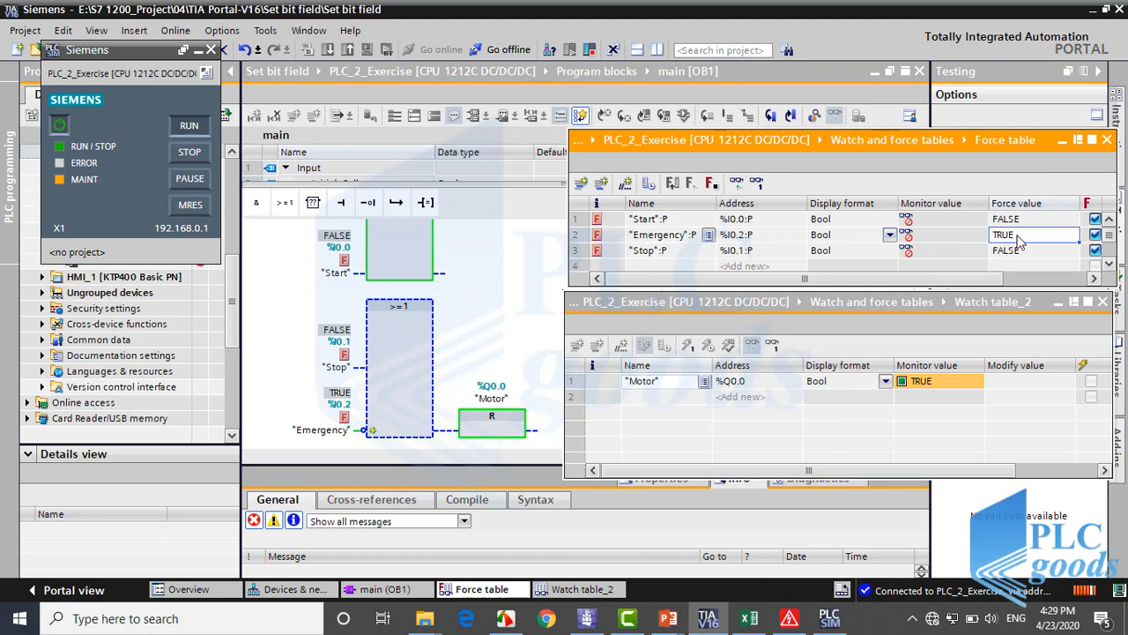
{"action": "left_click", "coordinate": [1031, 234]}
{"action": "type", "text": "FALSE"}
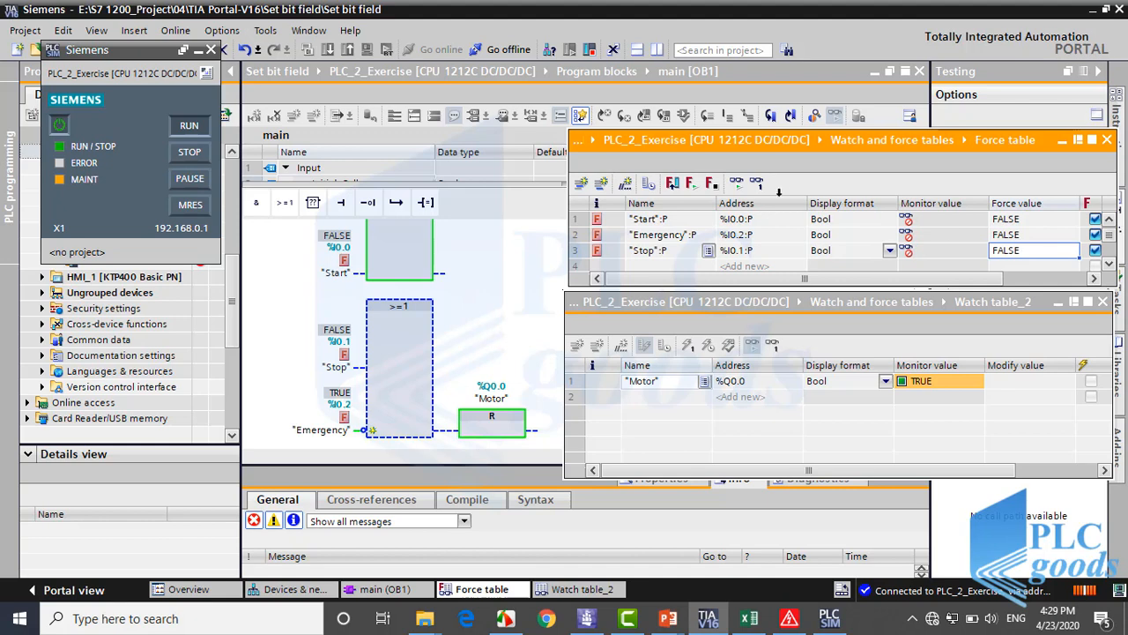
{"action": "mouse_move", "coordinate": [691, 184]}
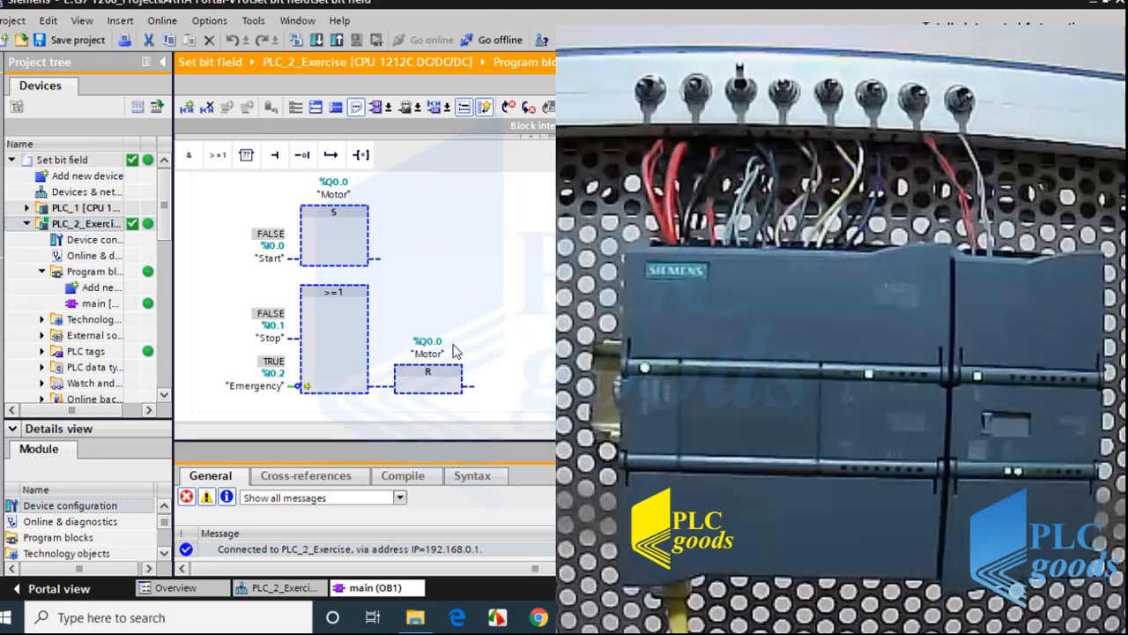
Go offline from PLC_2_Exercise, leaving OB1 open
{"action": "left_click", "coordinate": [264, 370]}
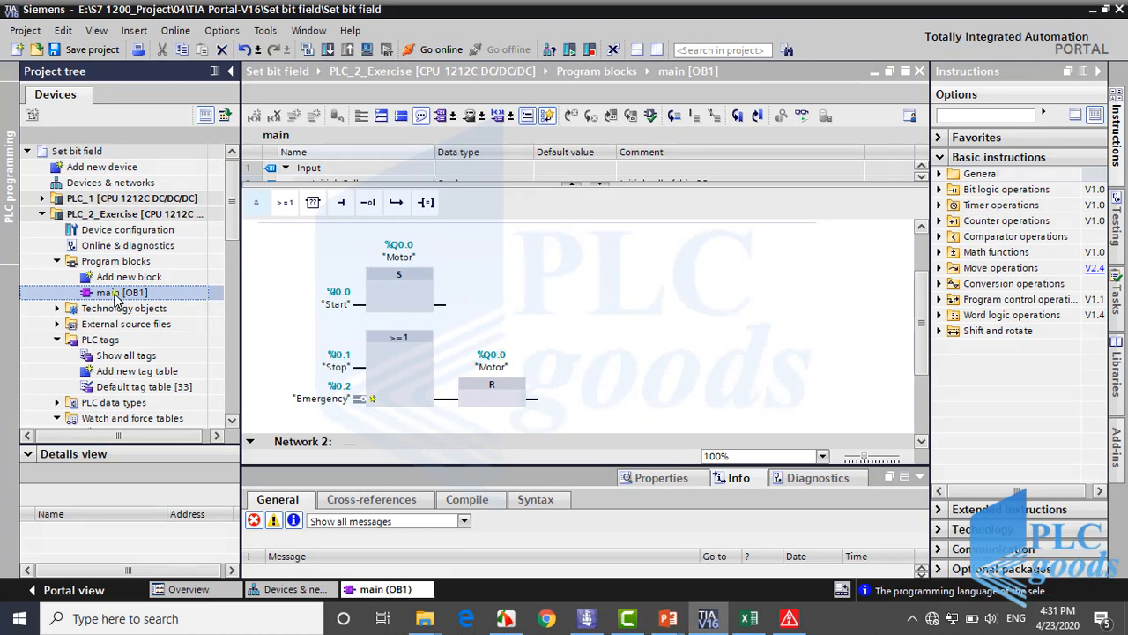
Switch OB1's programming language to LAD from the project tree context menu
{"action": "right_click", "coordinate": [116, 293]}
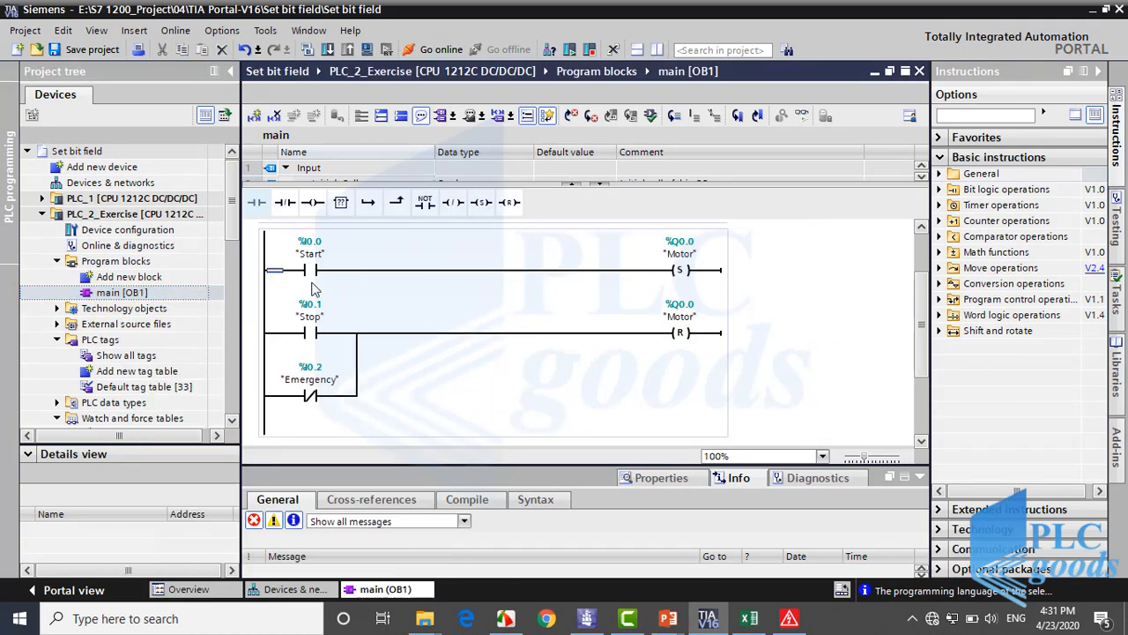
{"action": "left_click", "coordinate": [310, 395]}
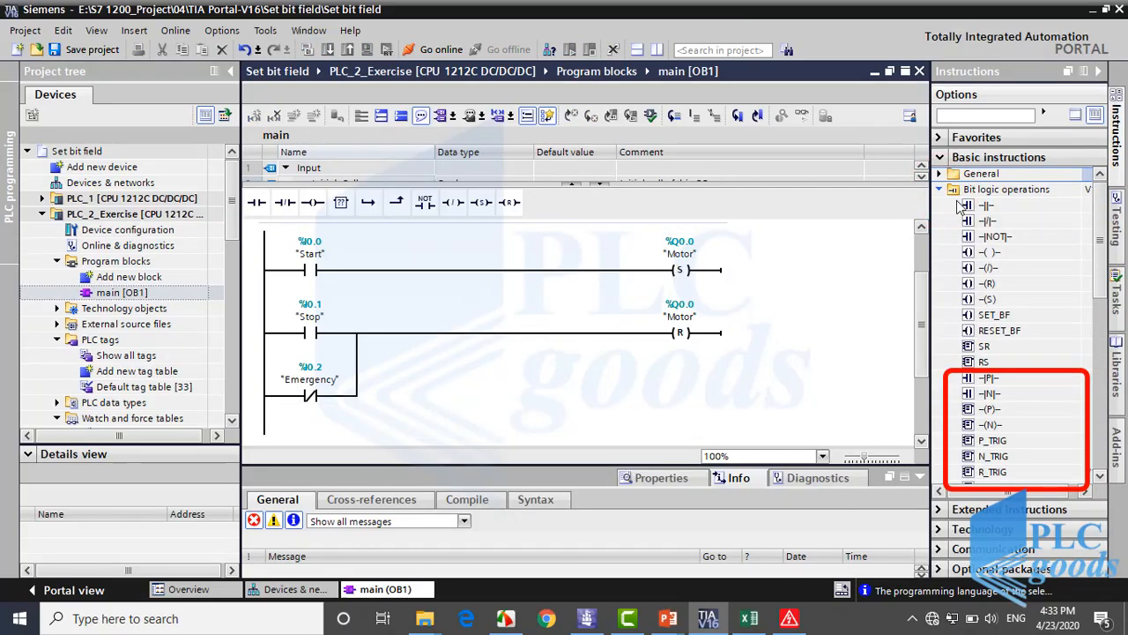
{"action": "mouse_move", "coordinate": [966, 205]}
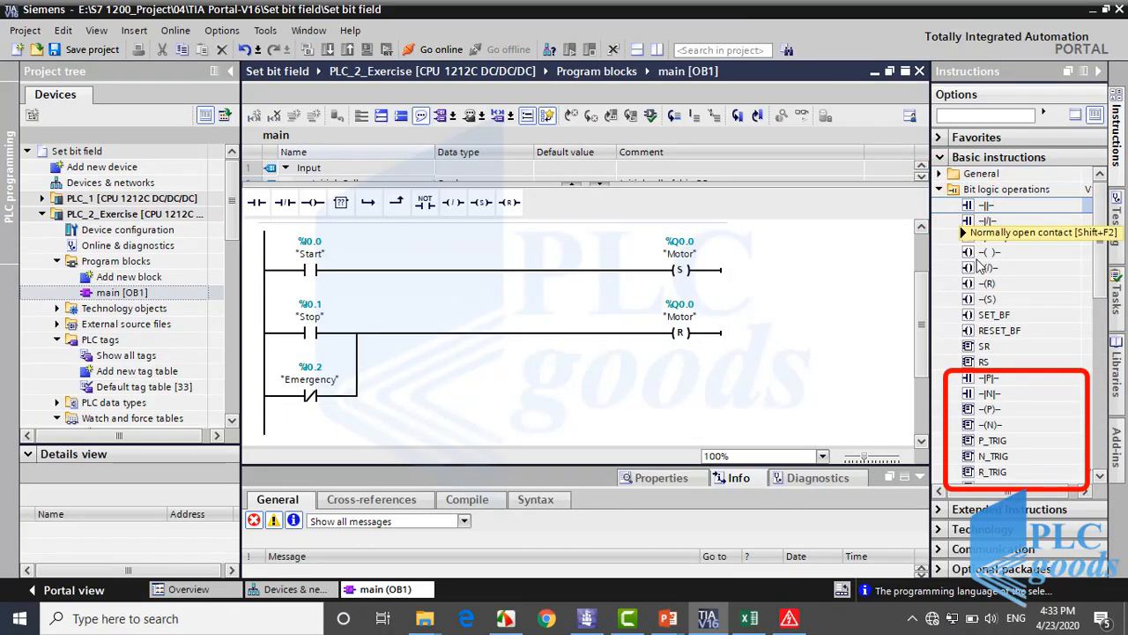